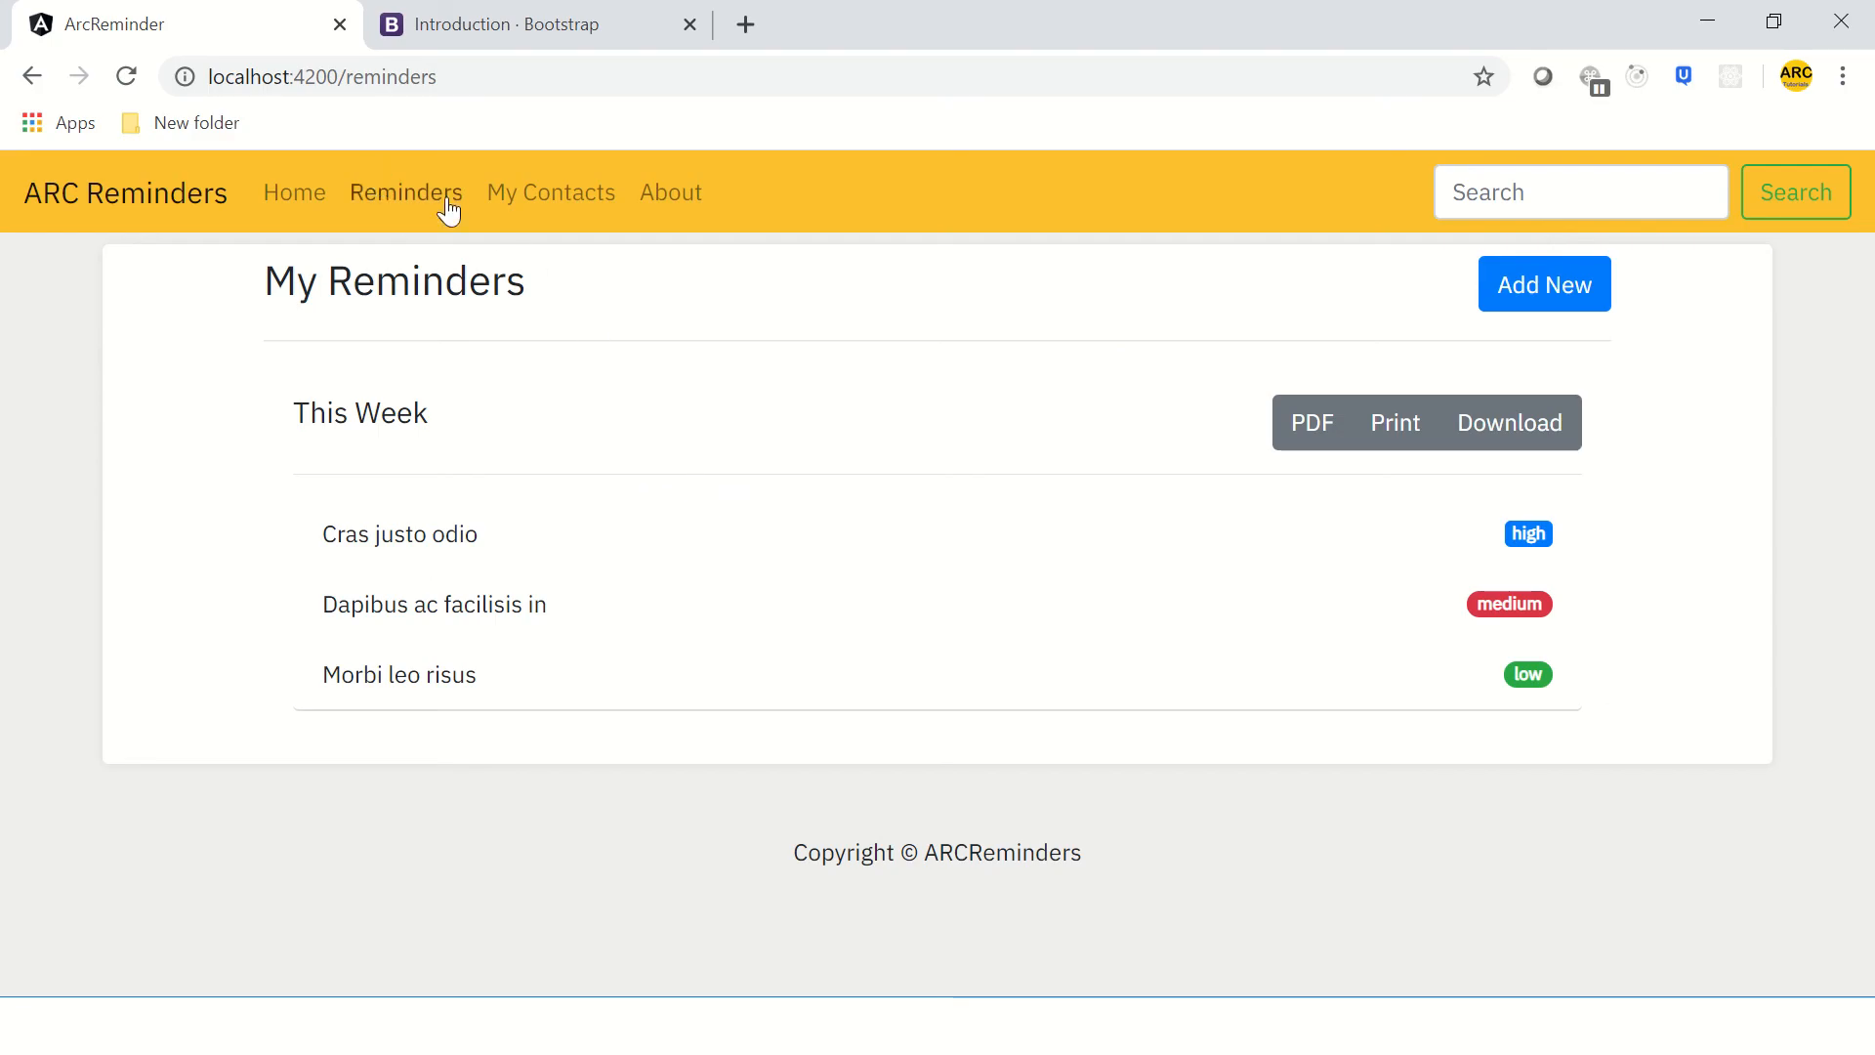
mouse_move(176, 140)
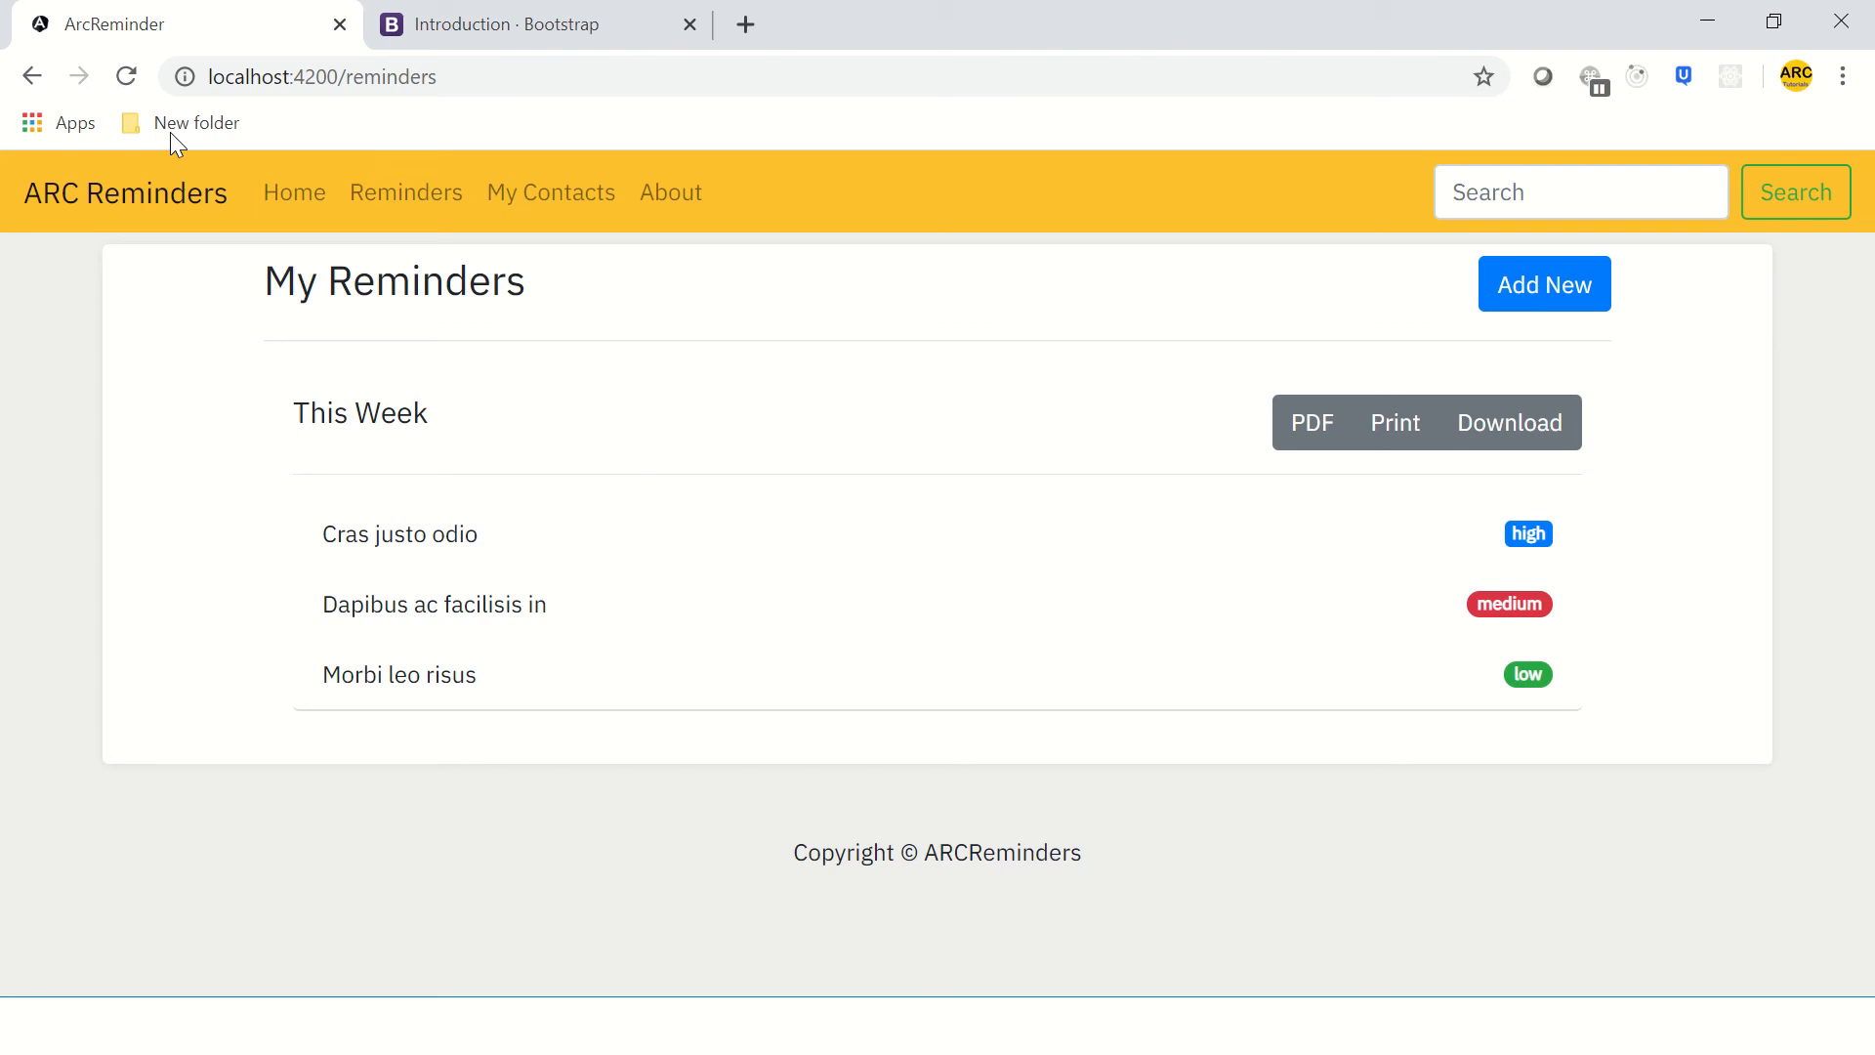
- Browse the My Contacts and About routes, return to My Contacts, then switch to the Bootstrap docs
left_click(550, 194)
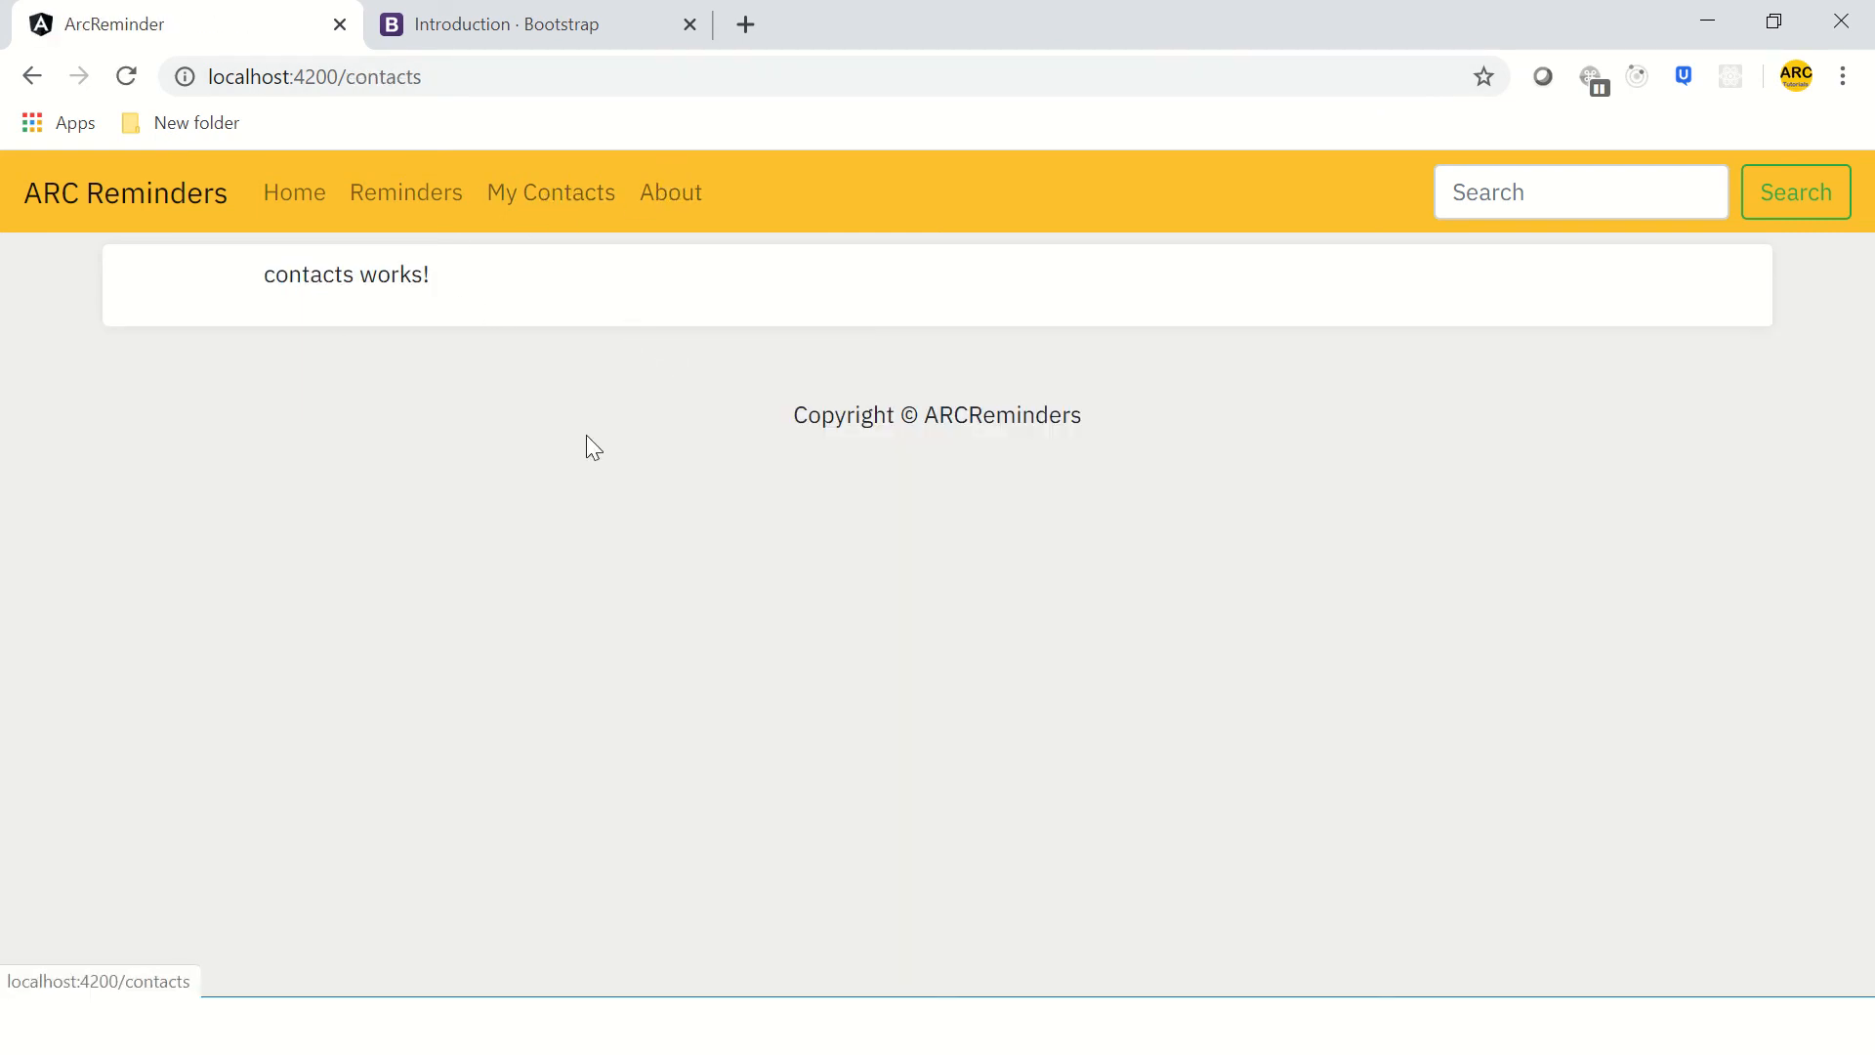
mouse_move(676, 305)
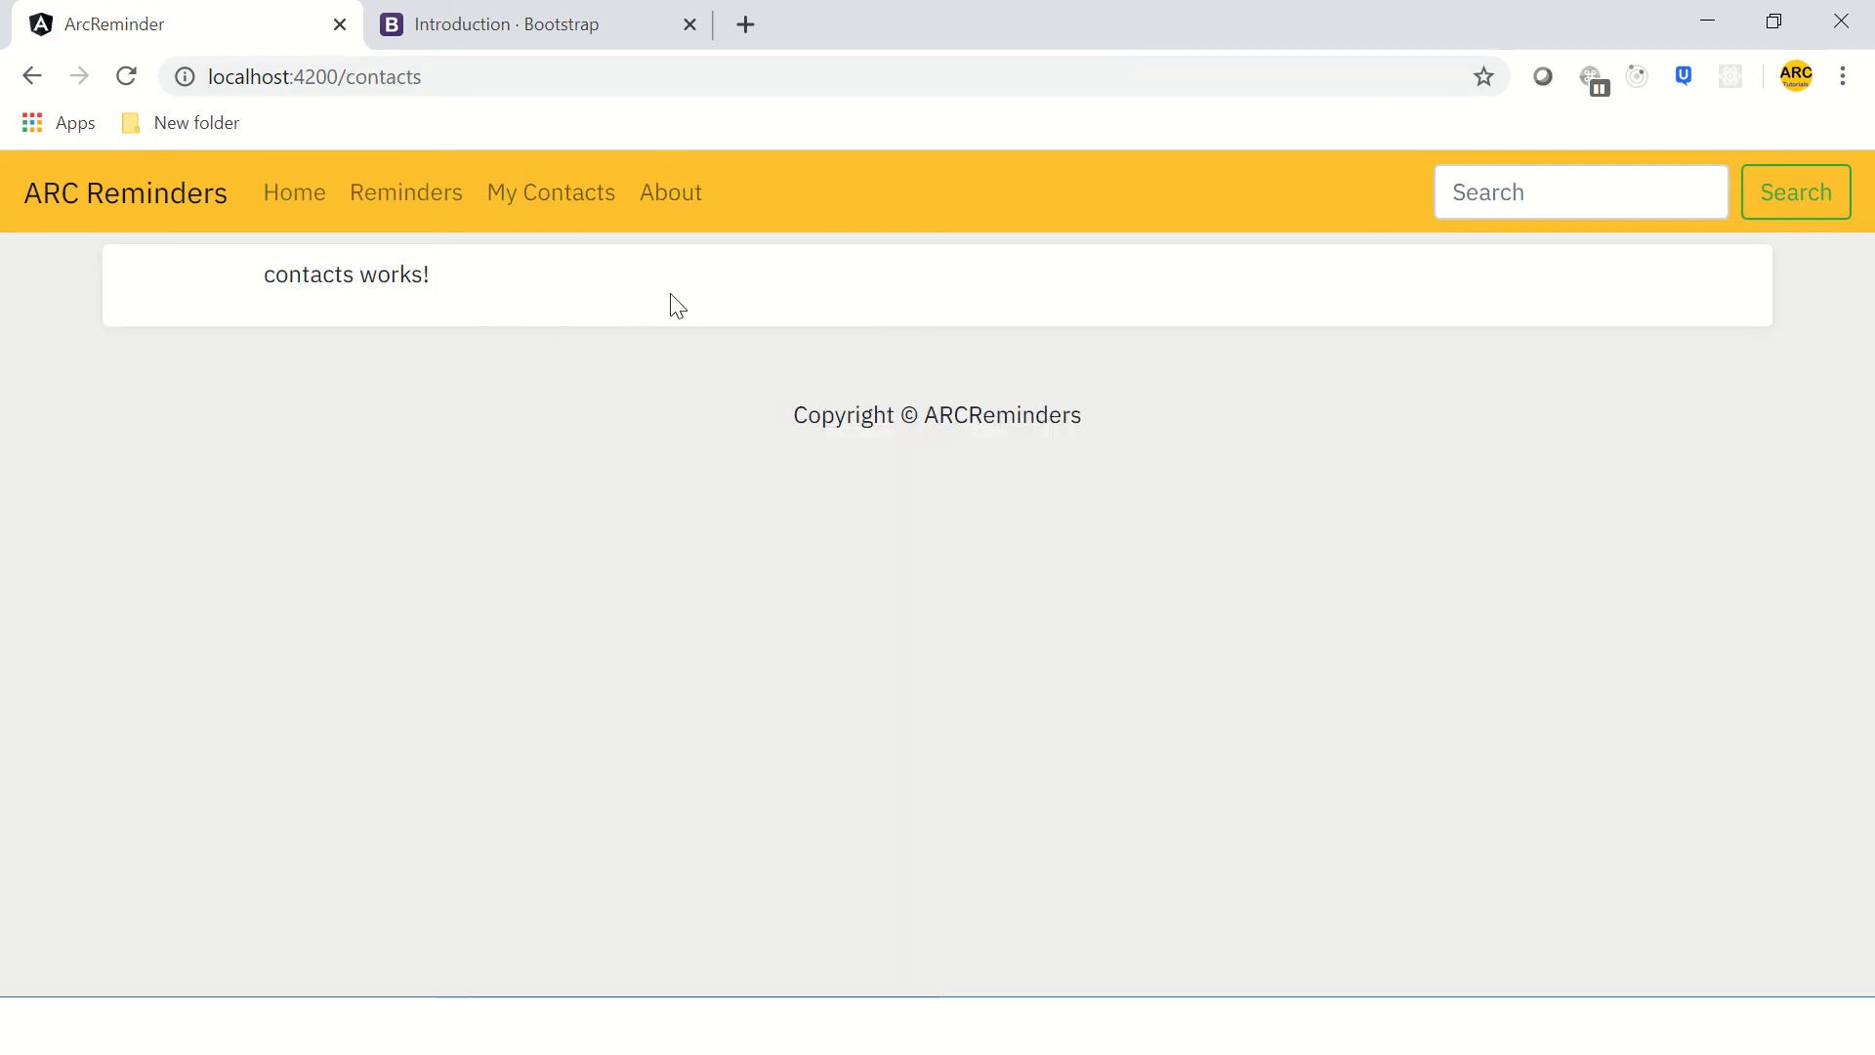
left_click(670, 193)
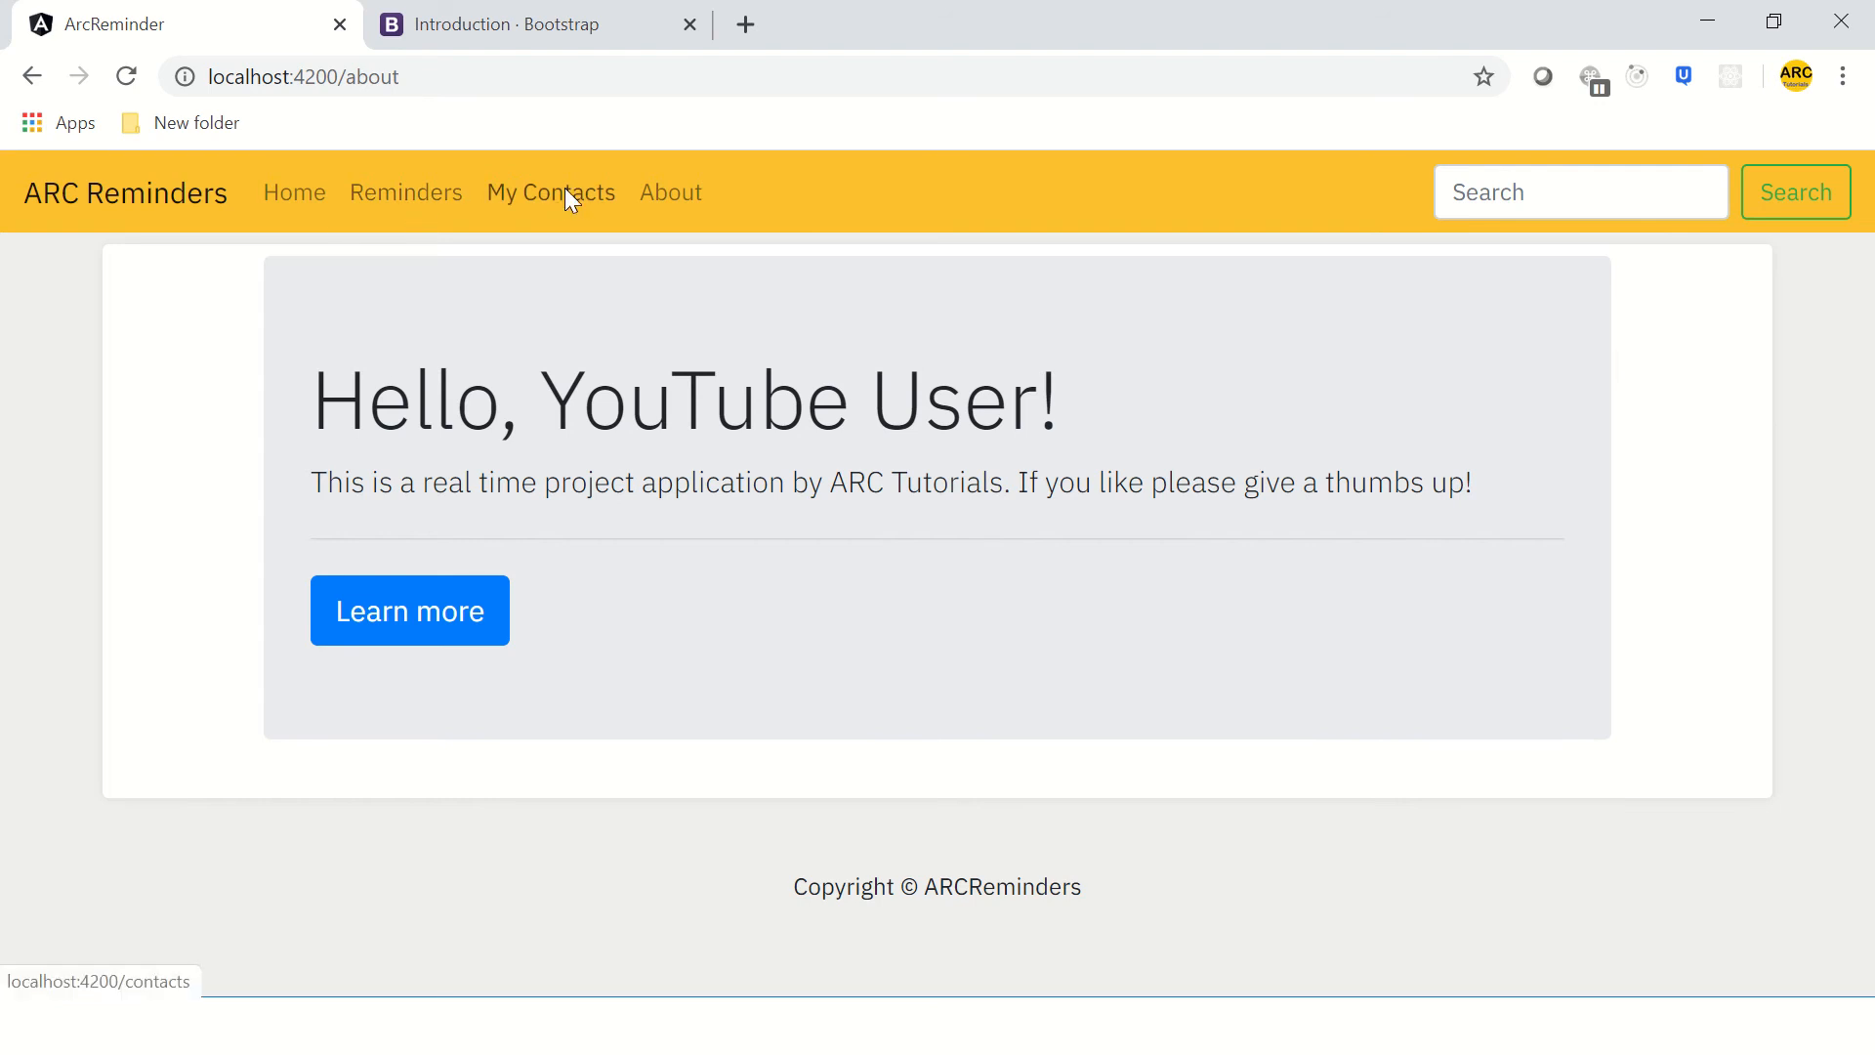
left_click(551, 193)
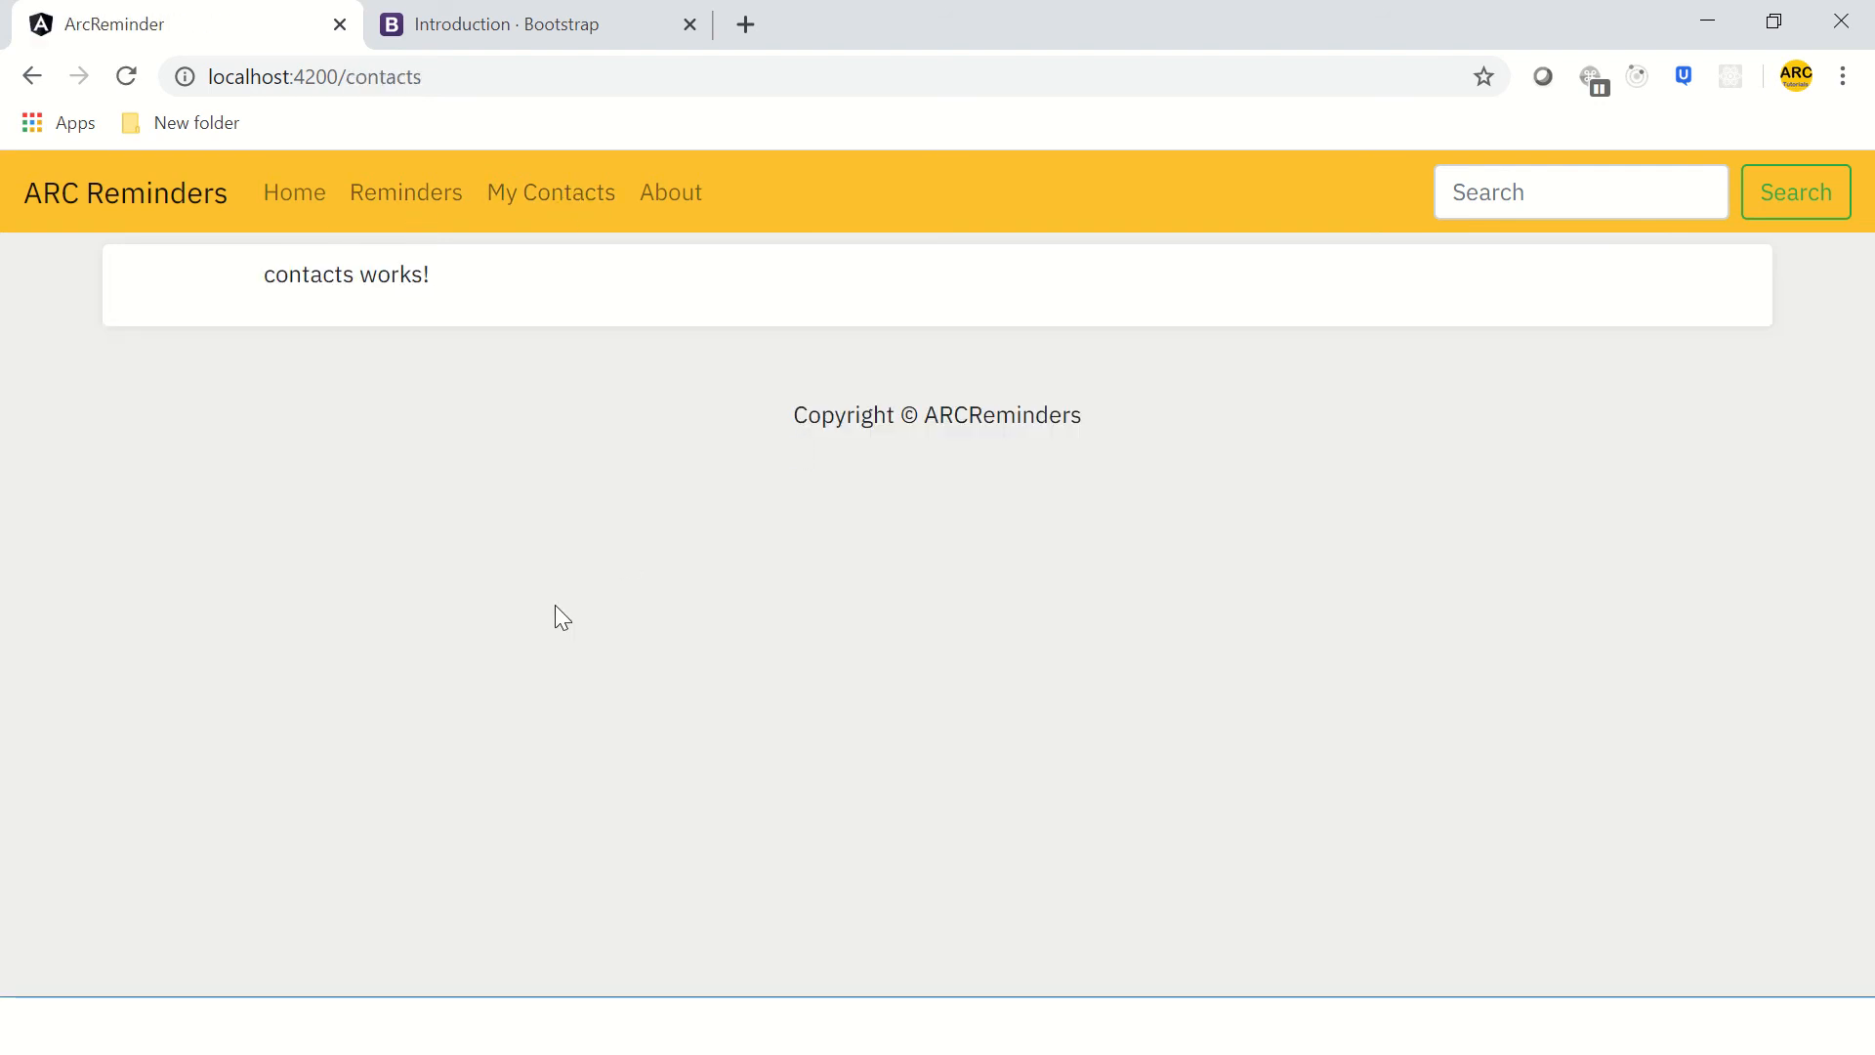
mouse_move(487, 668)
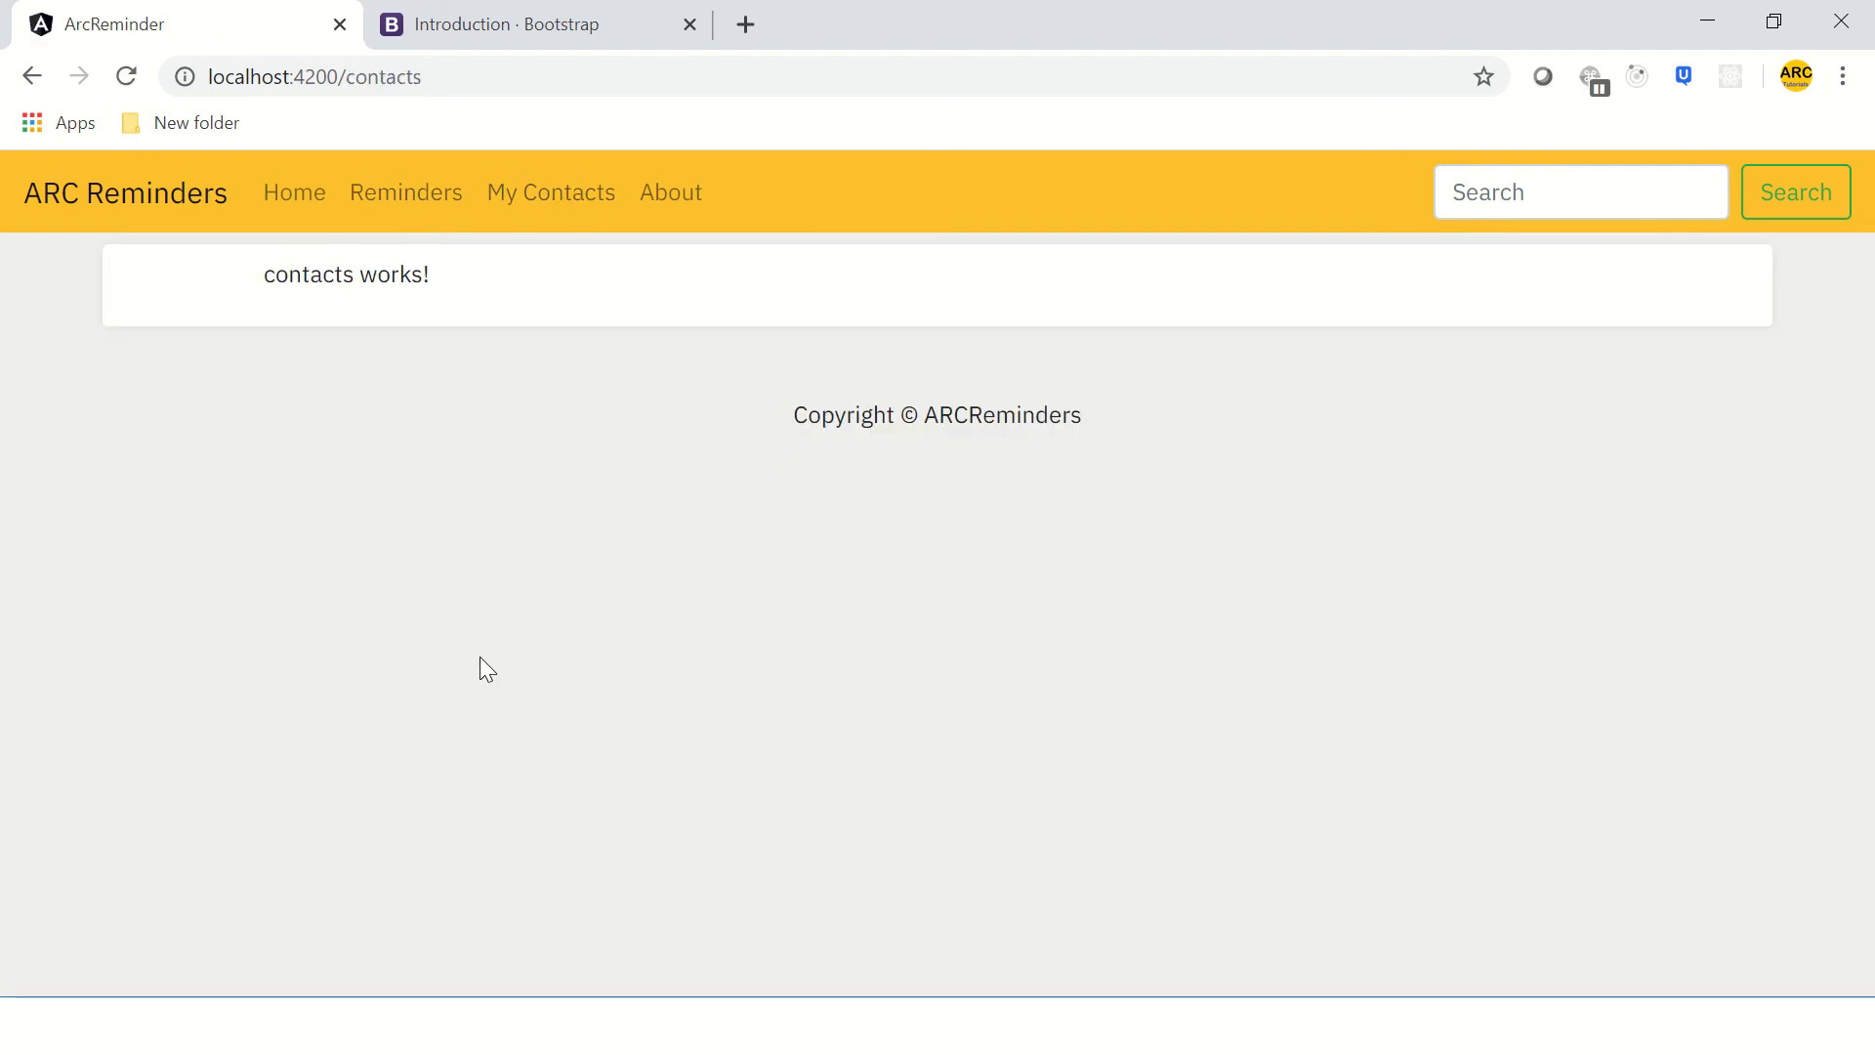
mouse_move(533, 487)
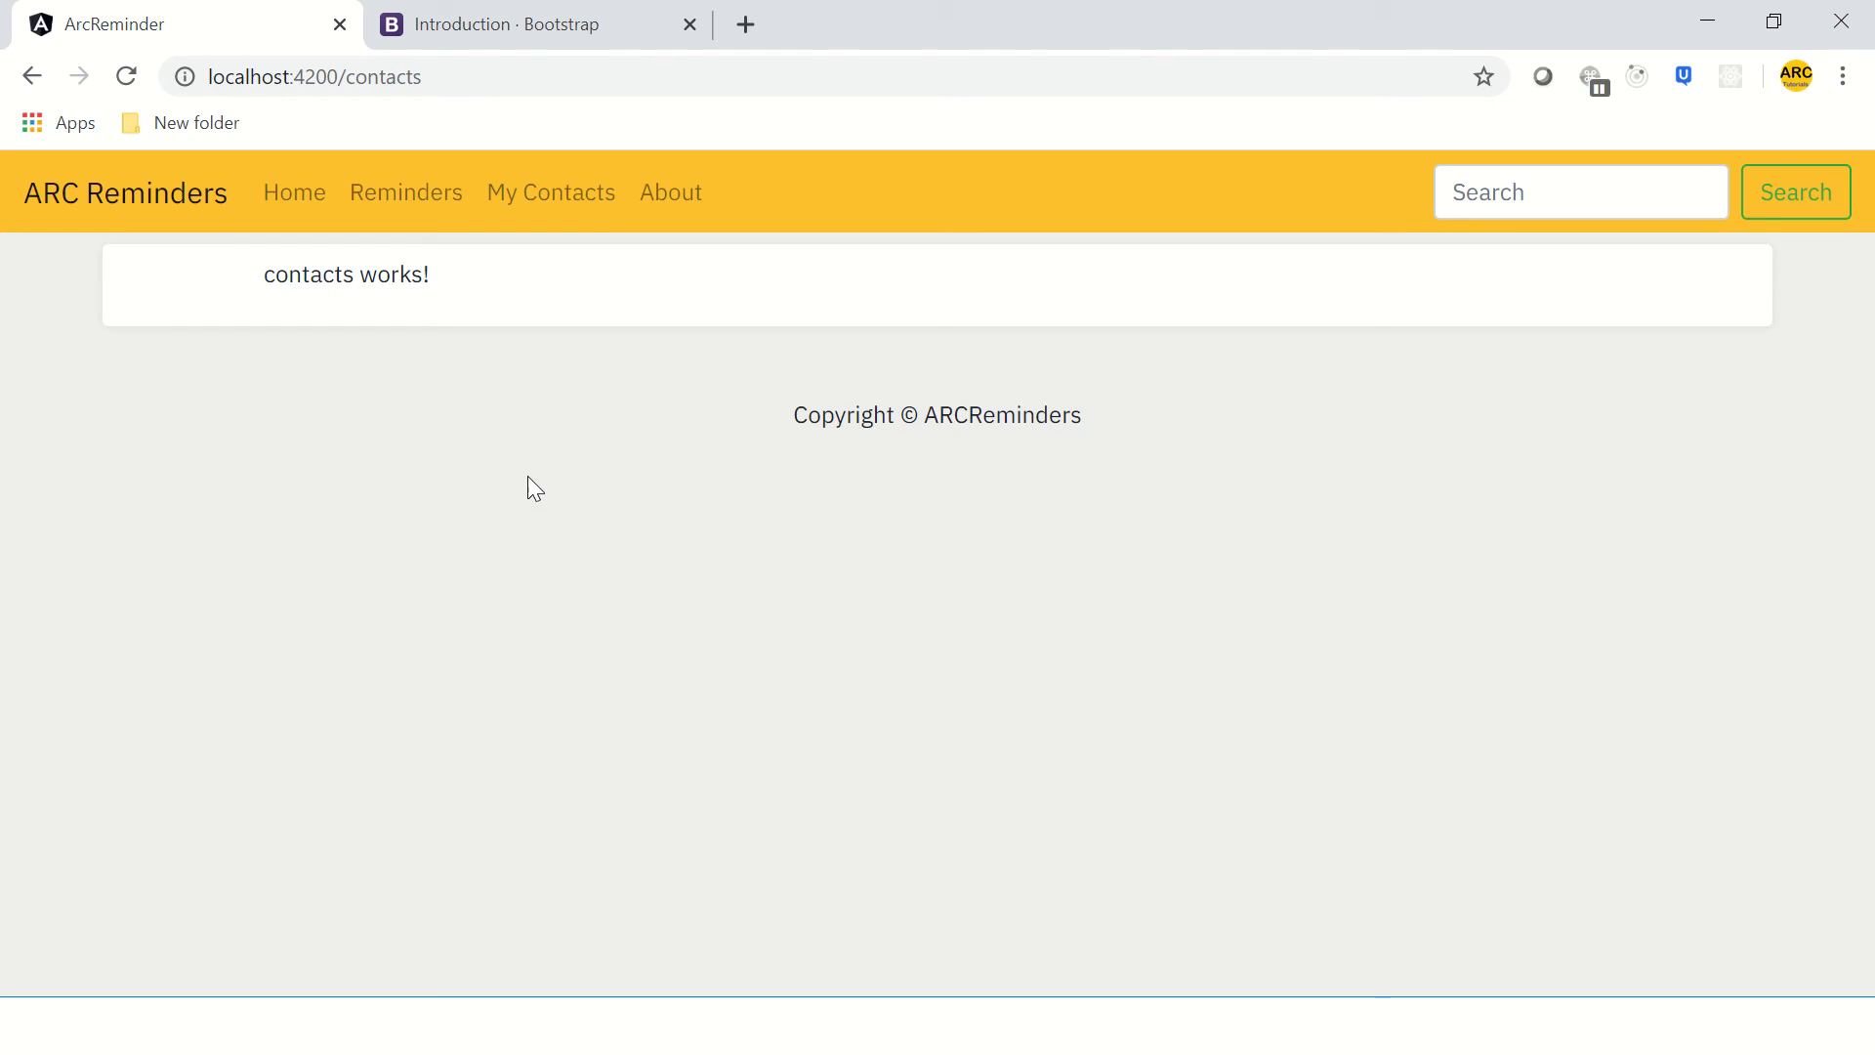
left_click(536, 24)
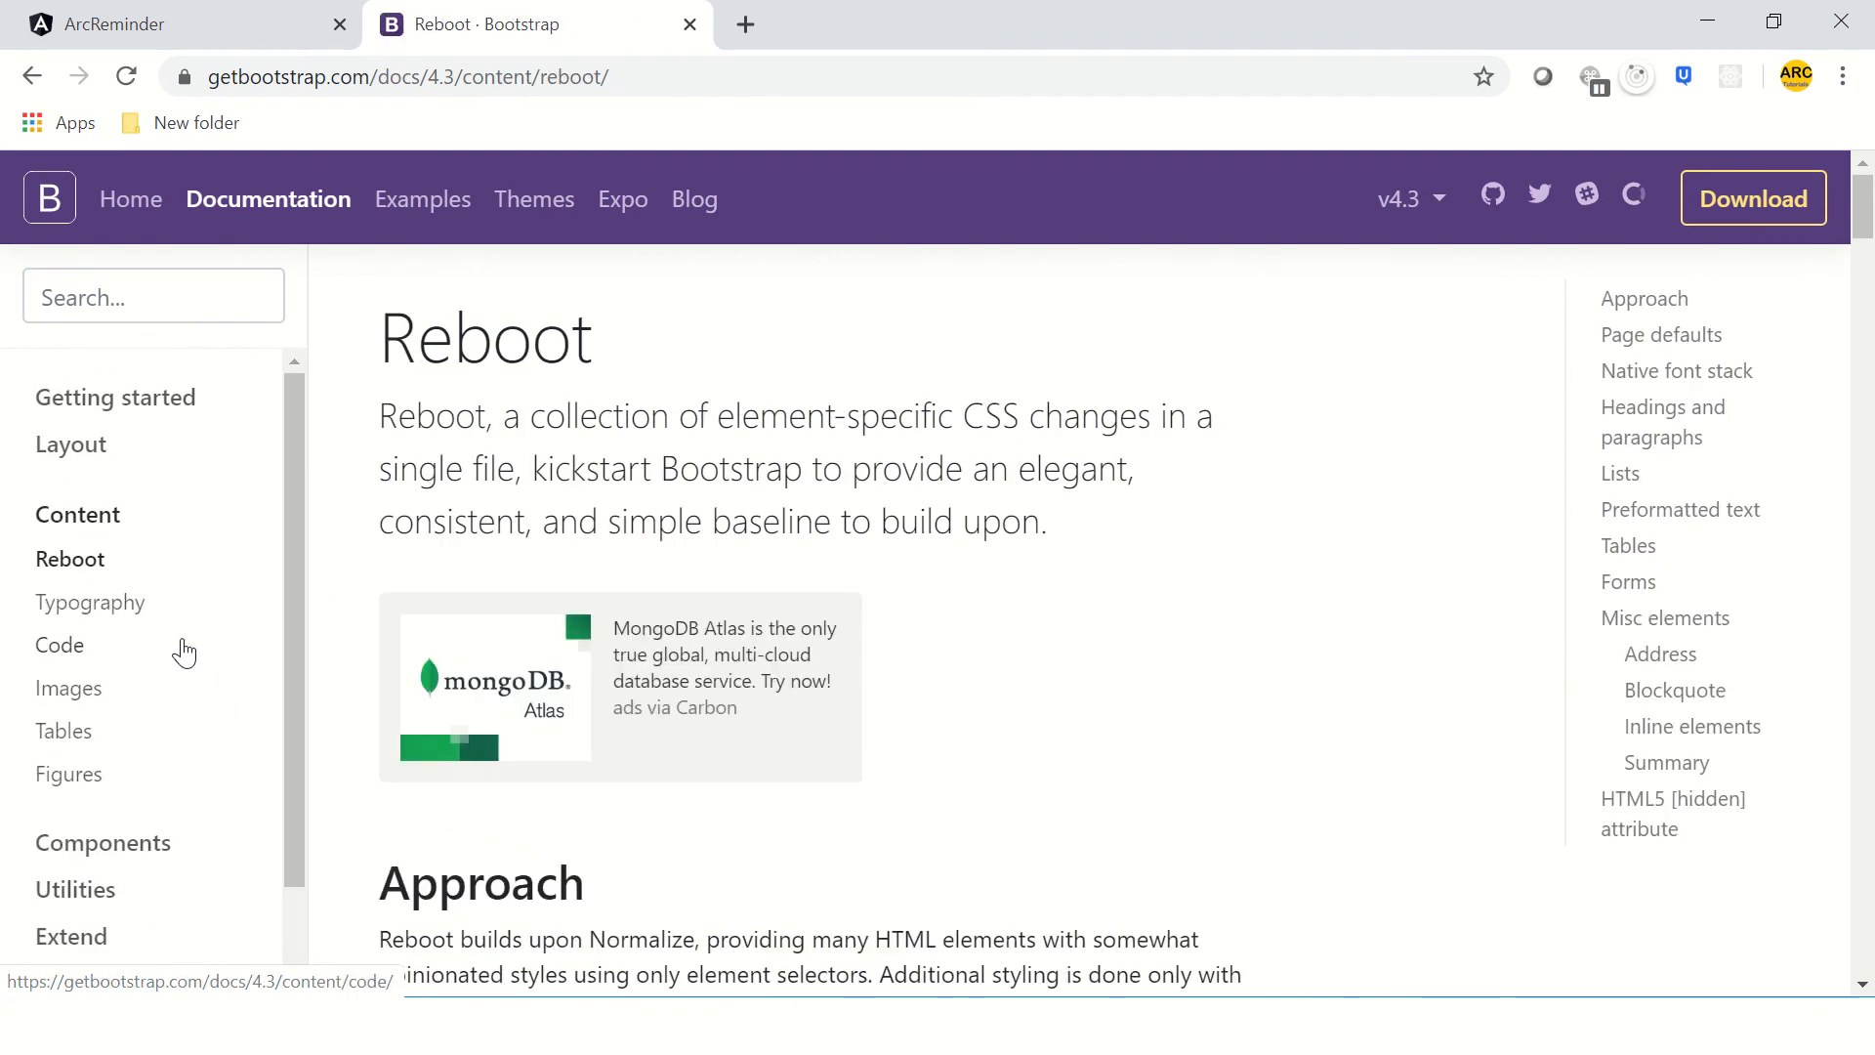
- Review the Bootstrap Tables page, scrolling through basic and dark table head examples
left_click(63, 731)
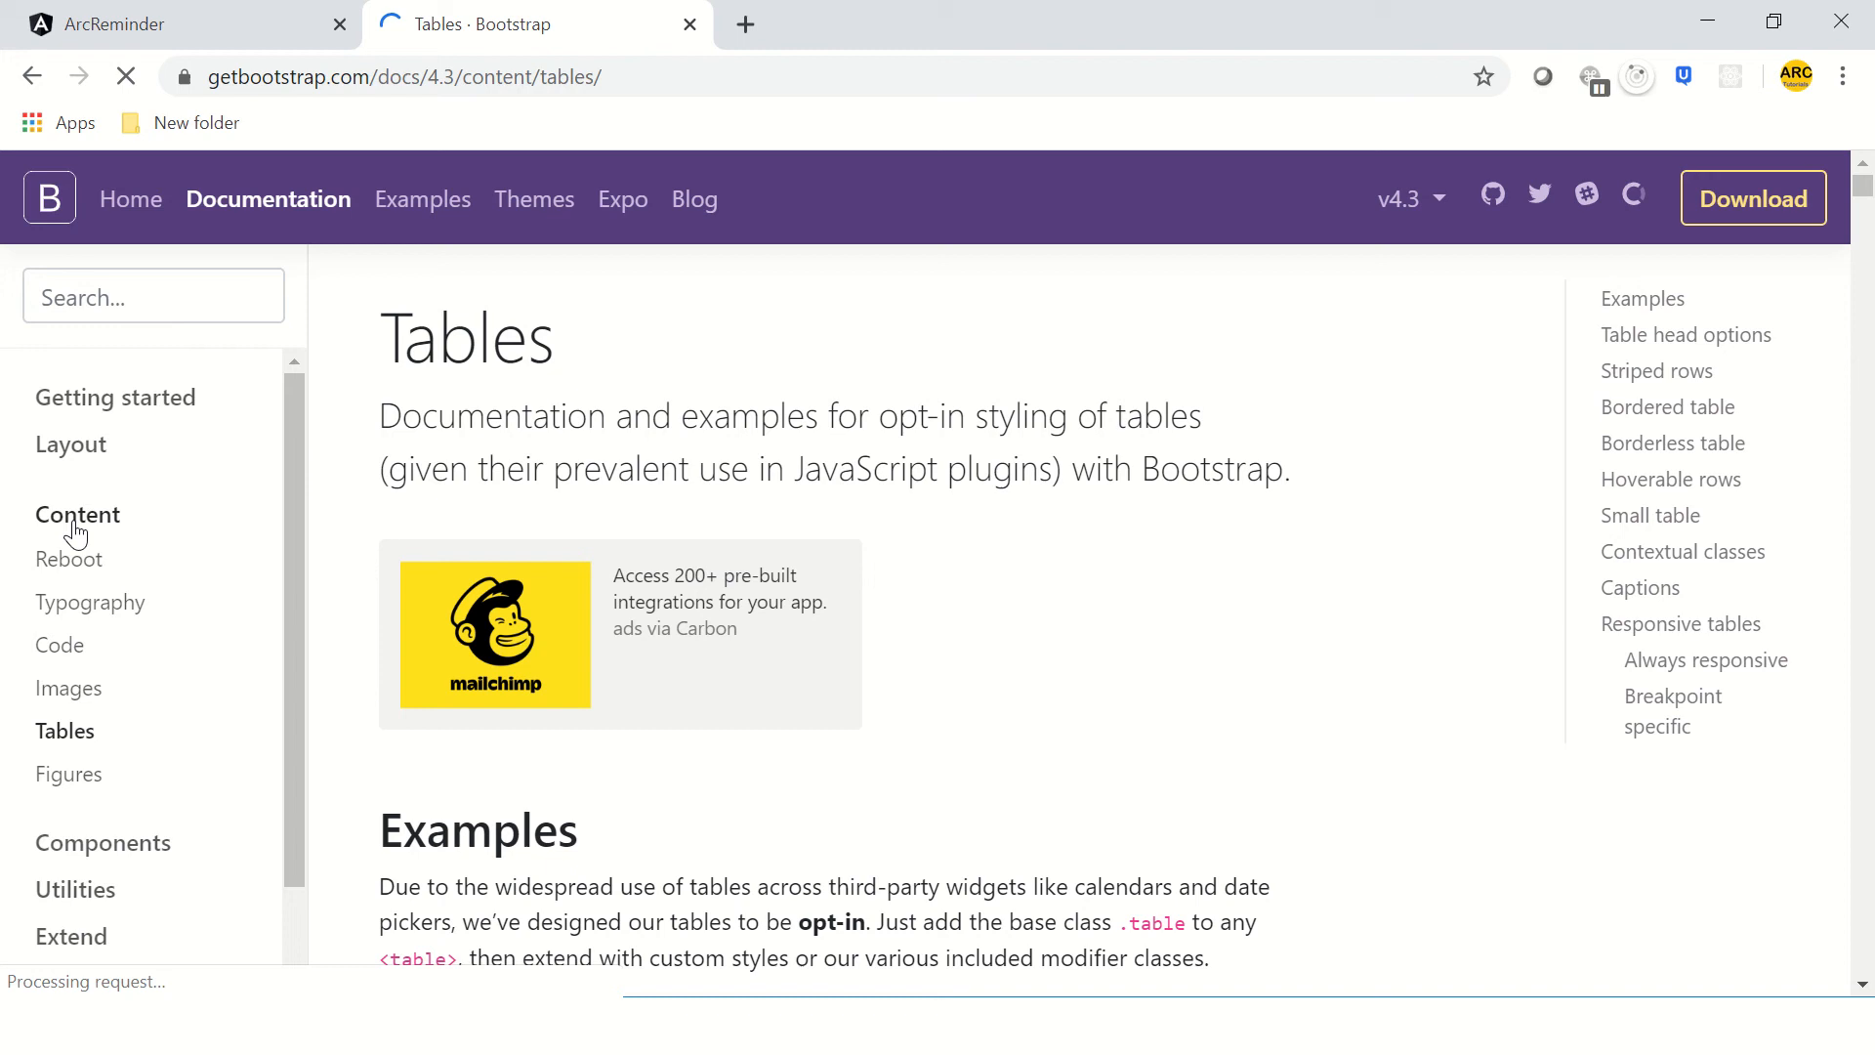
scroll("down", 3)
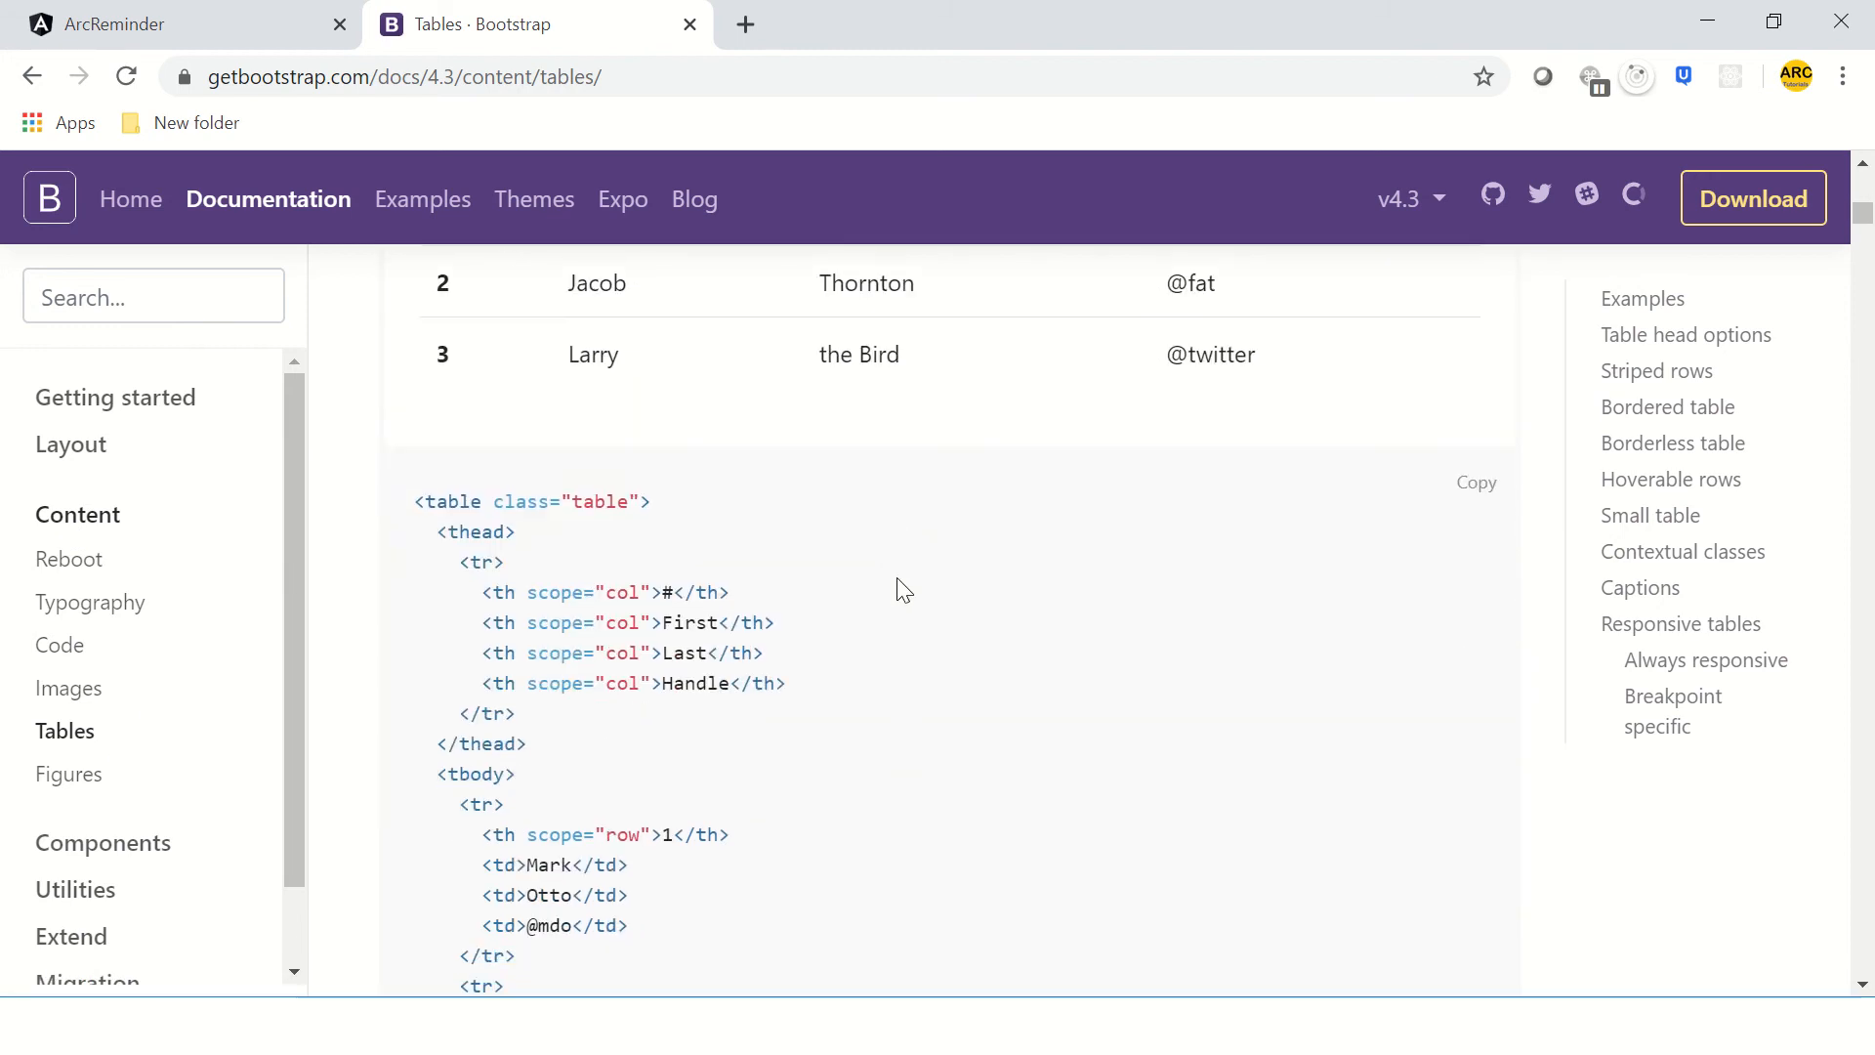
scroll("down", 3)
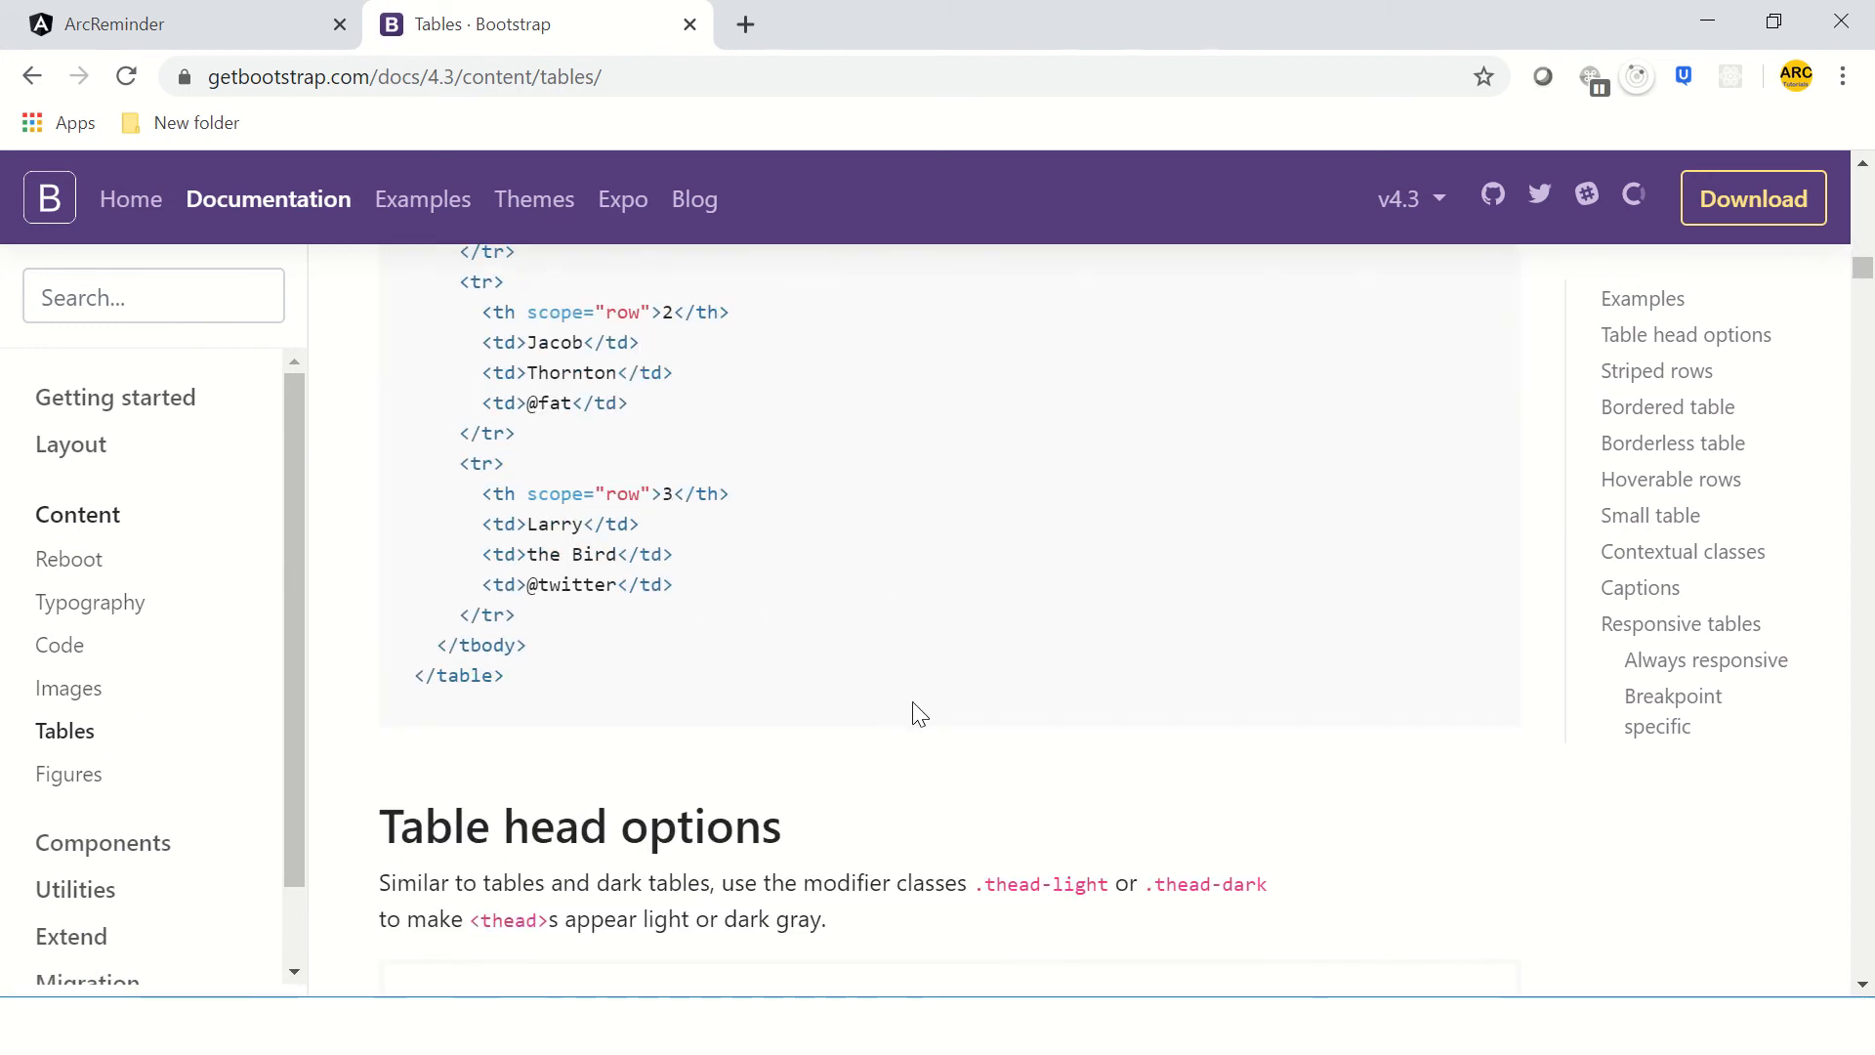
scroll("down", 3)
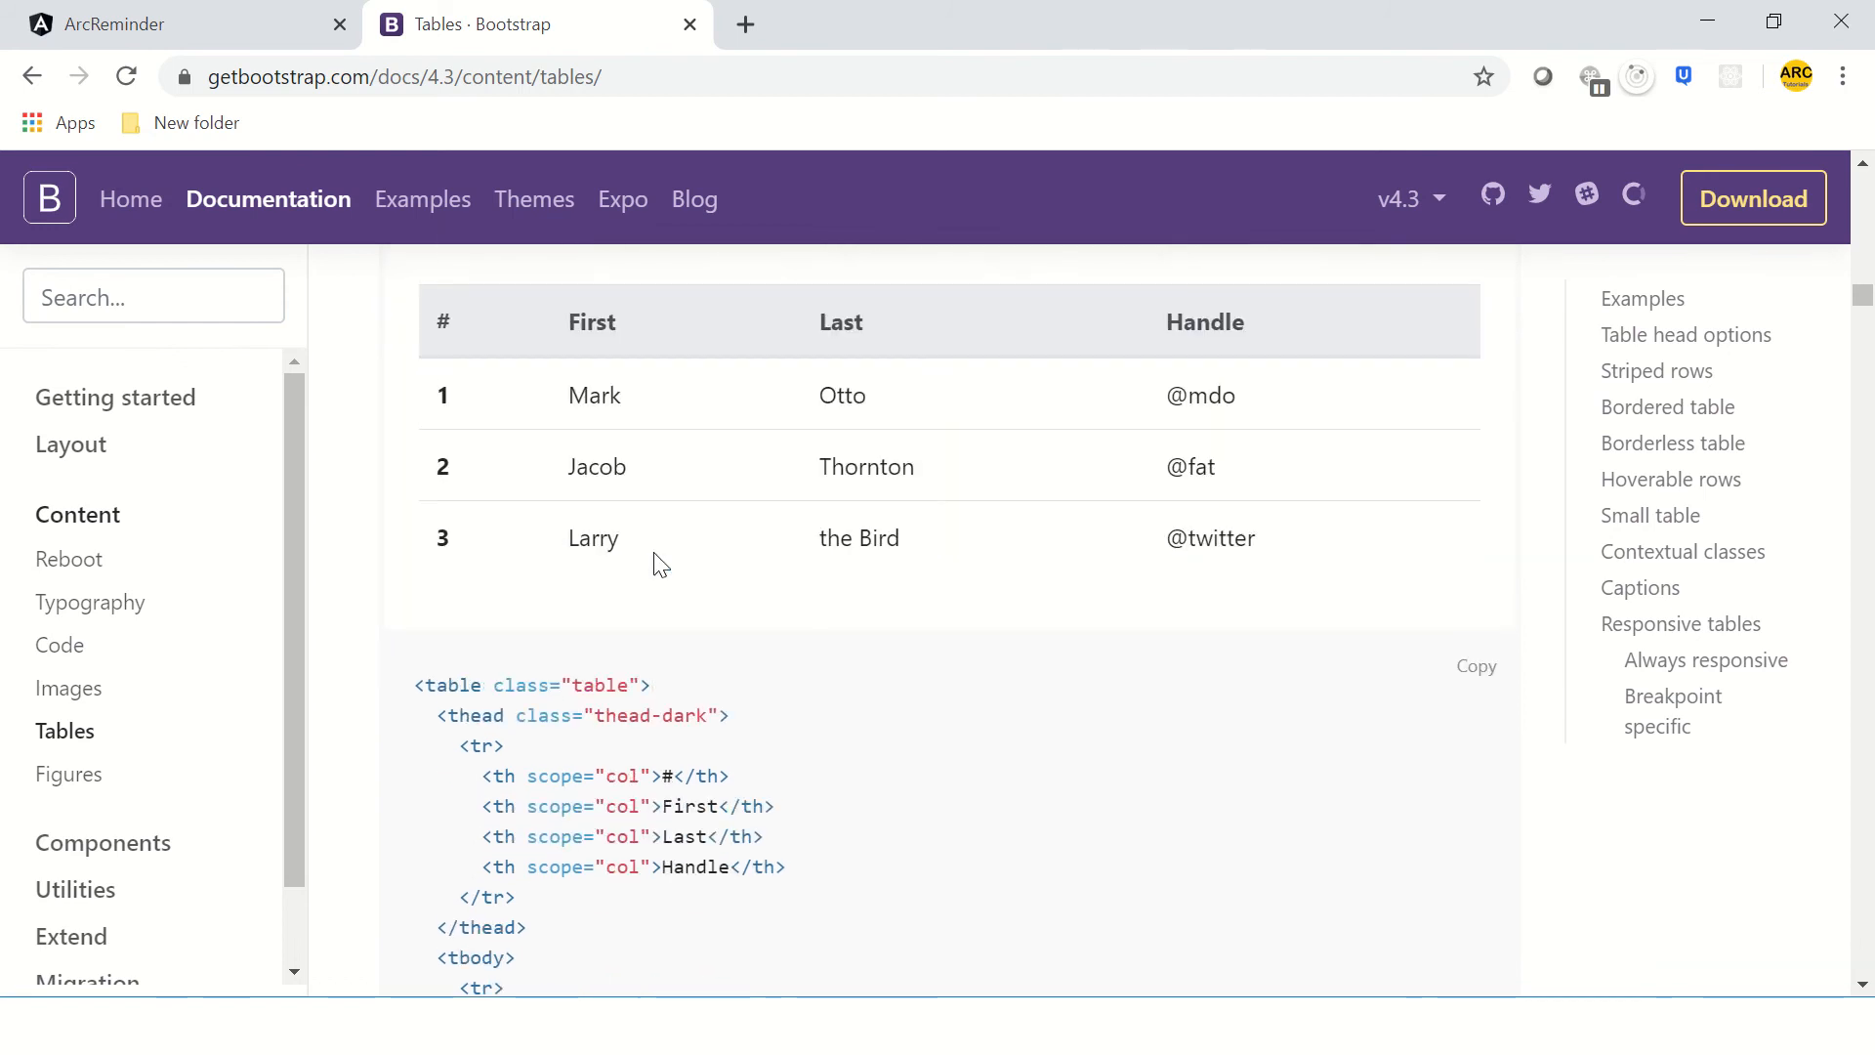
scroll("down", 3)
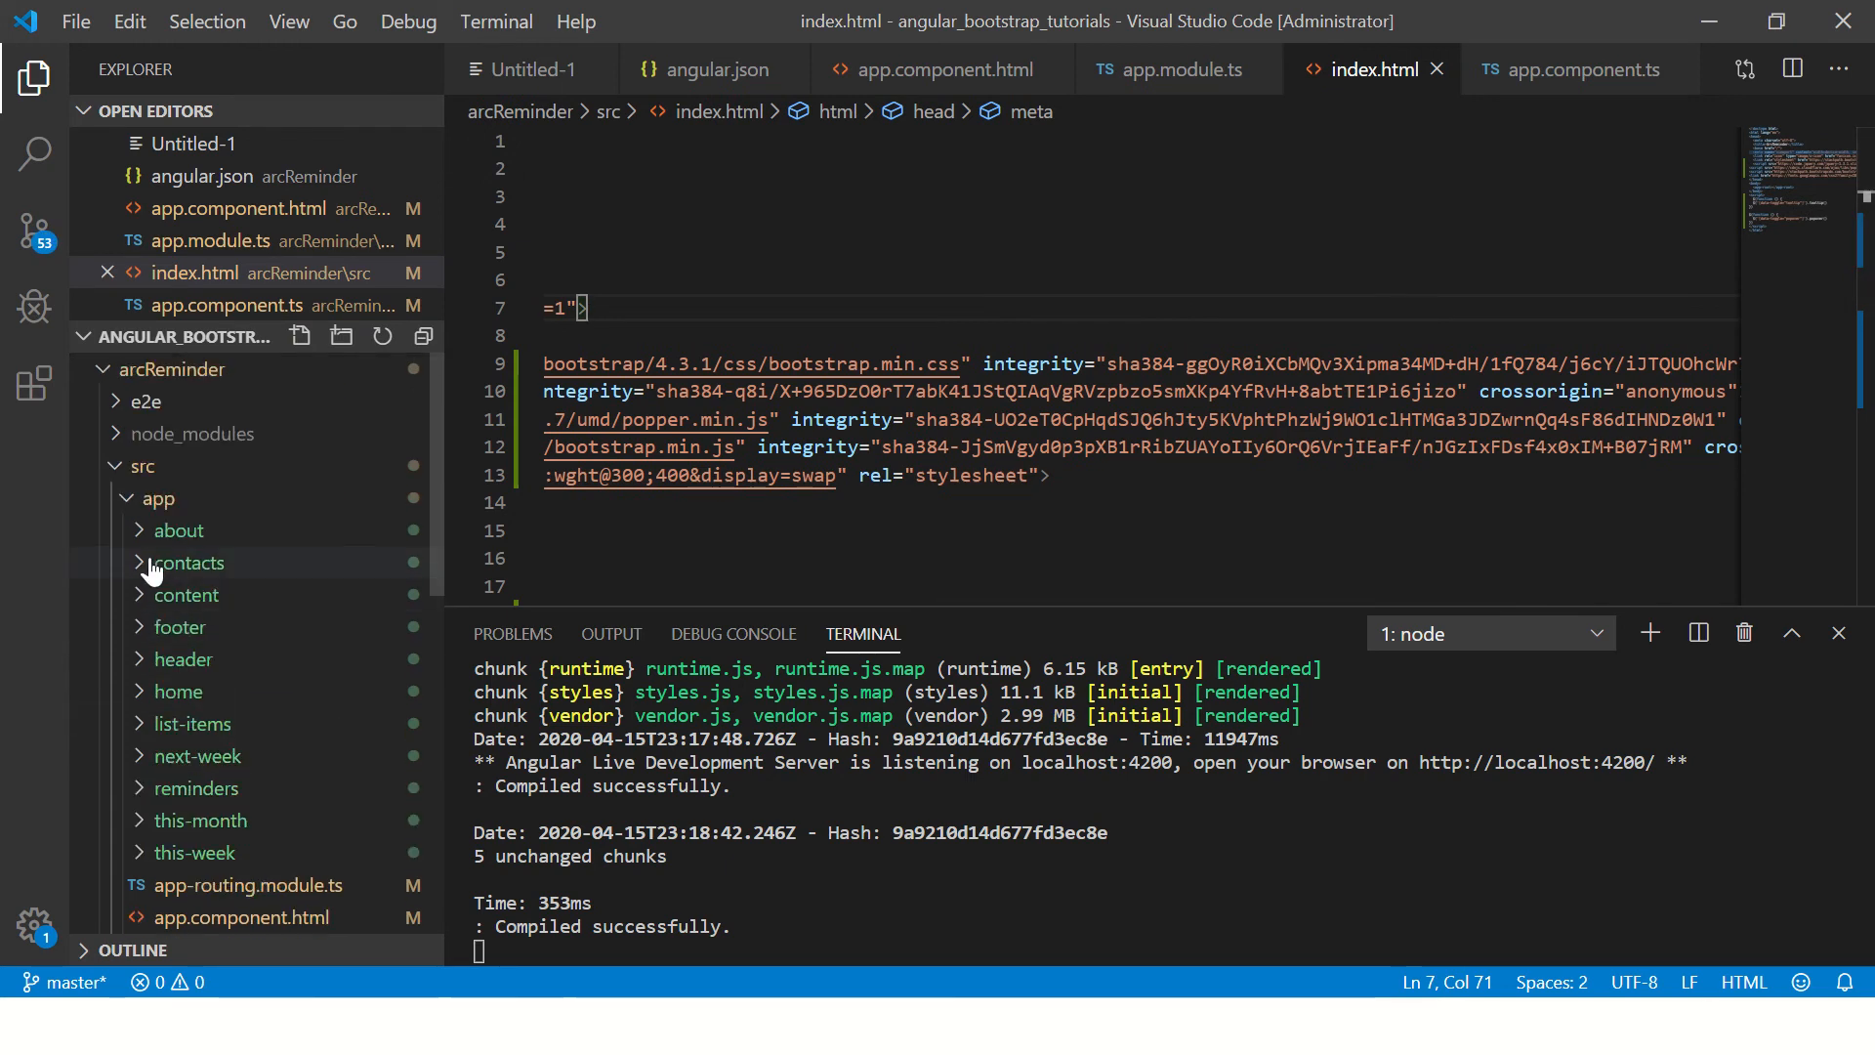
- Expand the contacts component folder under src/app in the Explorer
left_click(190, 562)
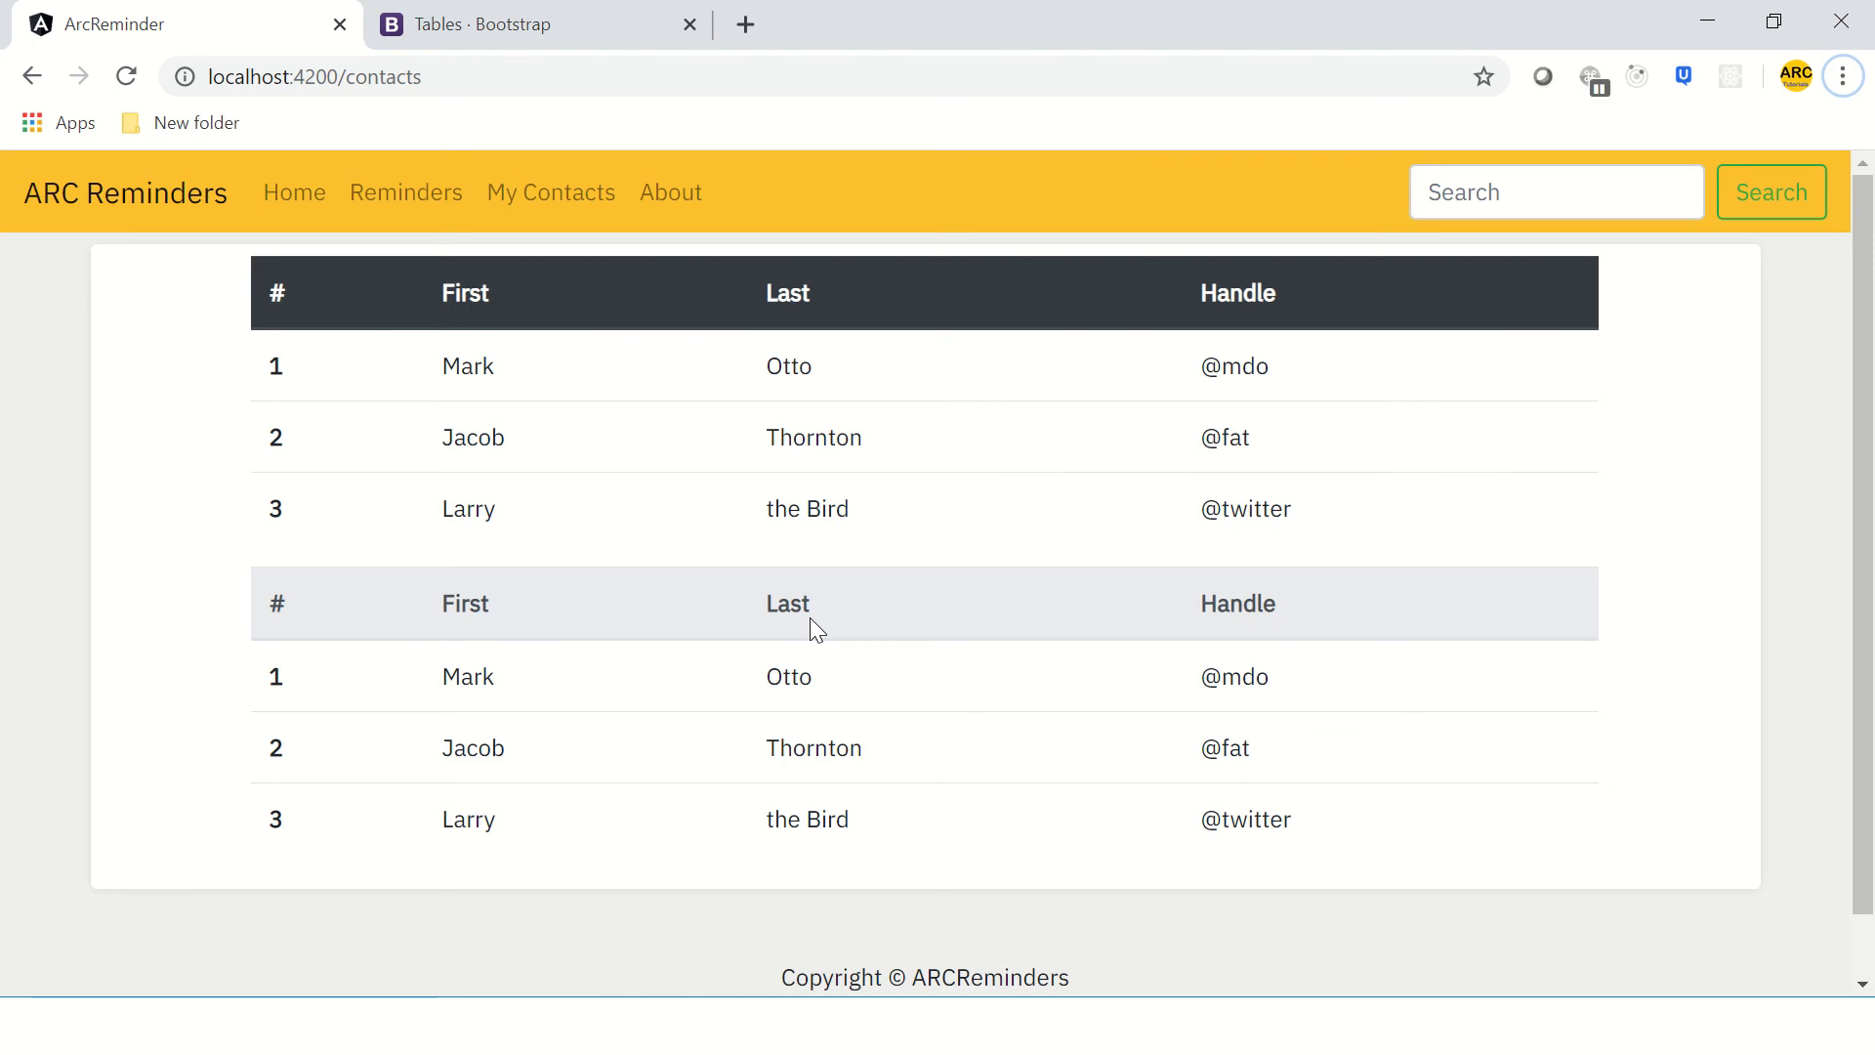
mouse_move(285, 630)
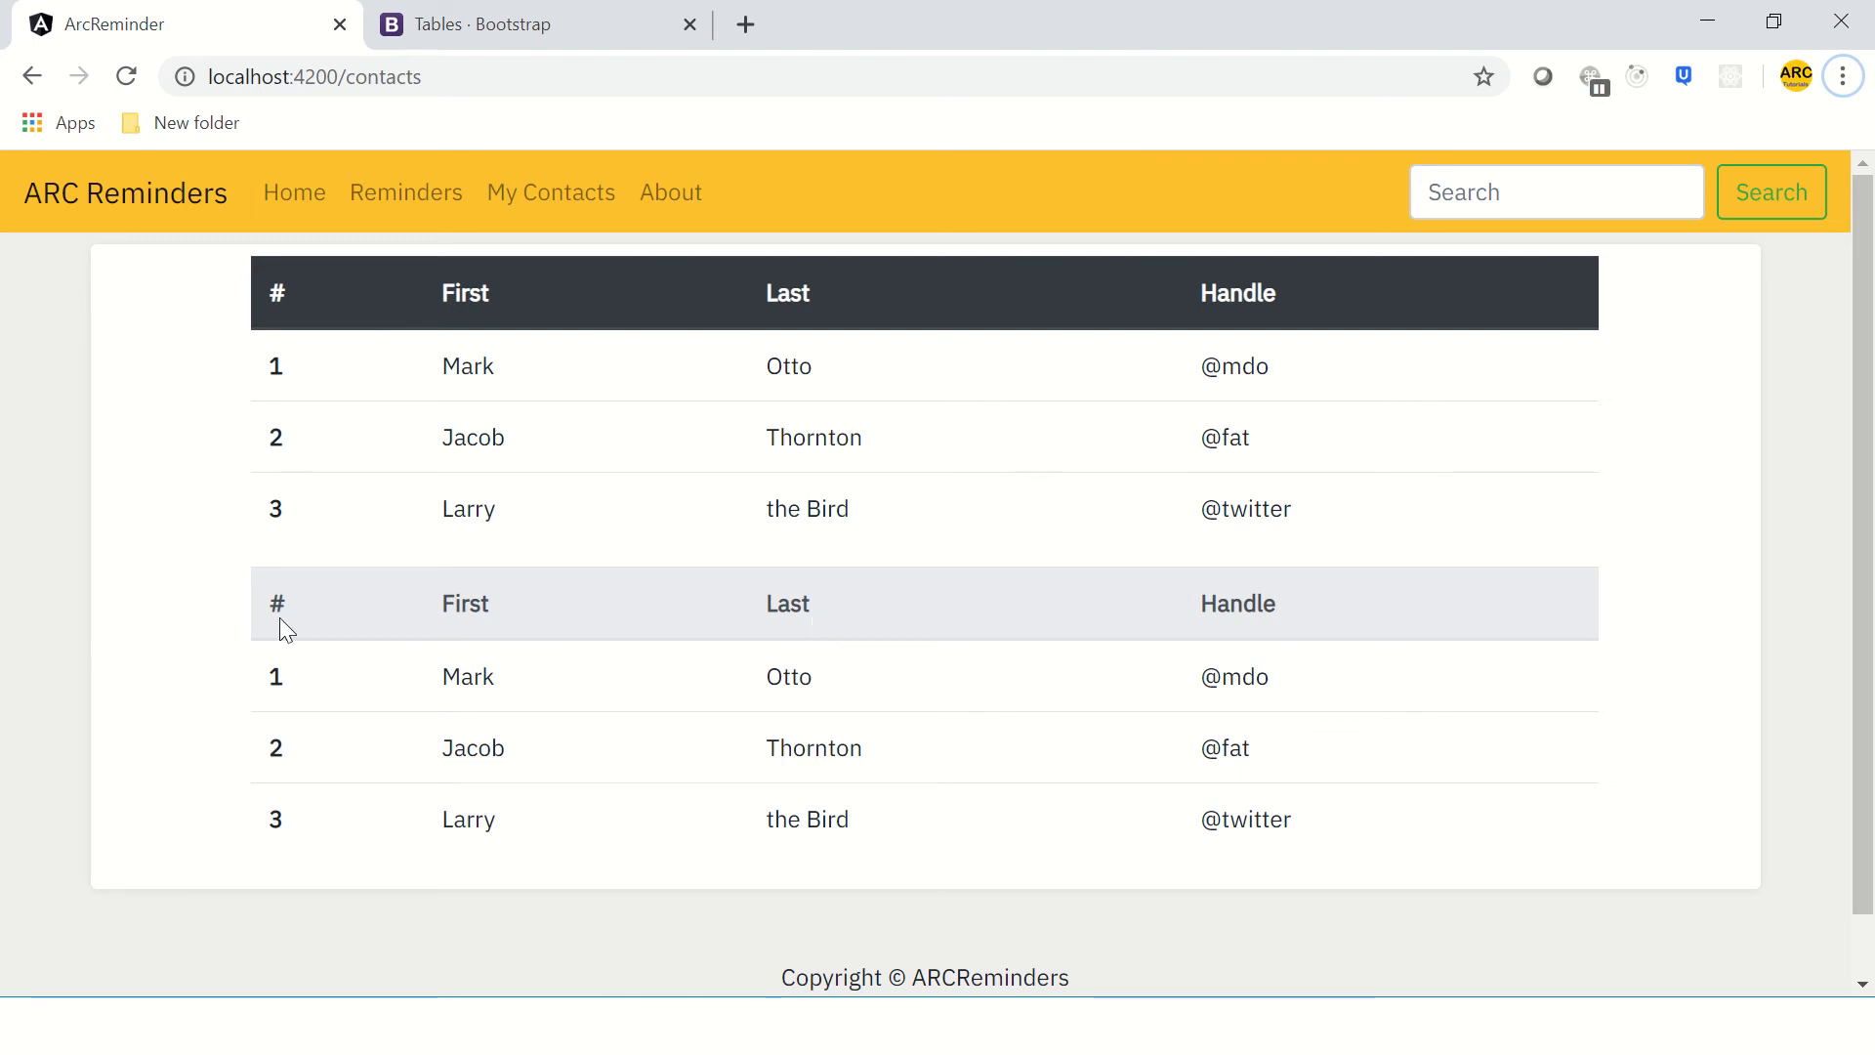
mouse_move(1062, 447)
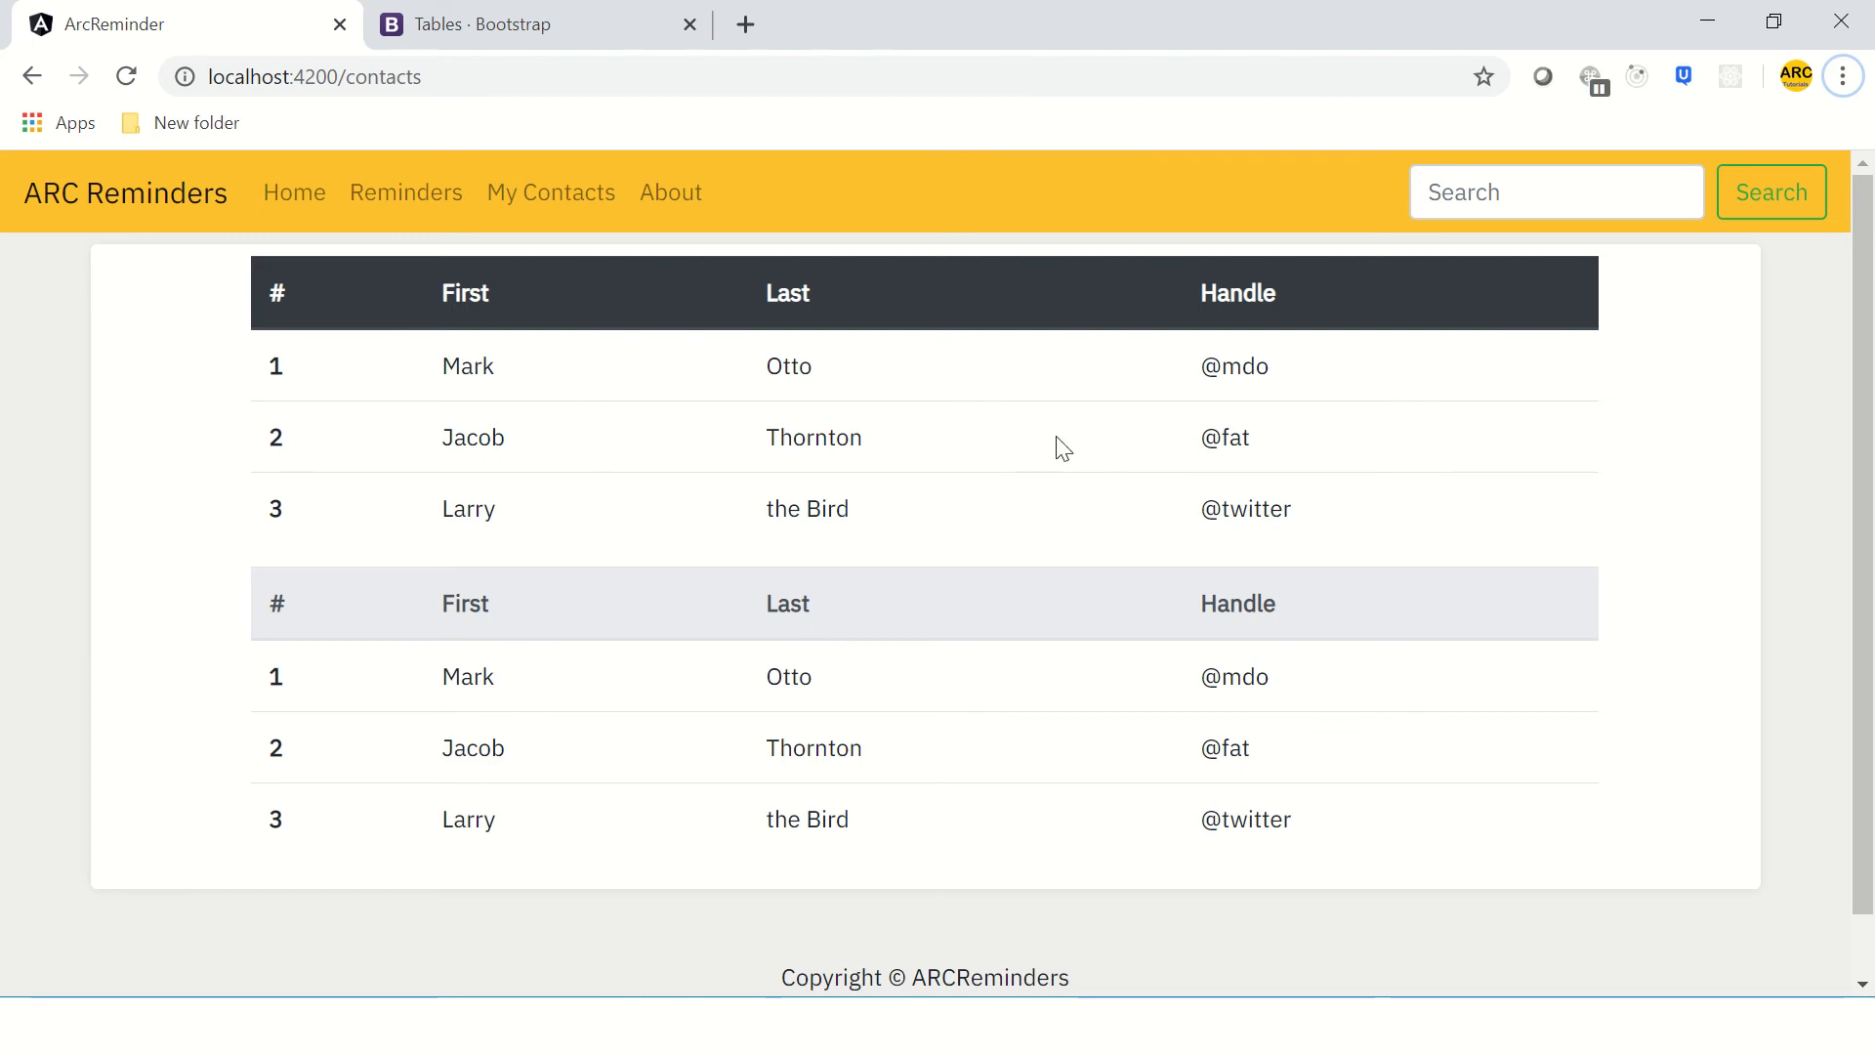
mouse_move(566, 308)
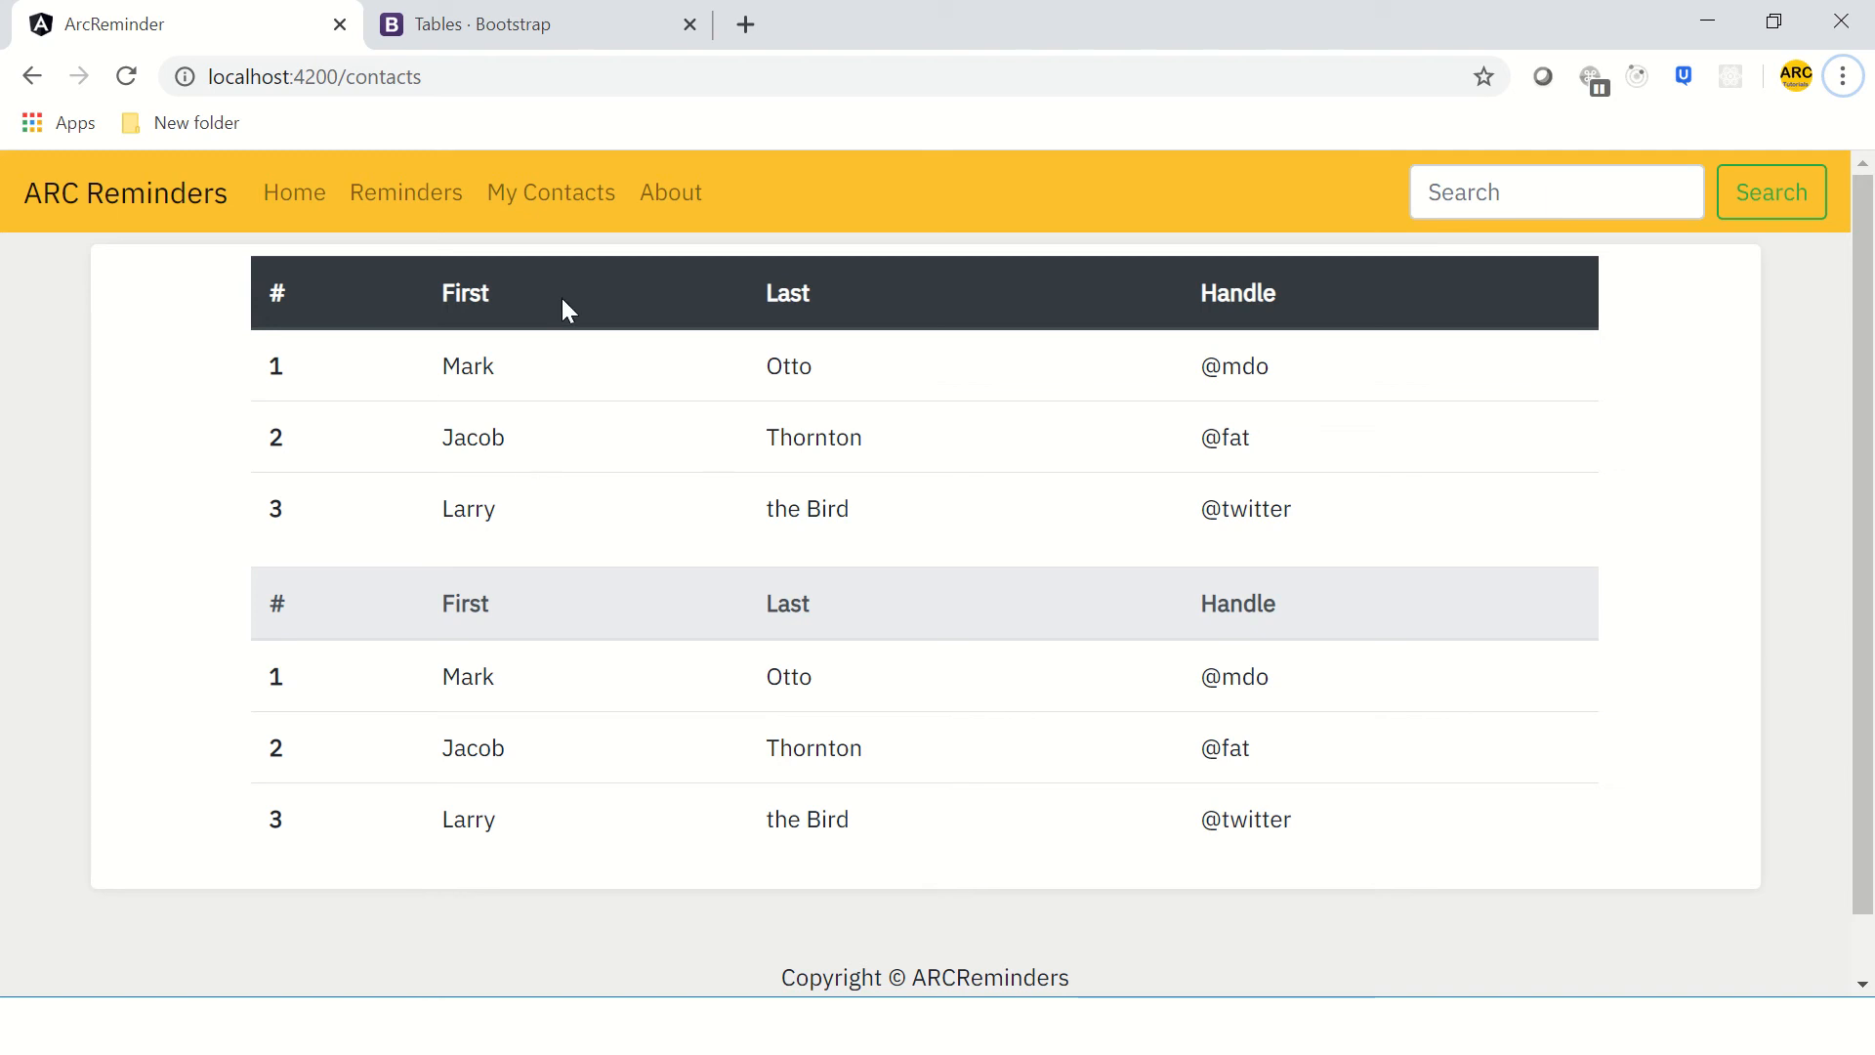
mouse_move(1071, 605)
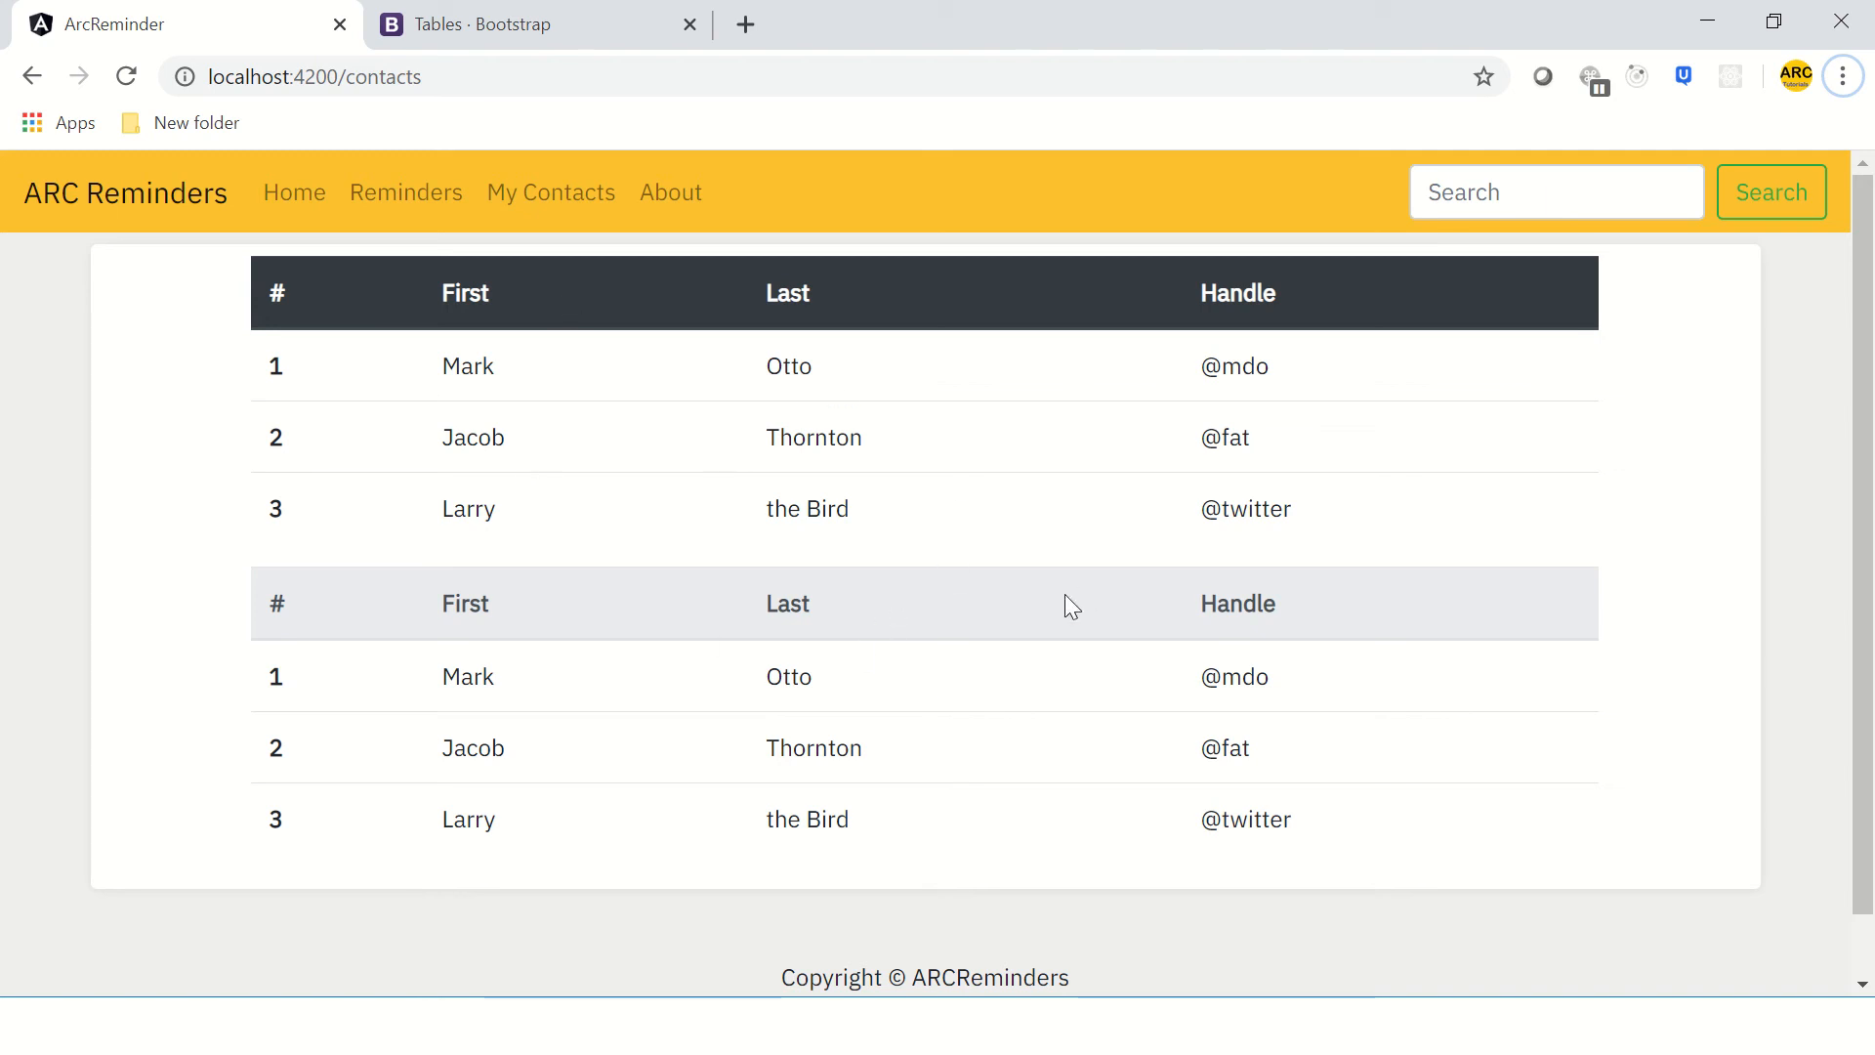
mouse_move(903, 590)
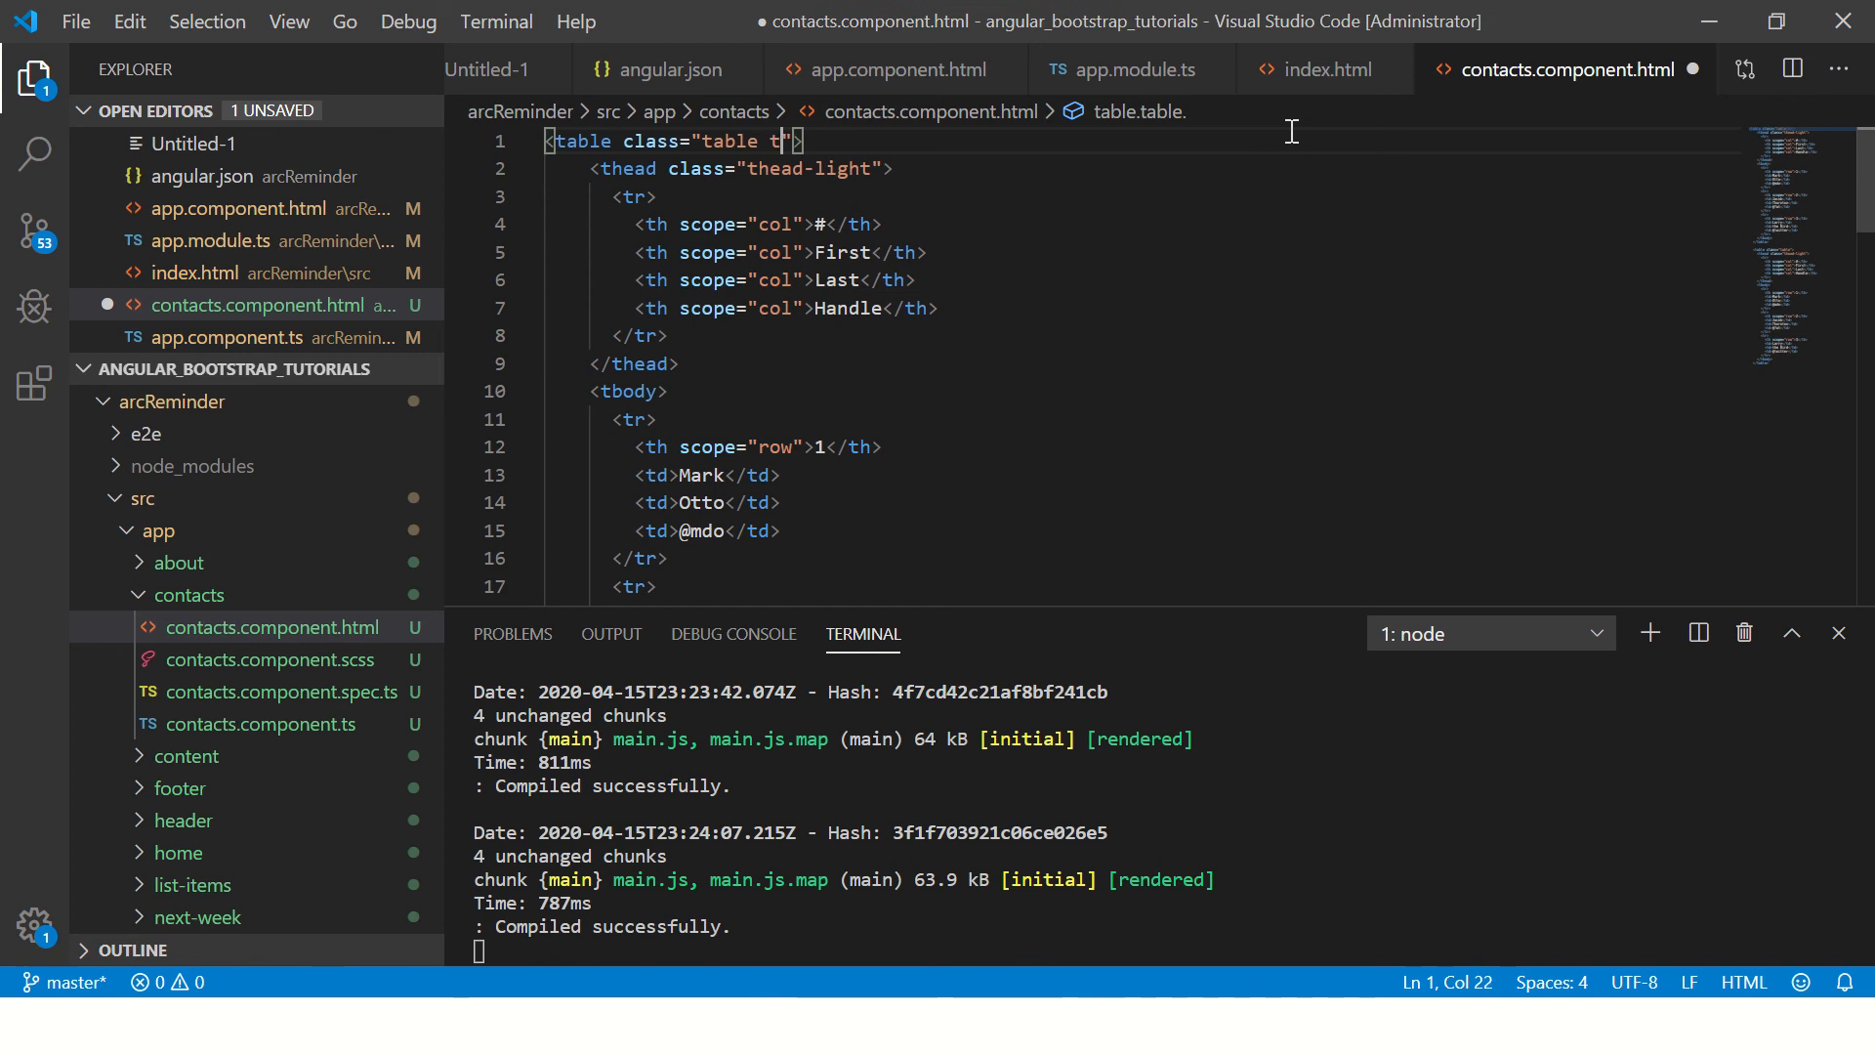
- Add table-striped and table-hover classes to the contacts table
type("able")
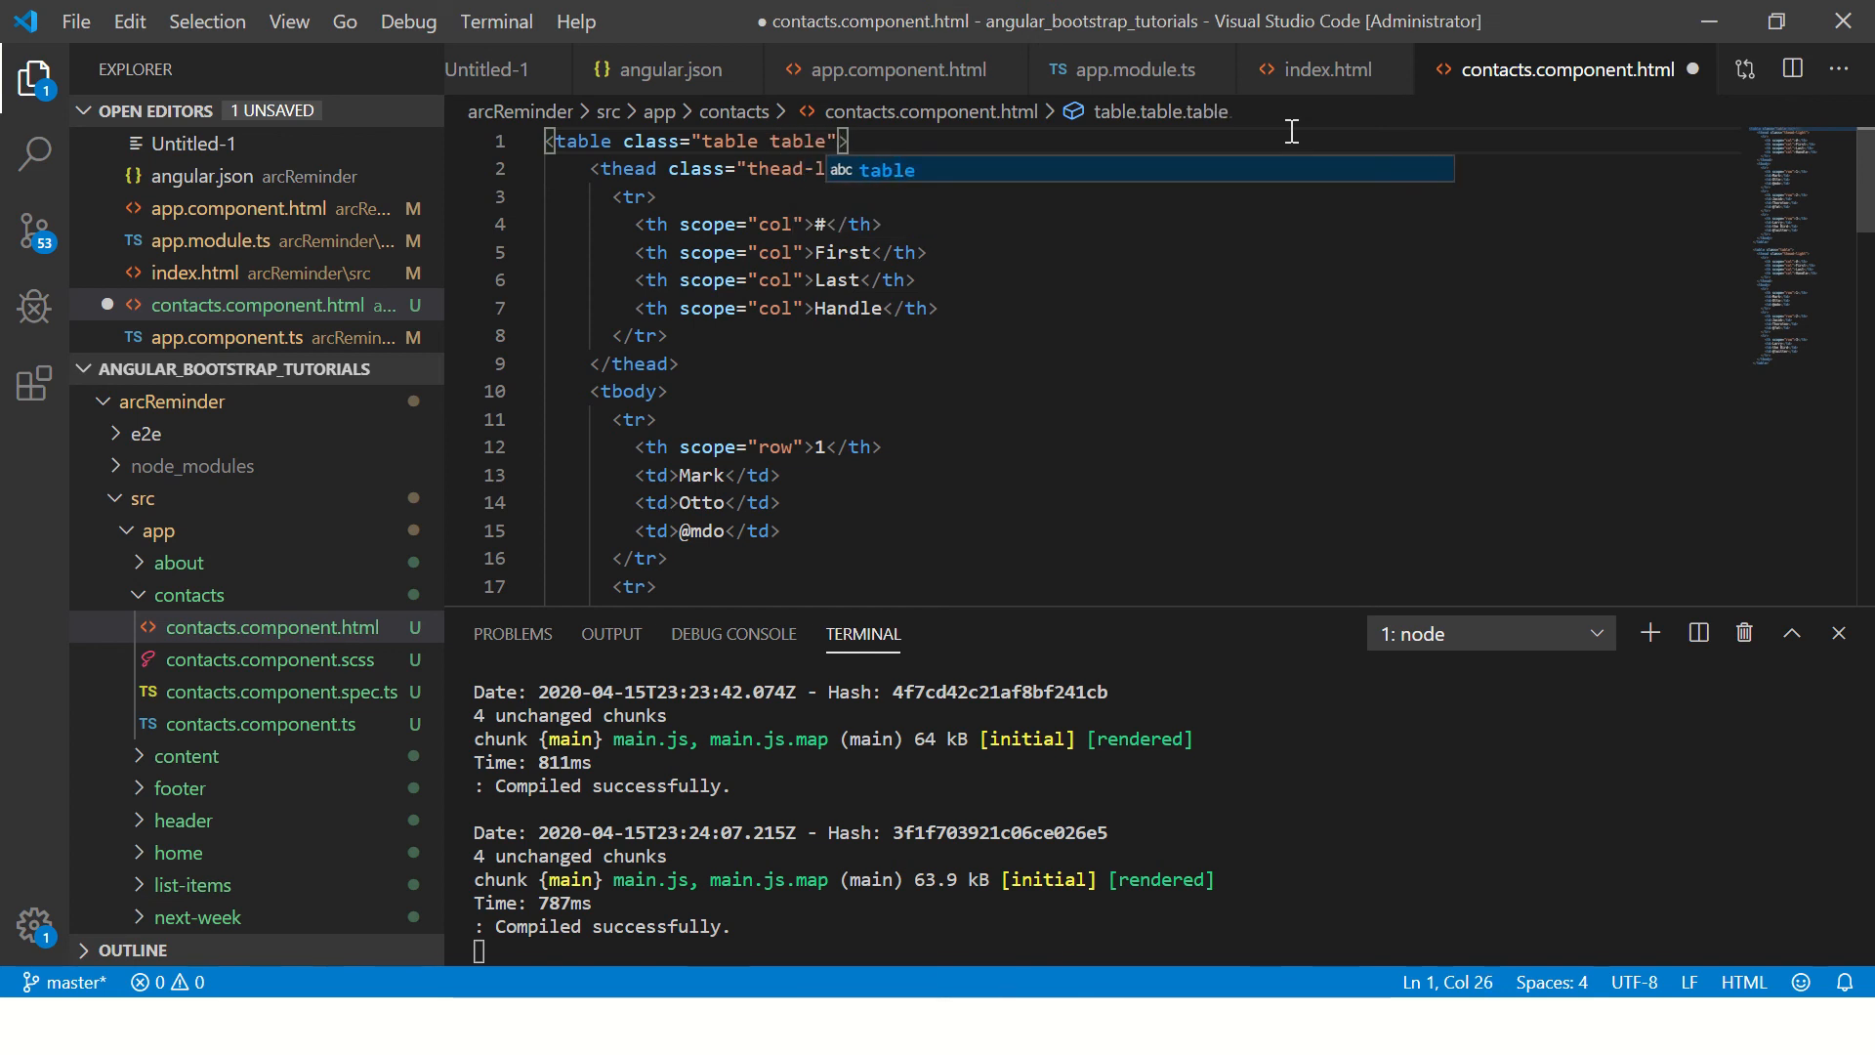
type("-striped tabl")
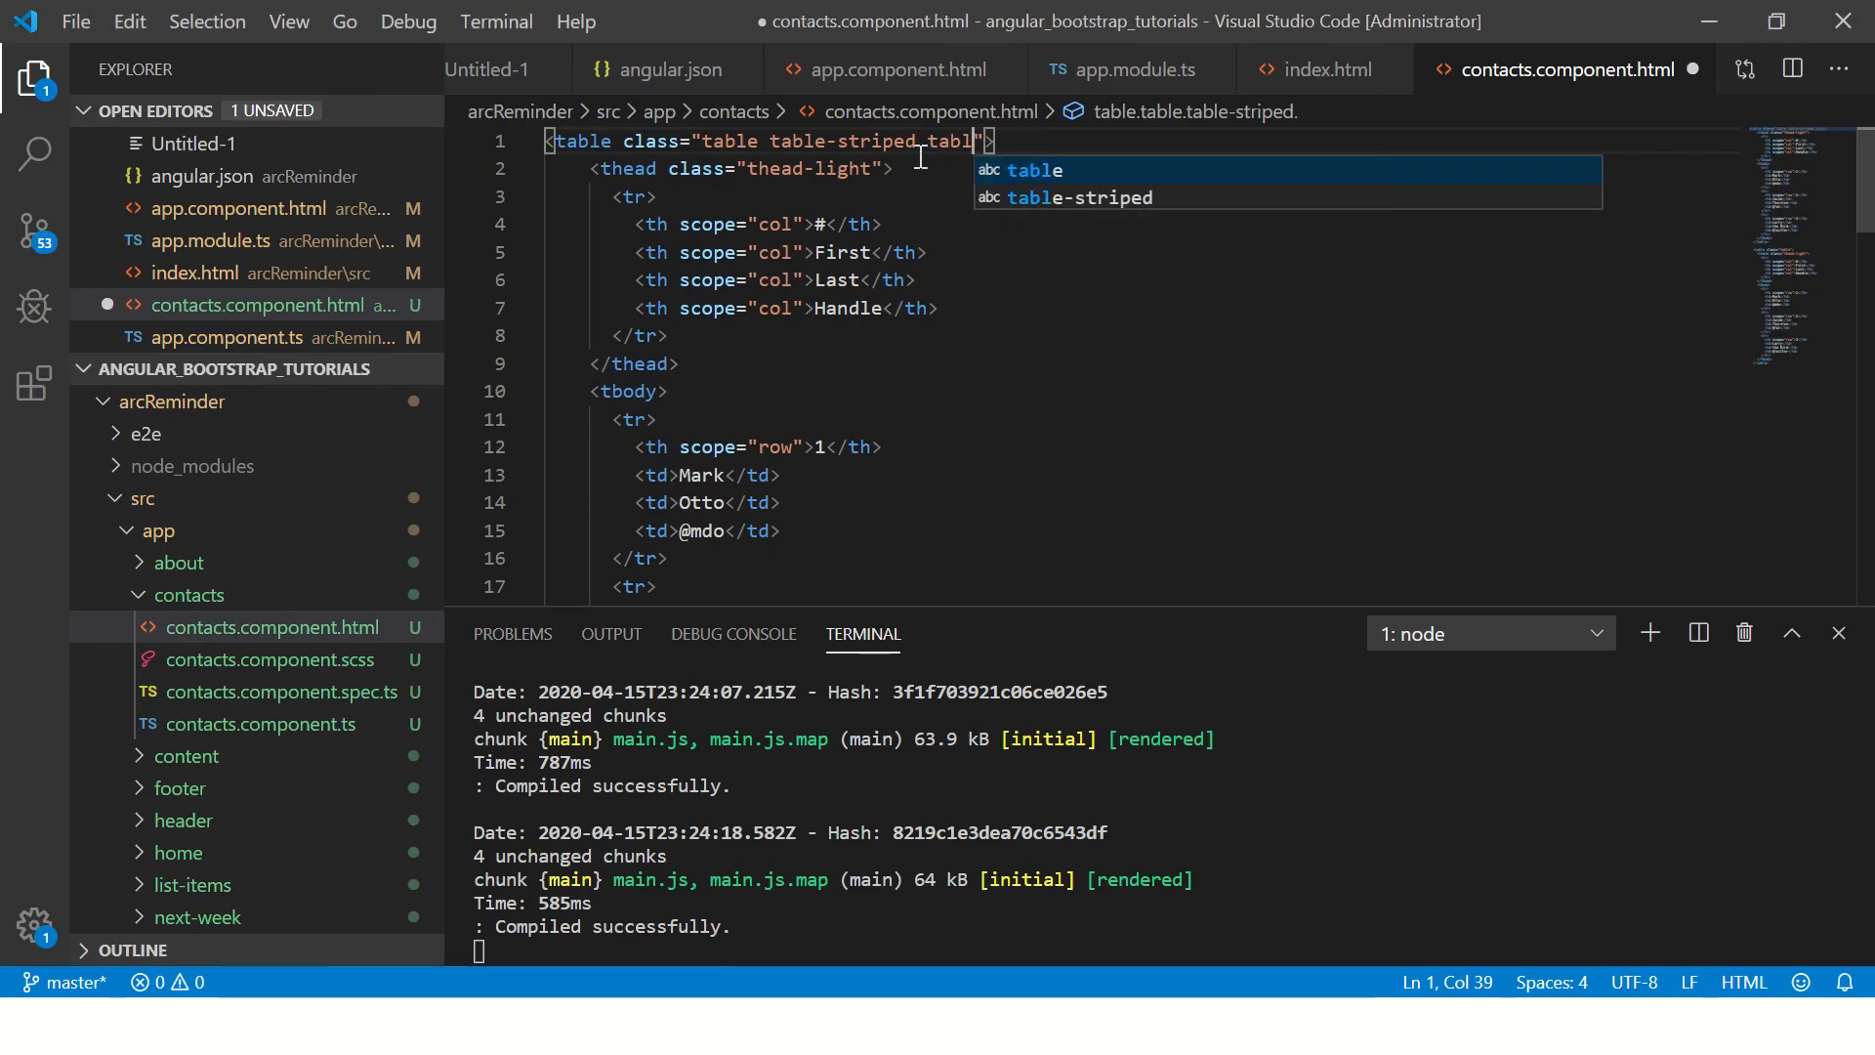
type("-hover")
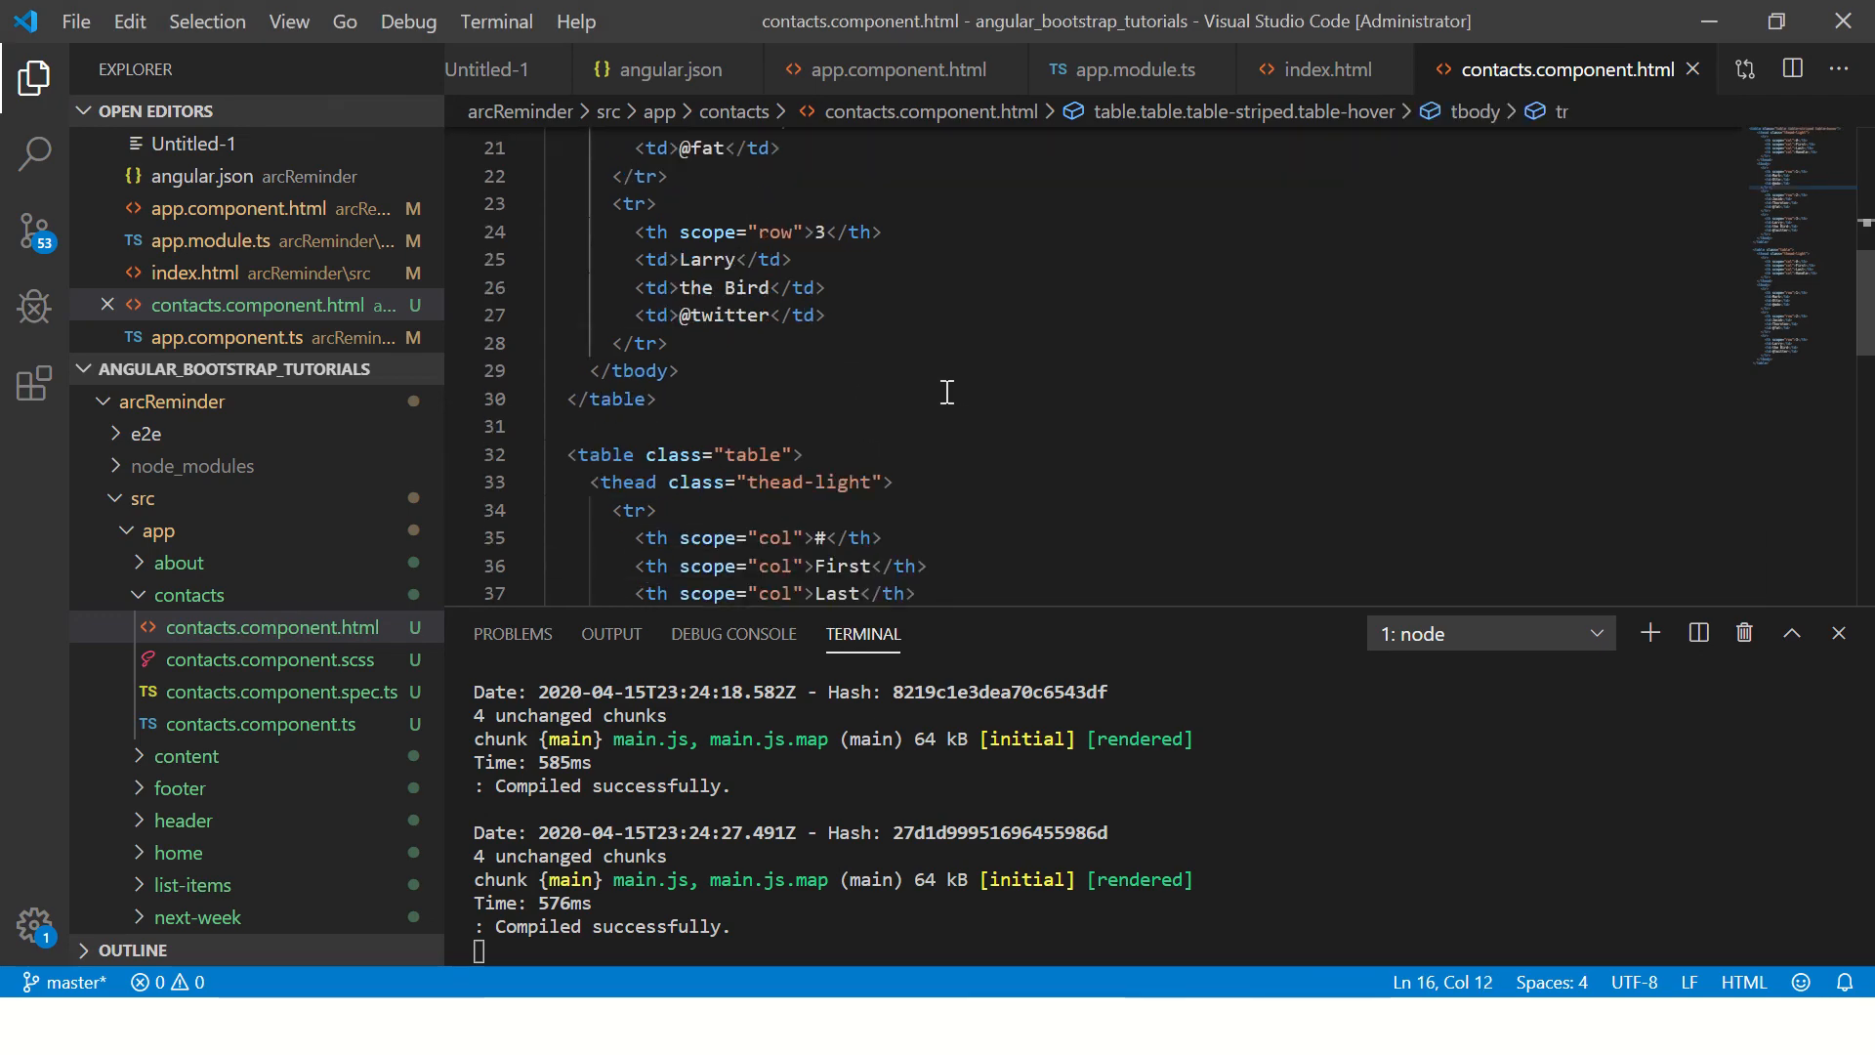
scroll("down", 3)
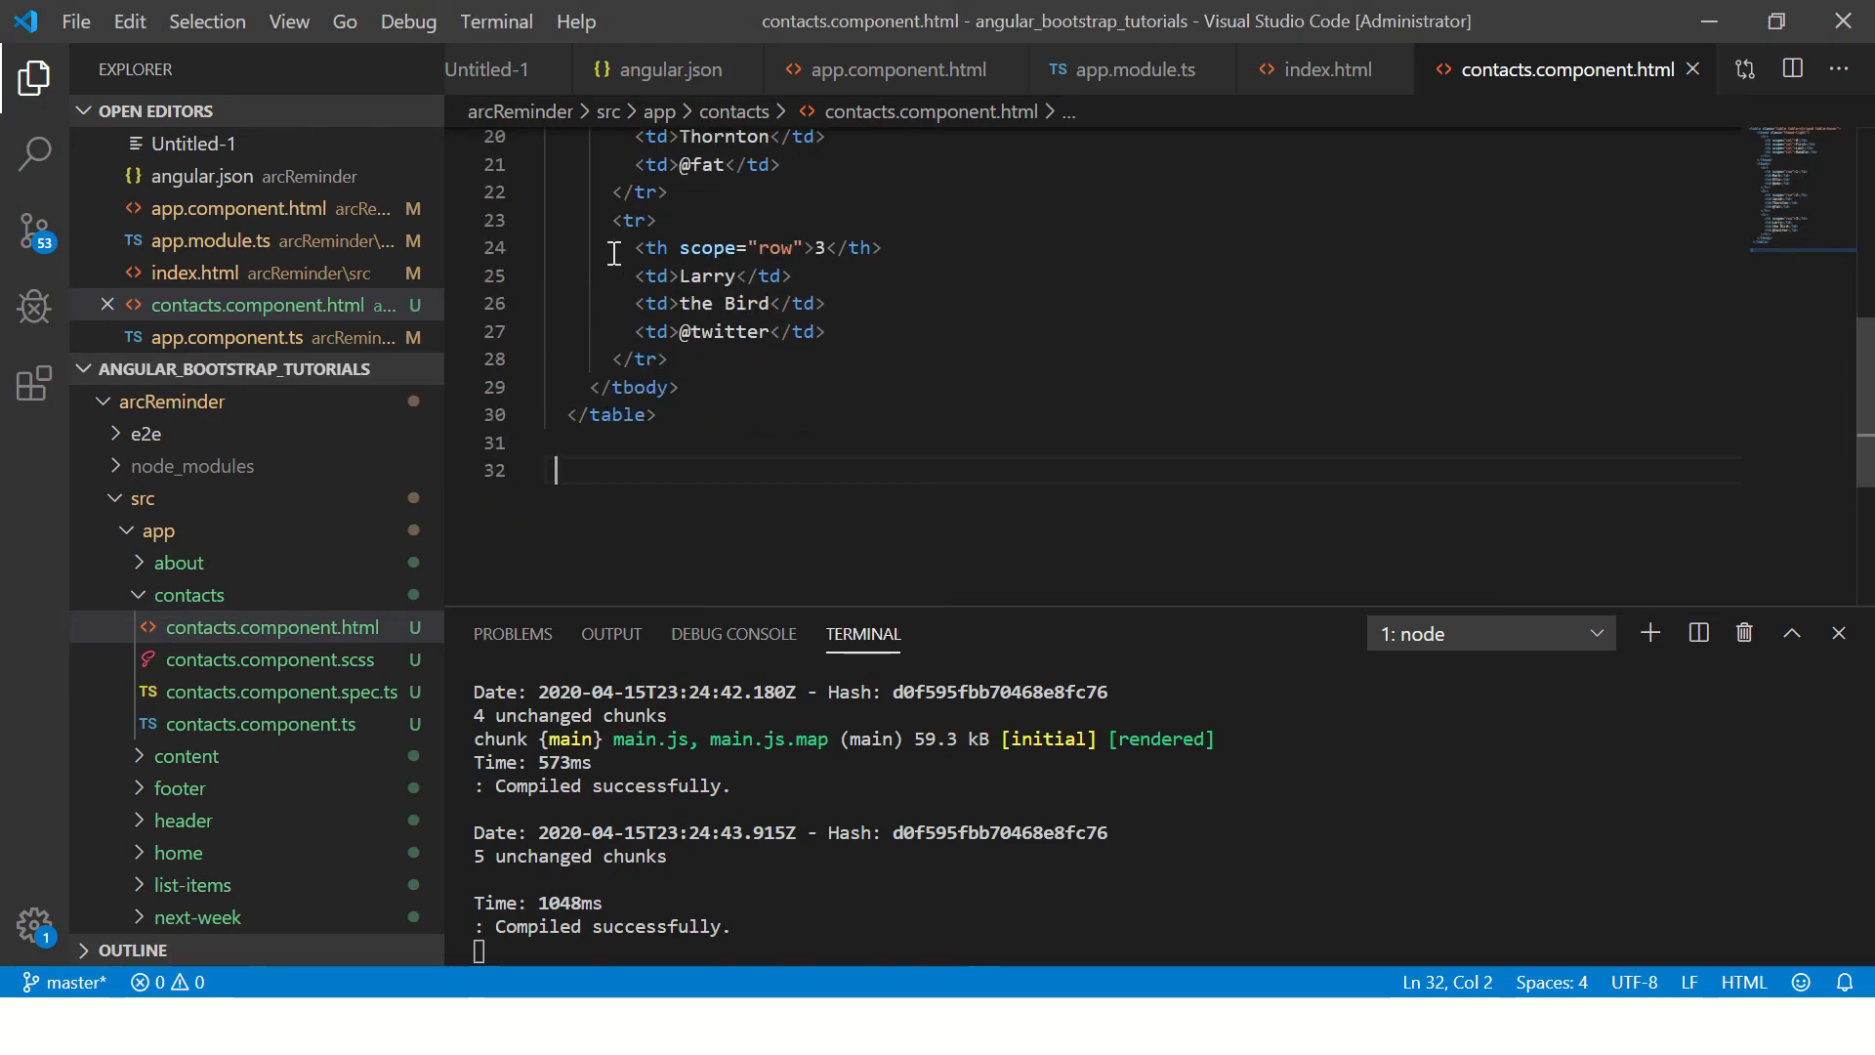
- Duplicate the Larry row markup, then look up the table-bordered class in the Bootstrap docs
left_click_drag(613, 221, 670, 360)
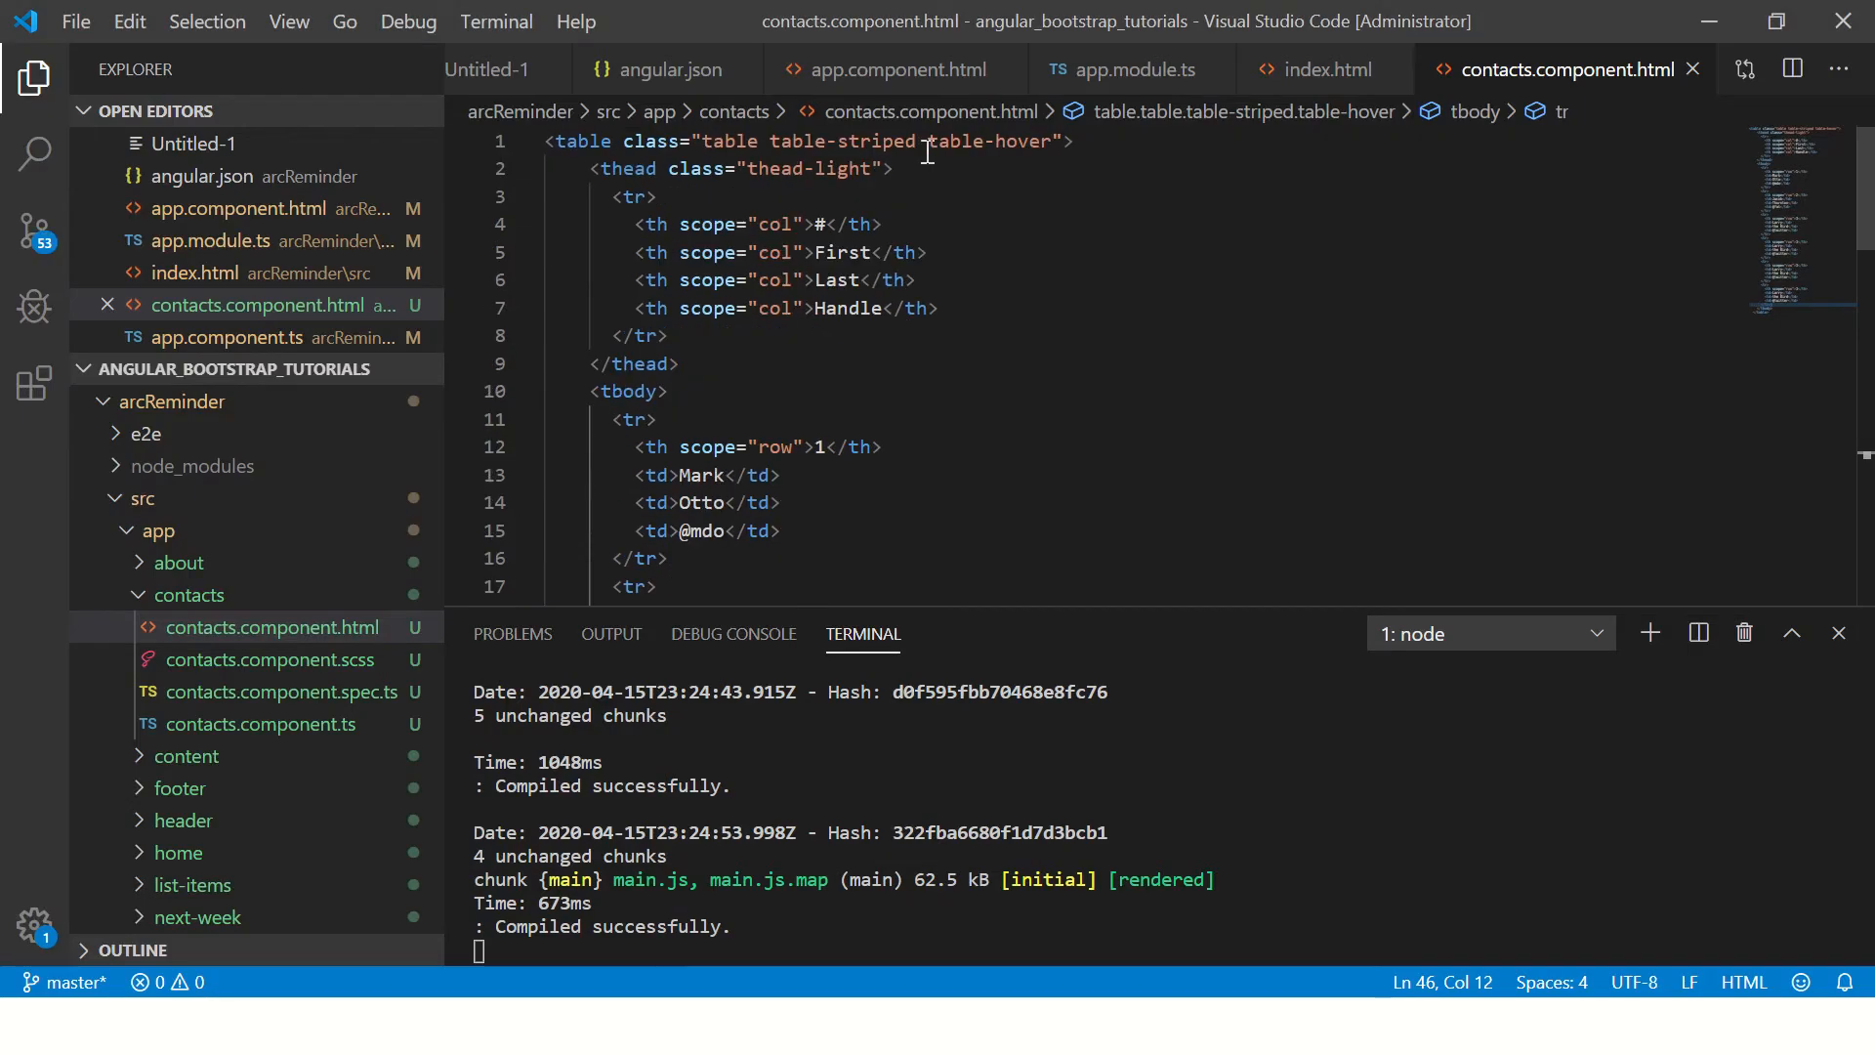
type("ta")
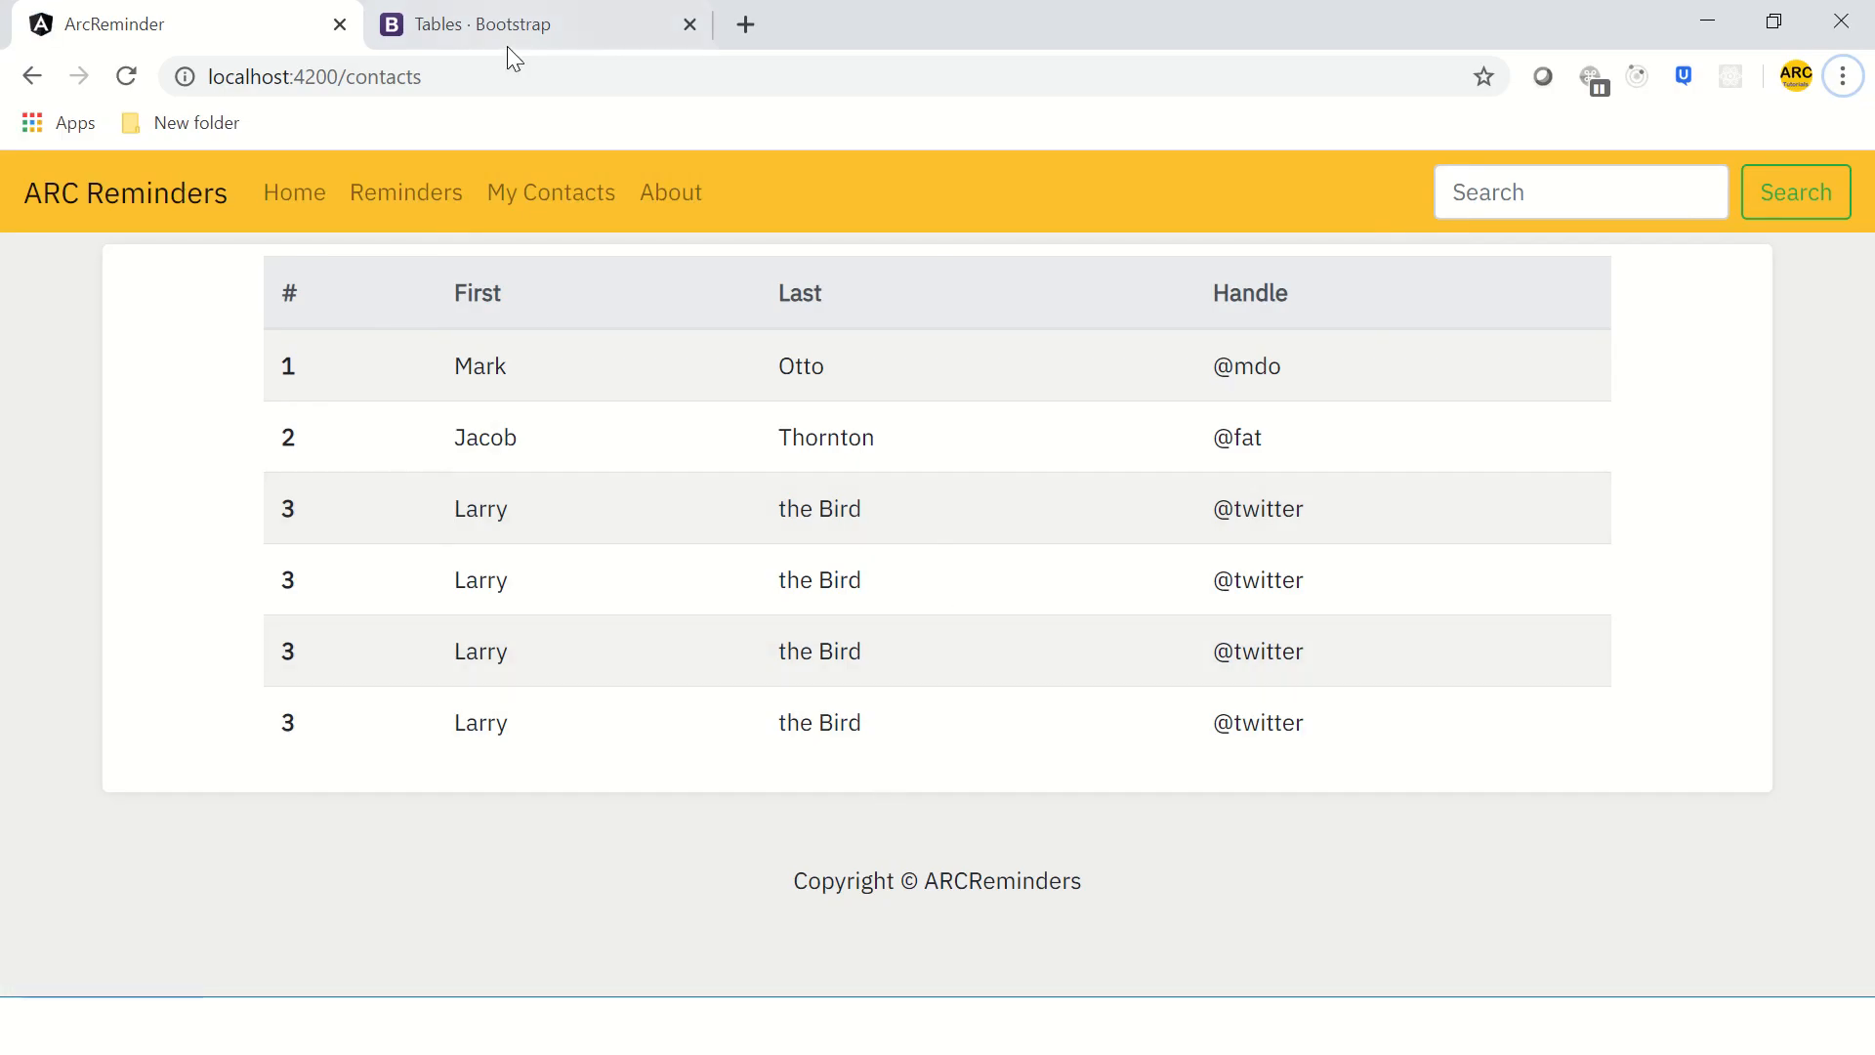
left_click(523, 23)
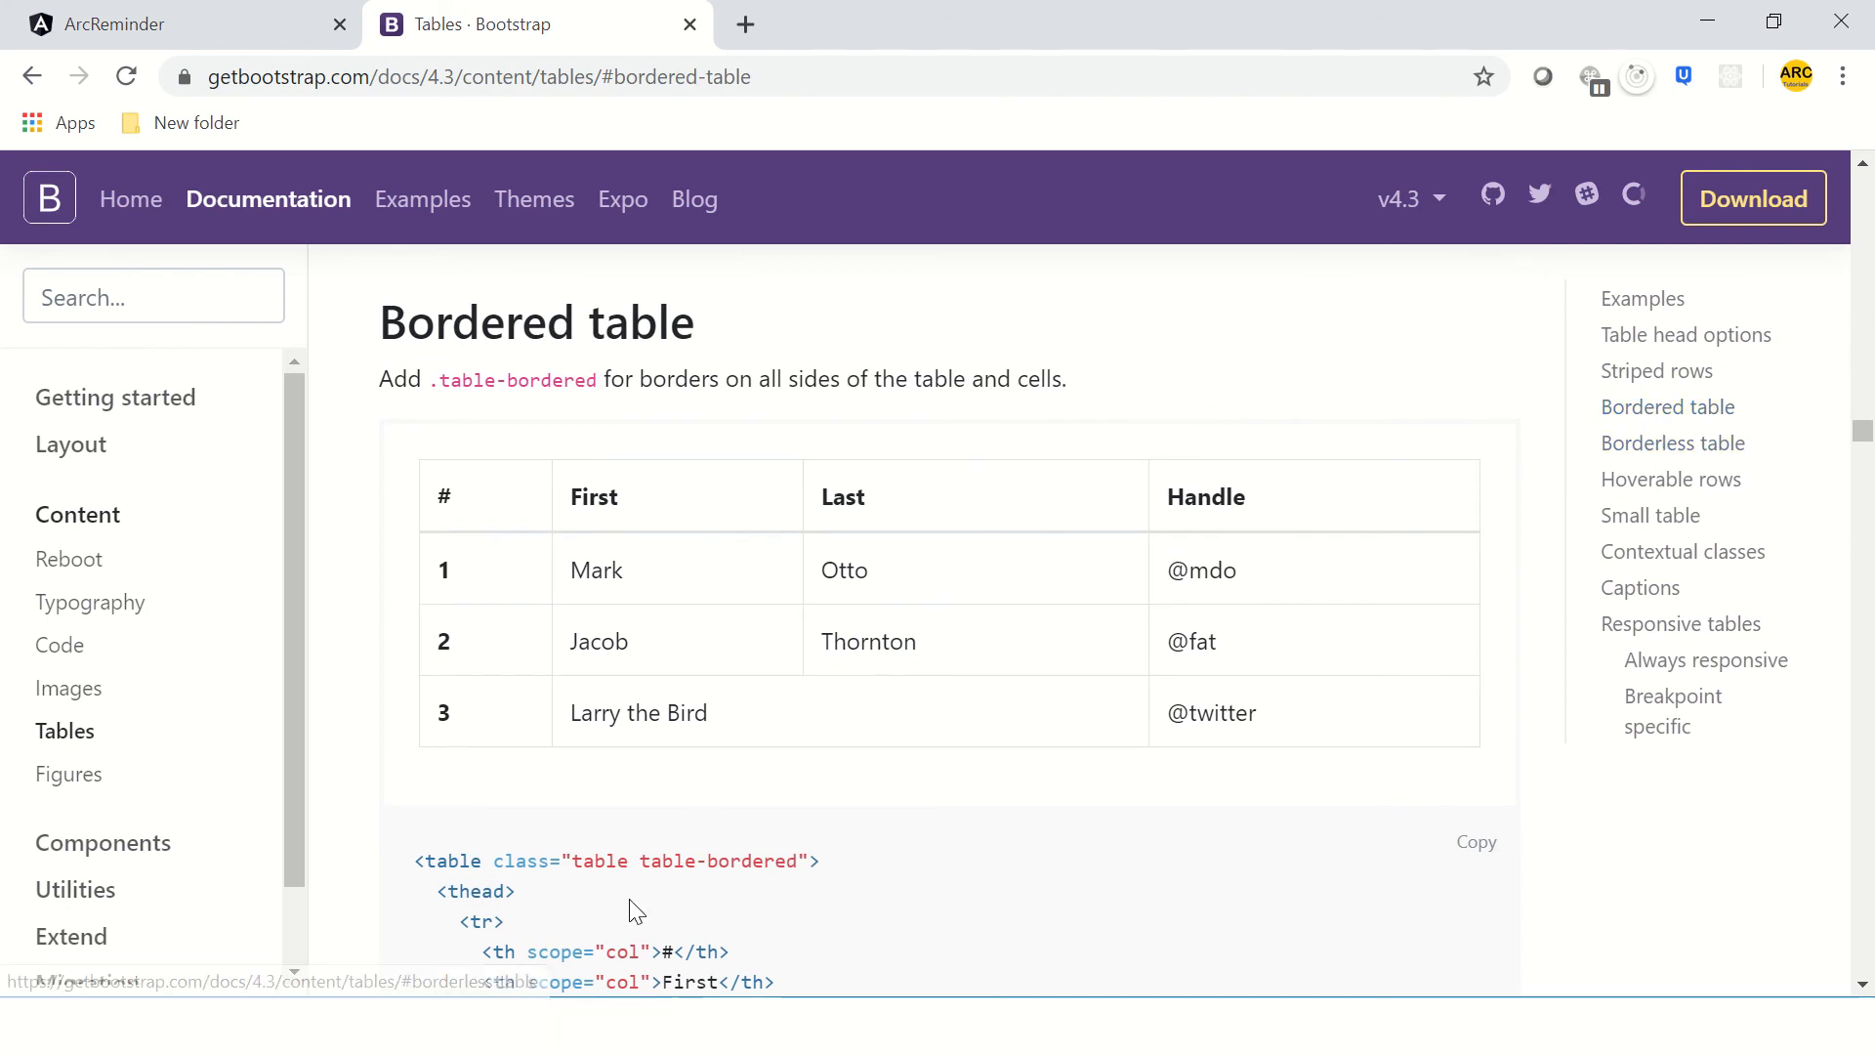
double_click(750, 860)
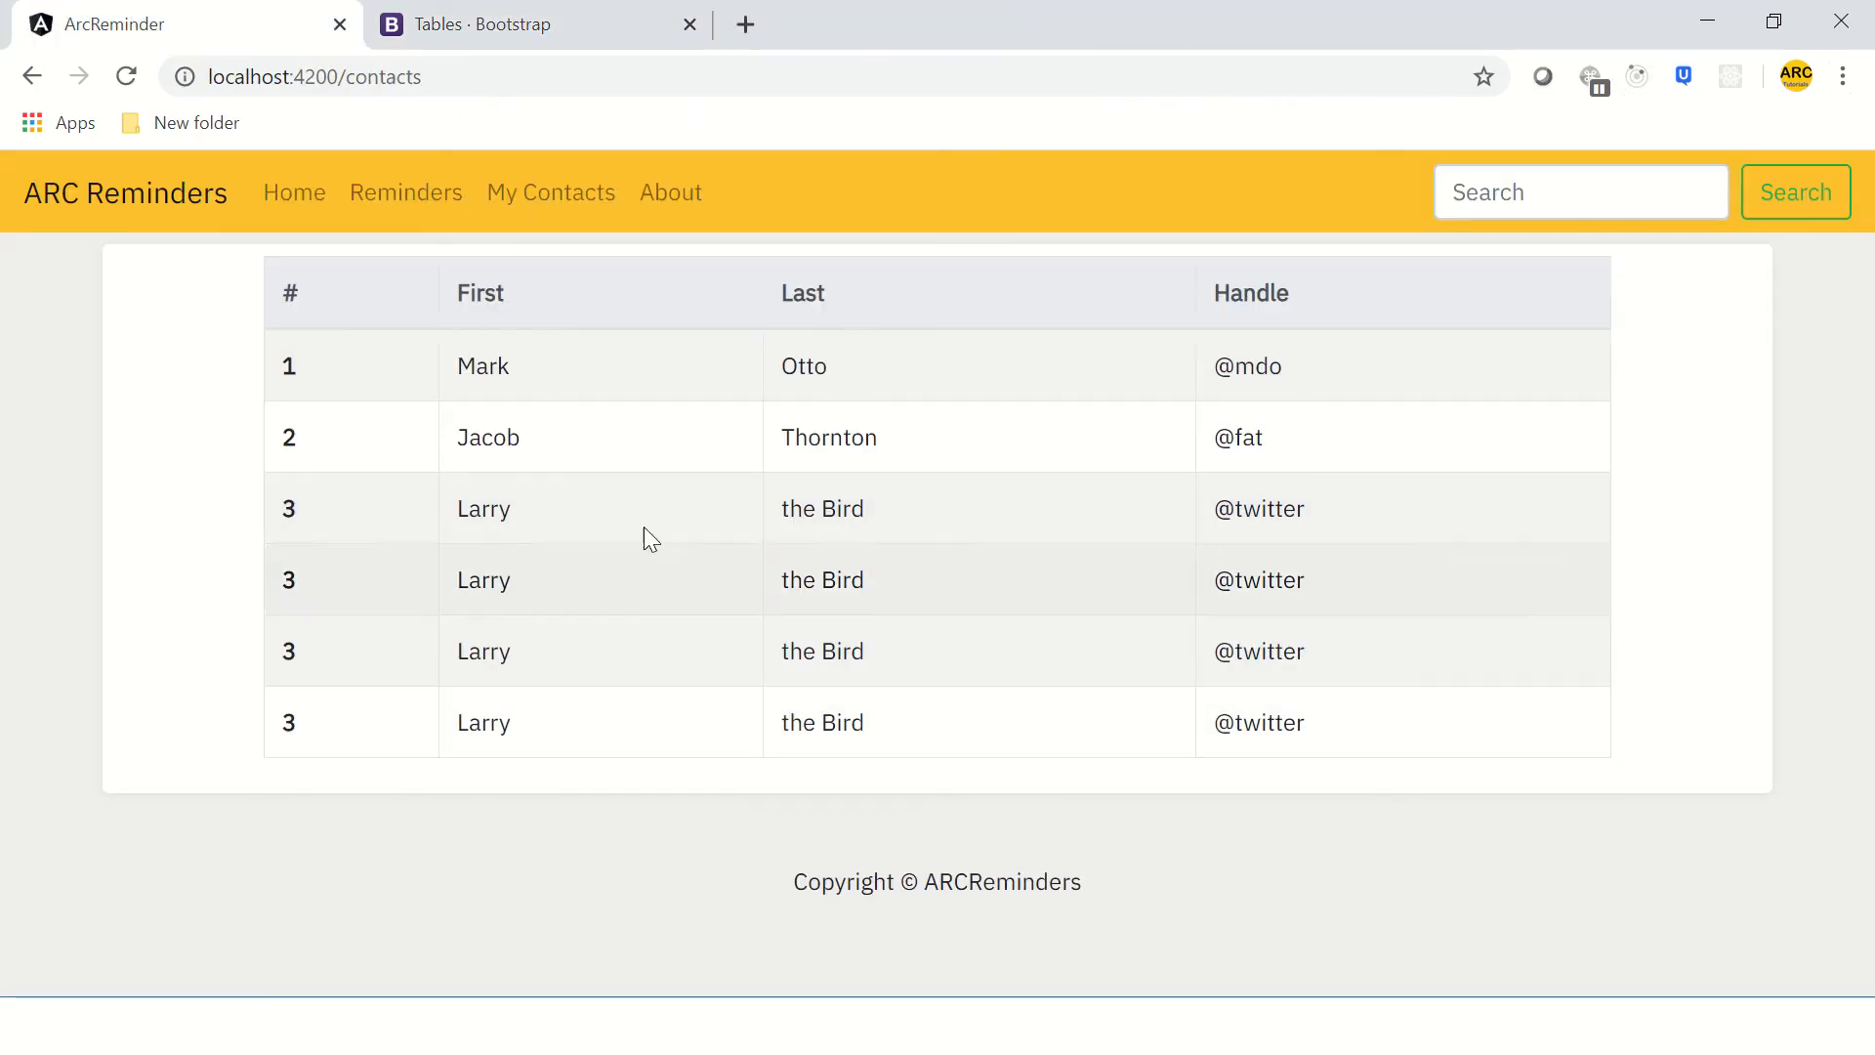
mouse_move(933, 577)
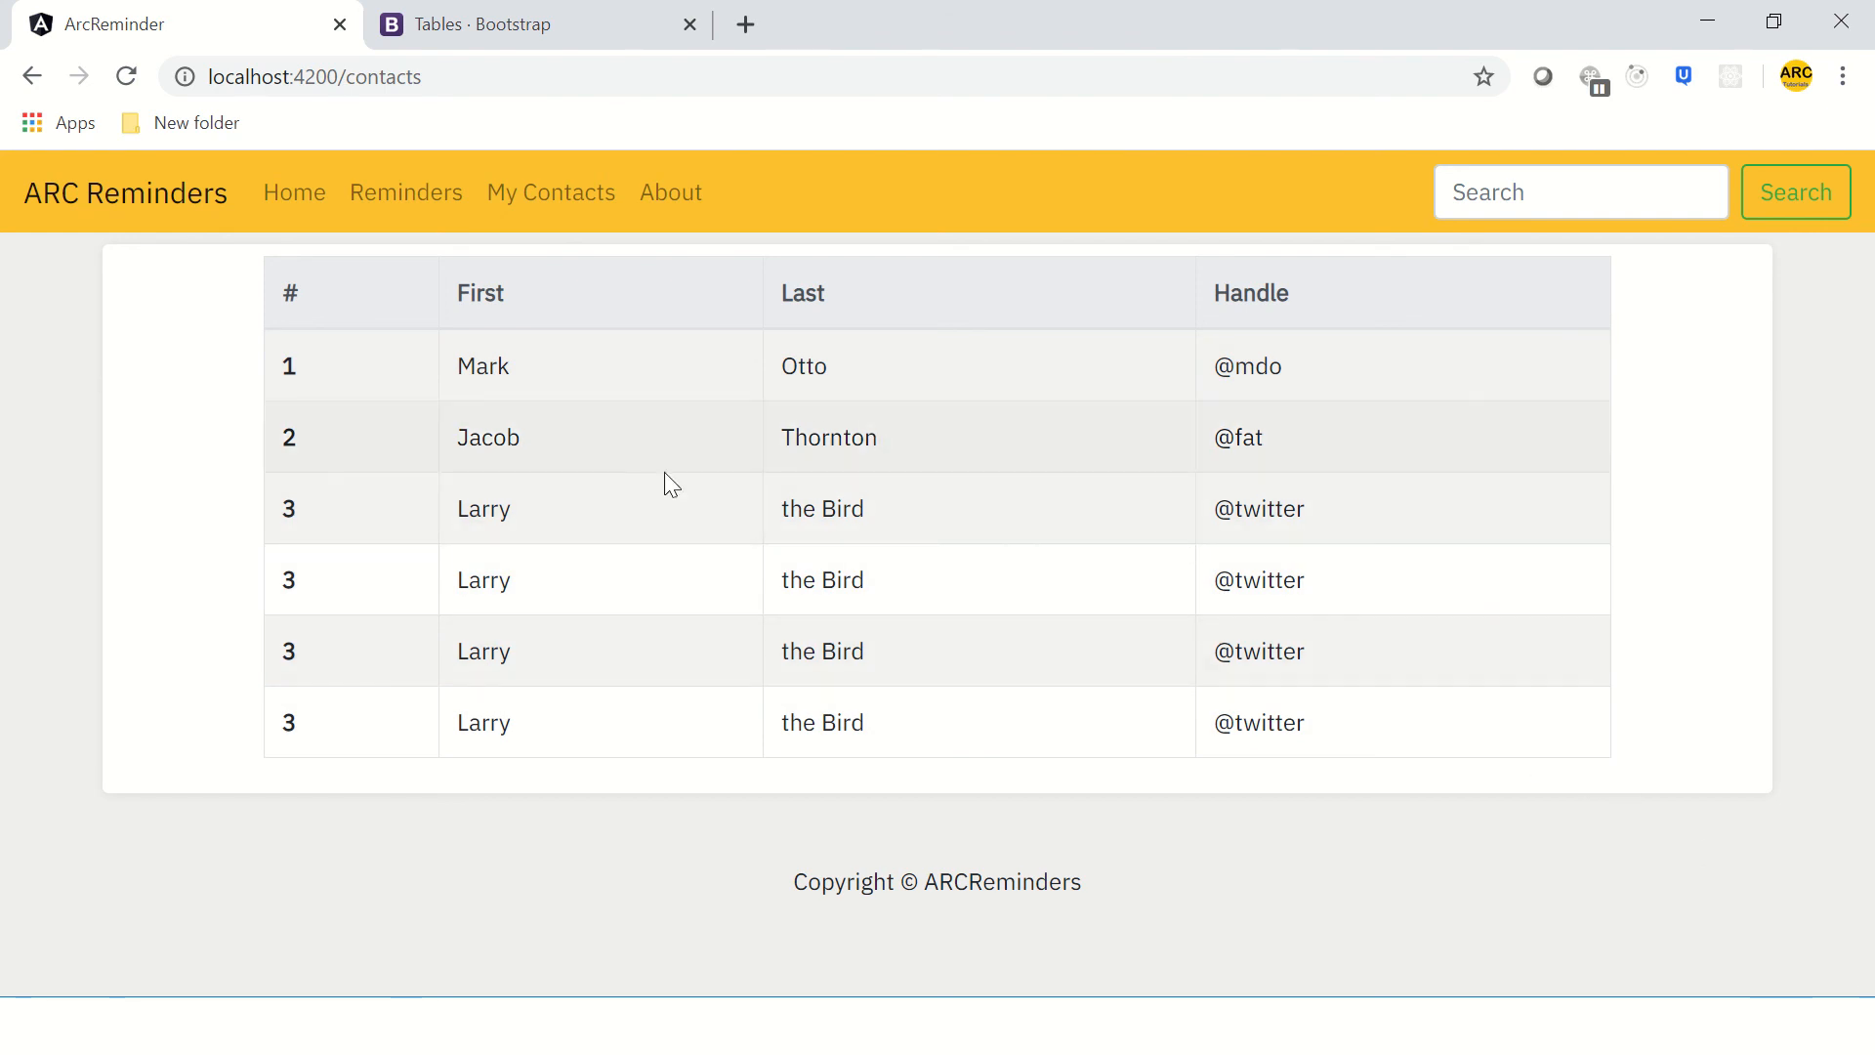
mouse_move(1098, 520)
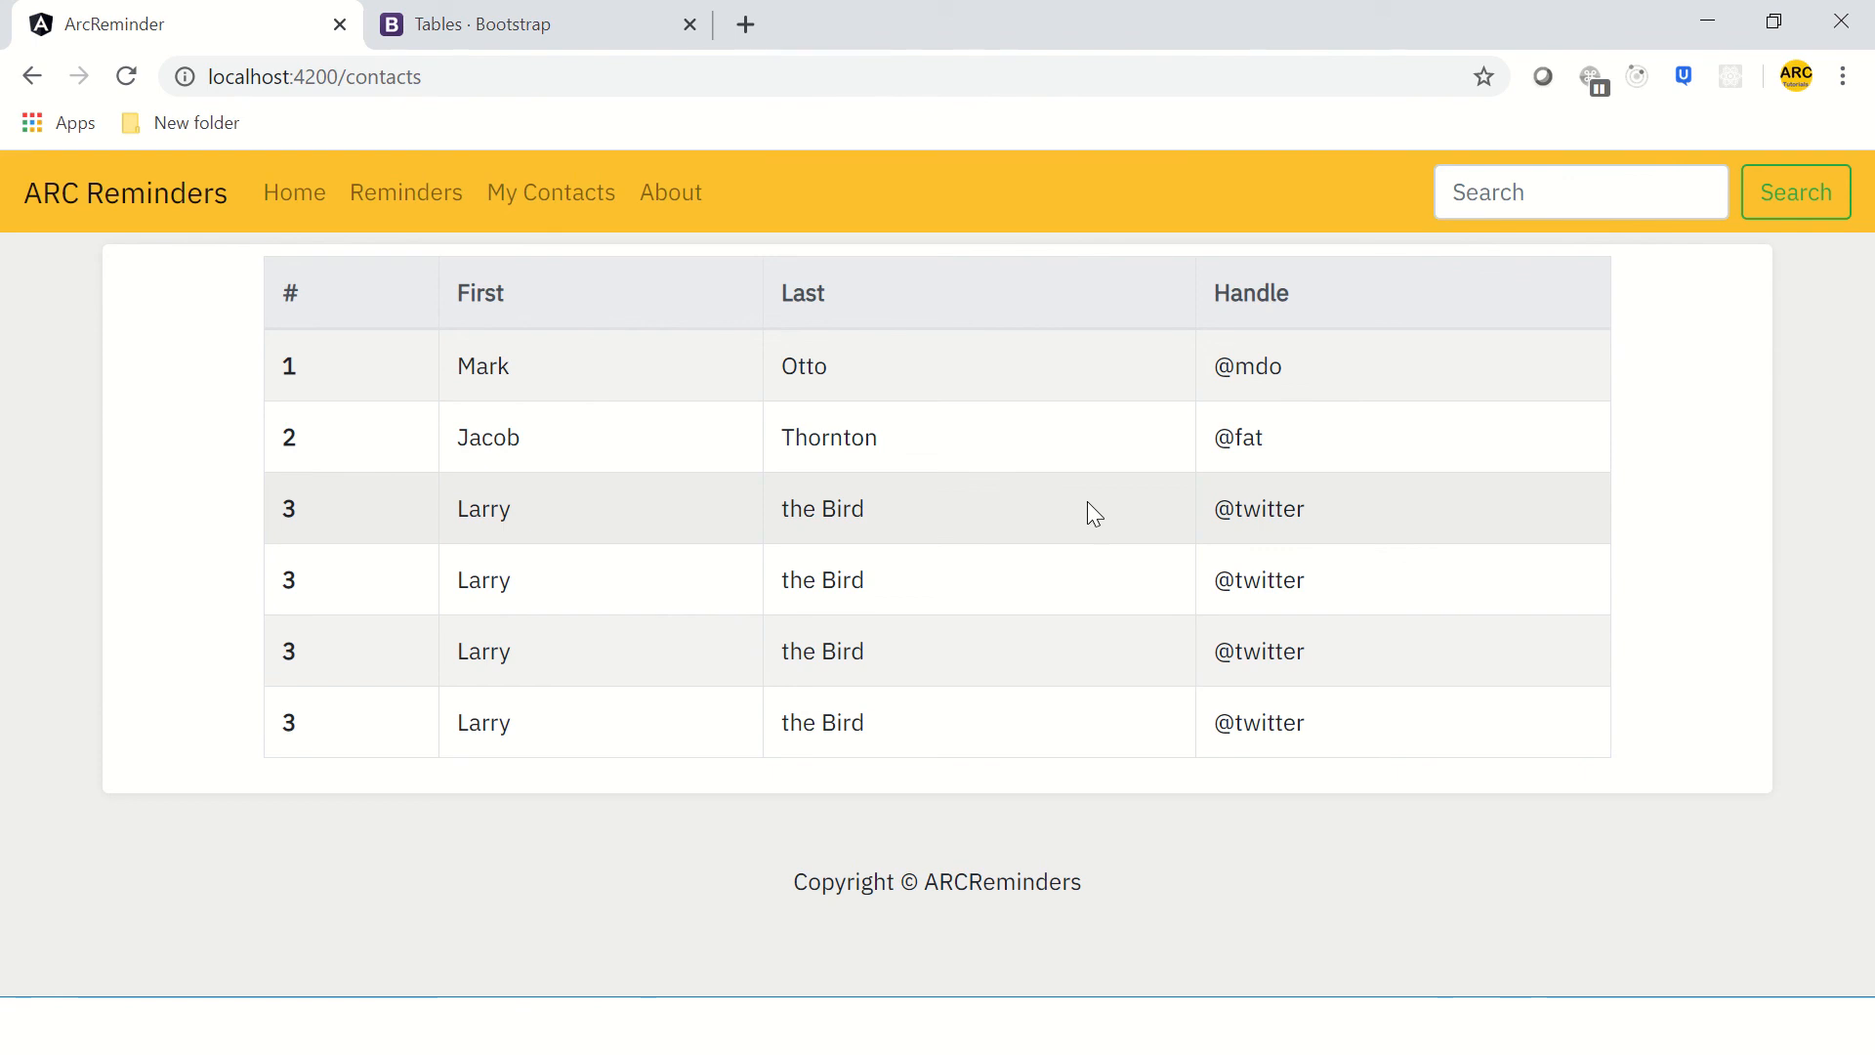
mouse_move(699, 625)
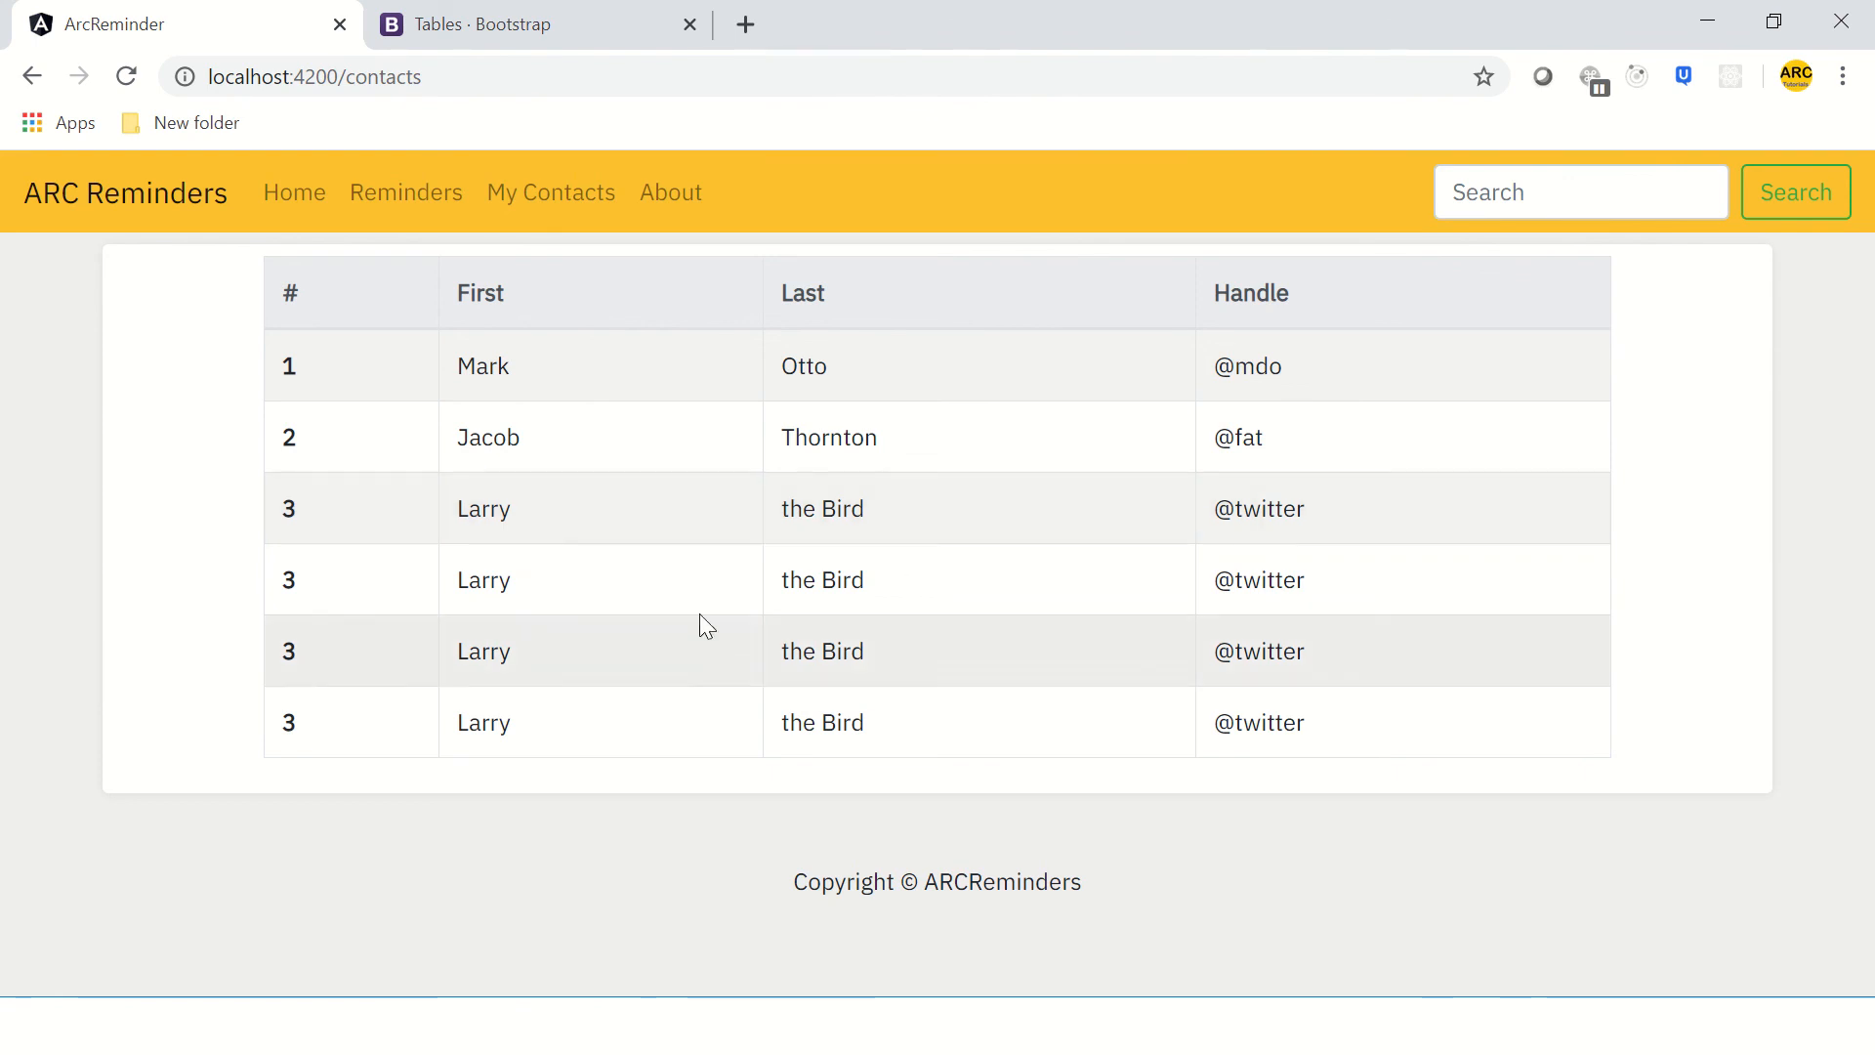
mouse_move(975, 551)
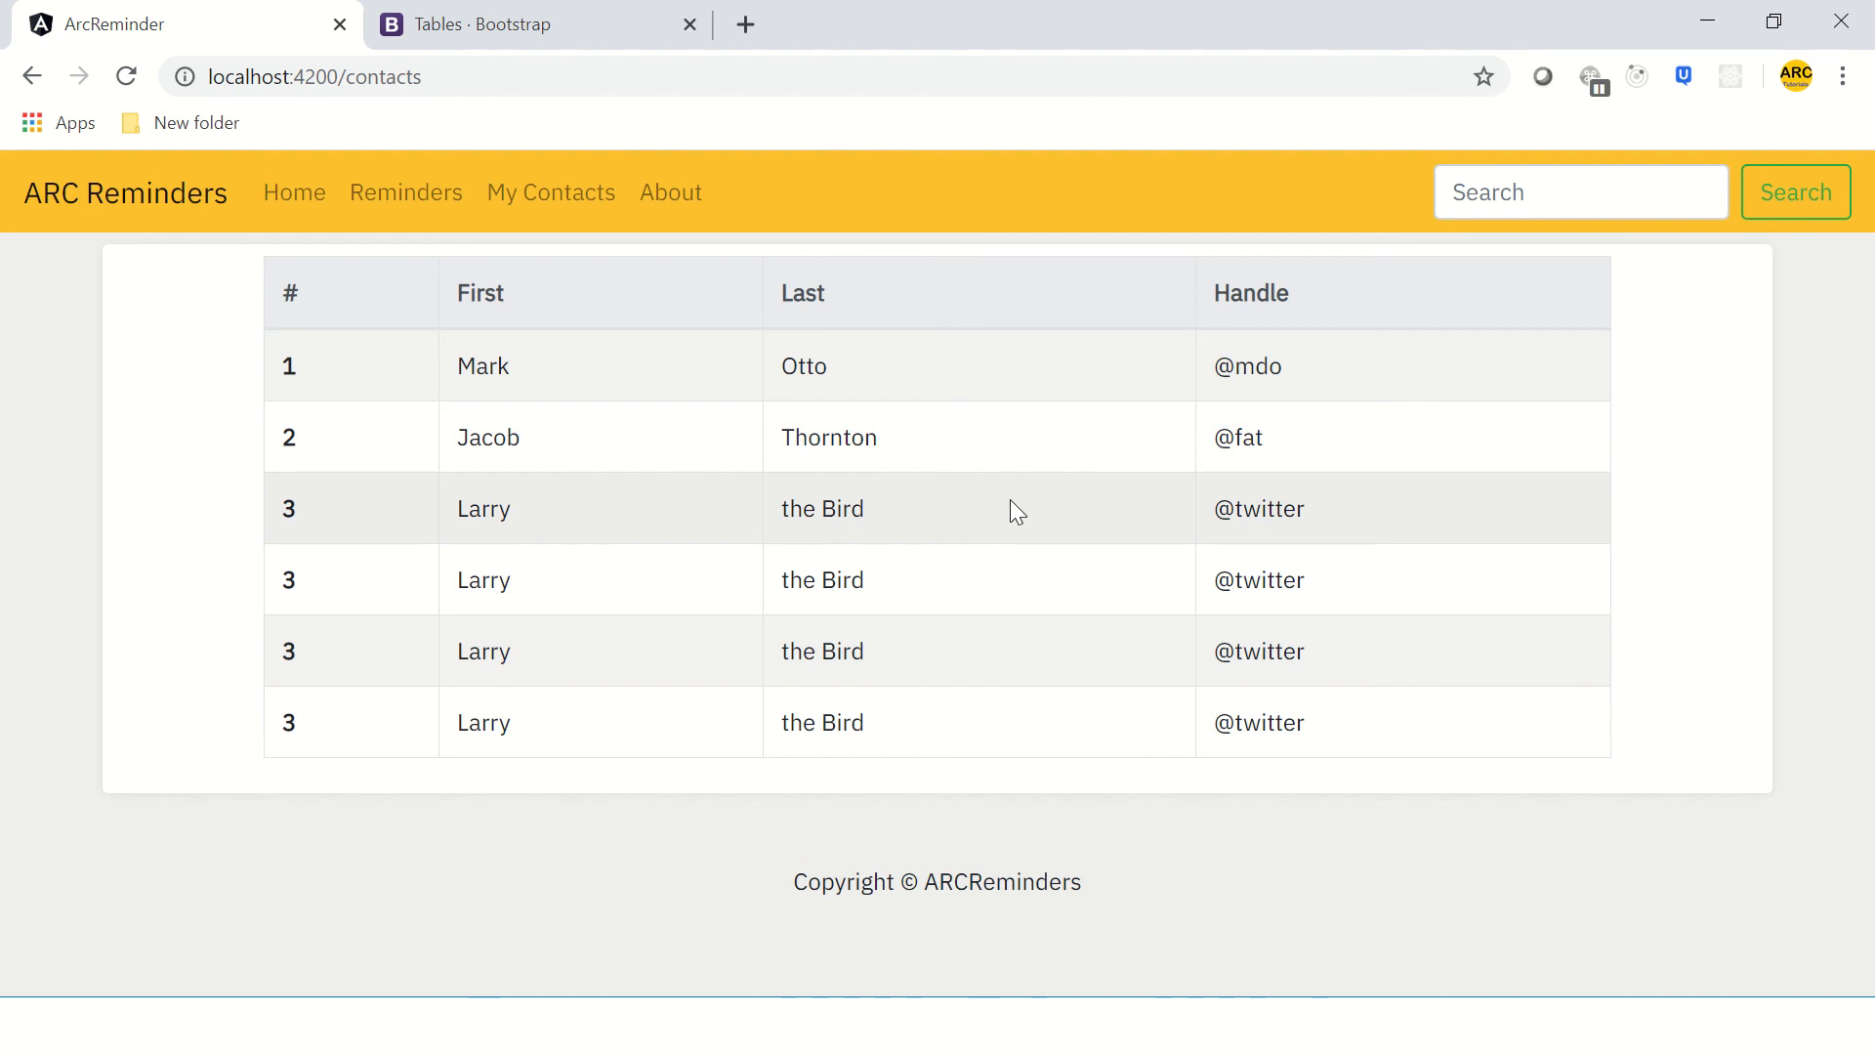
mouse_move(756, 608)
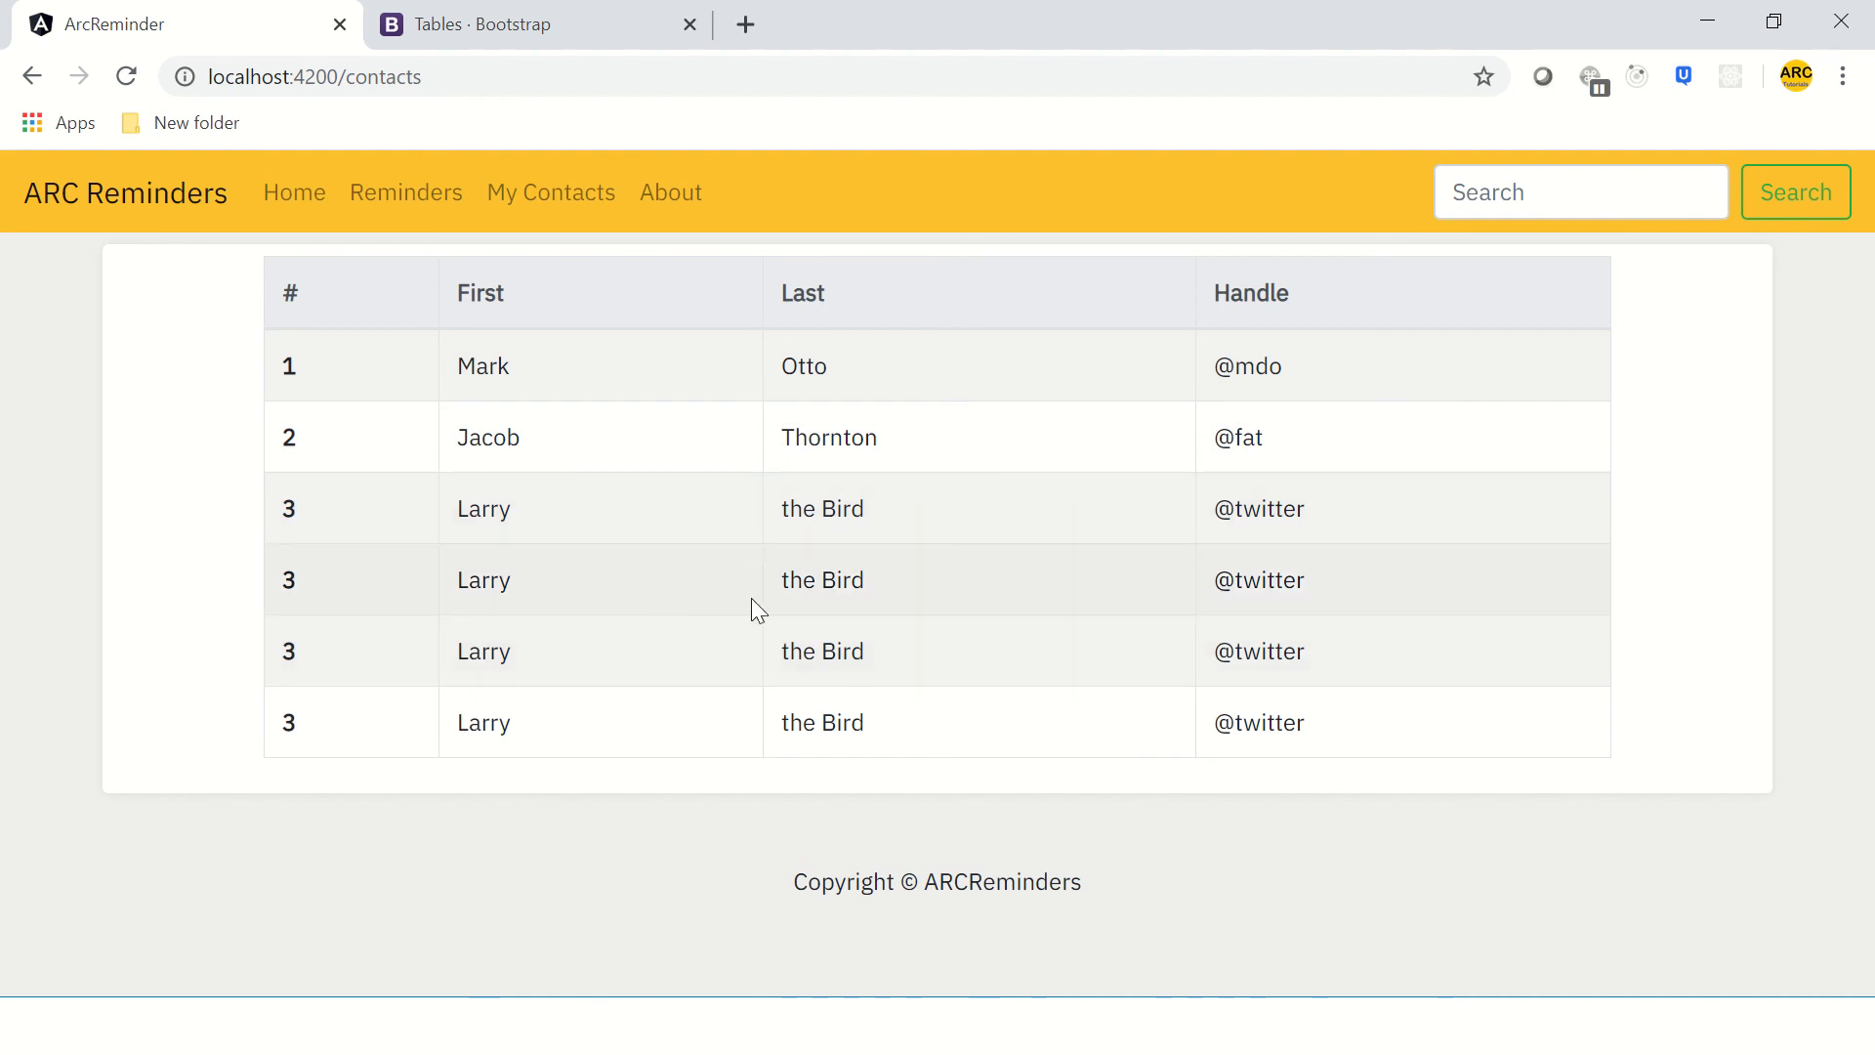
mouse_move(773, 578)
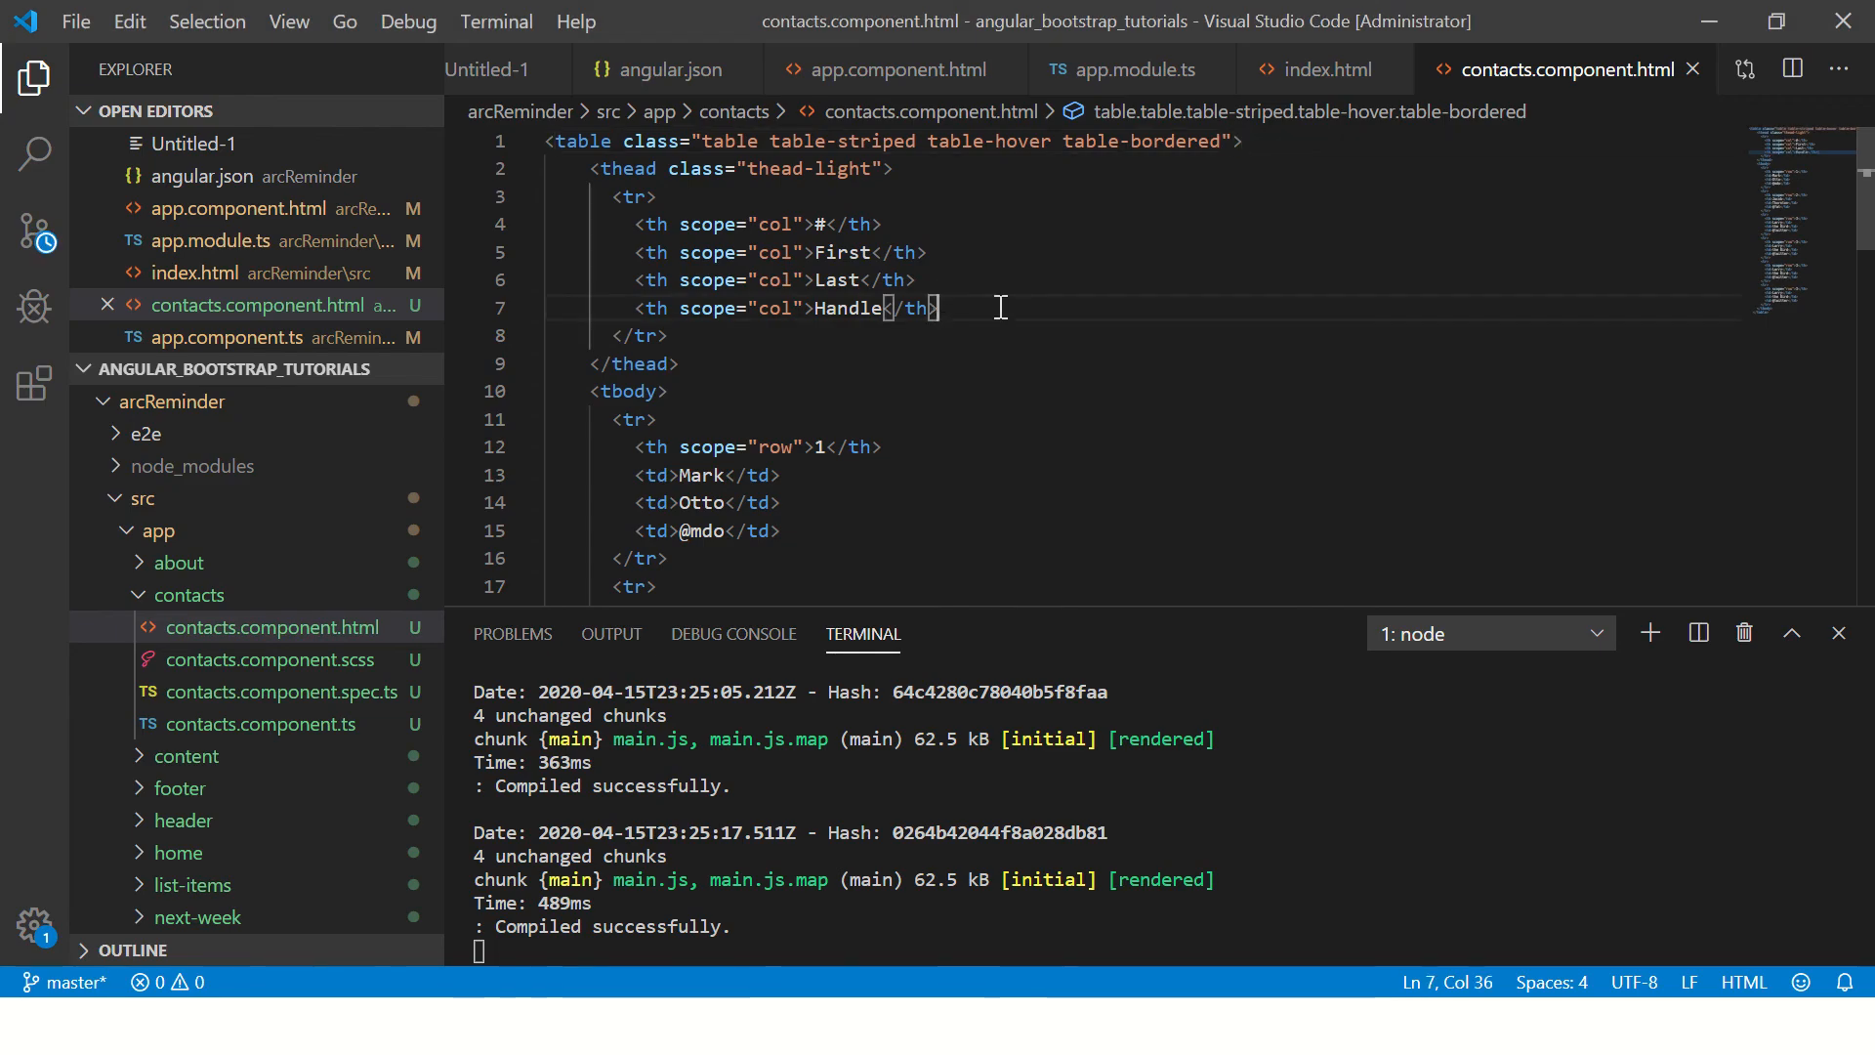
- Copy the heading row from the reminders template and paste it atop the contacts template as My Contacts
left_click(547, 141)
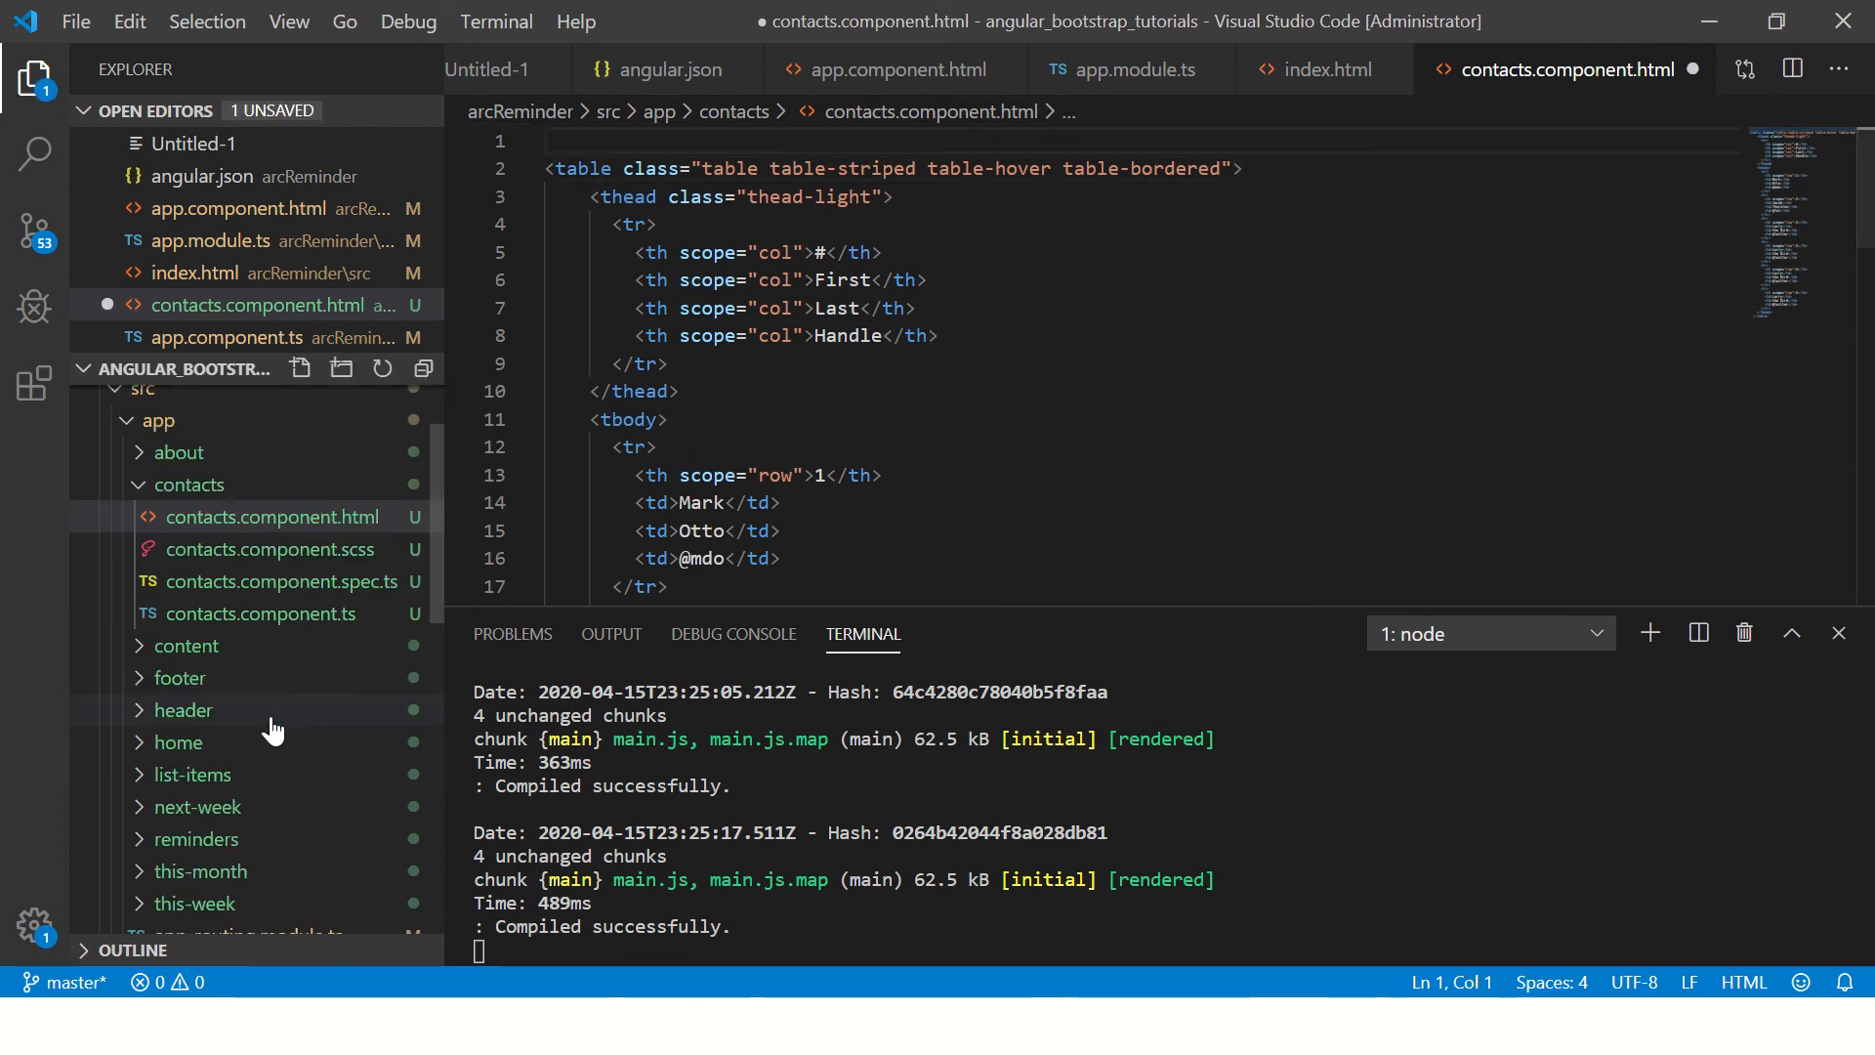
scroll("down", 3)
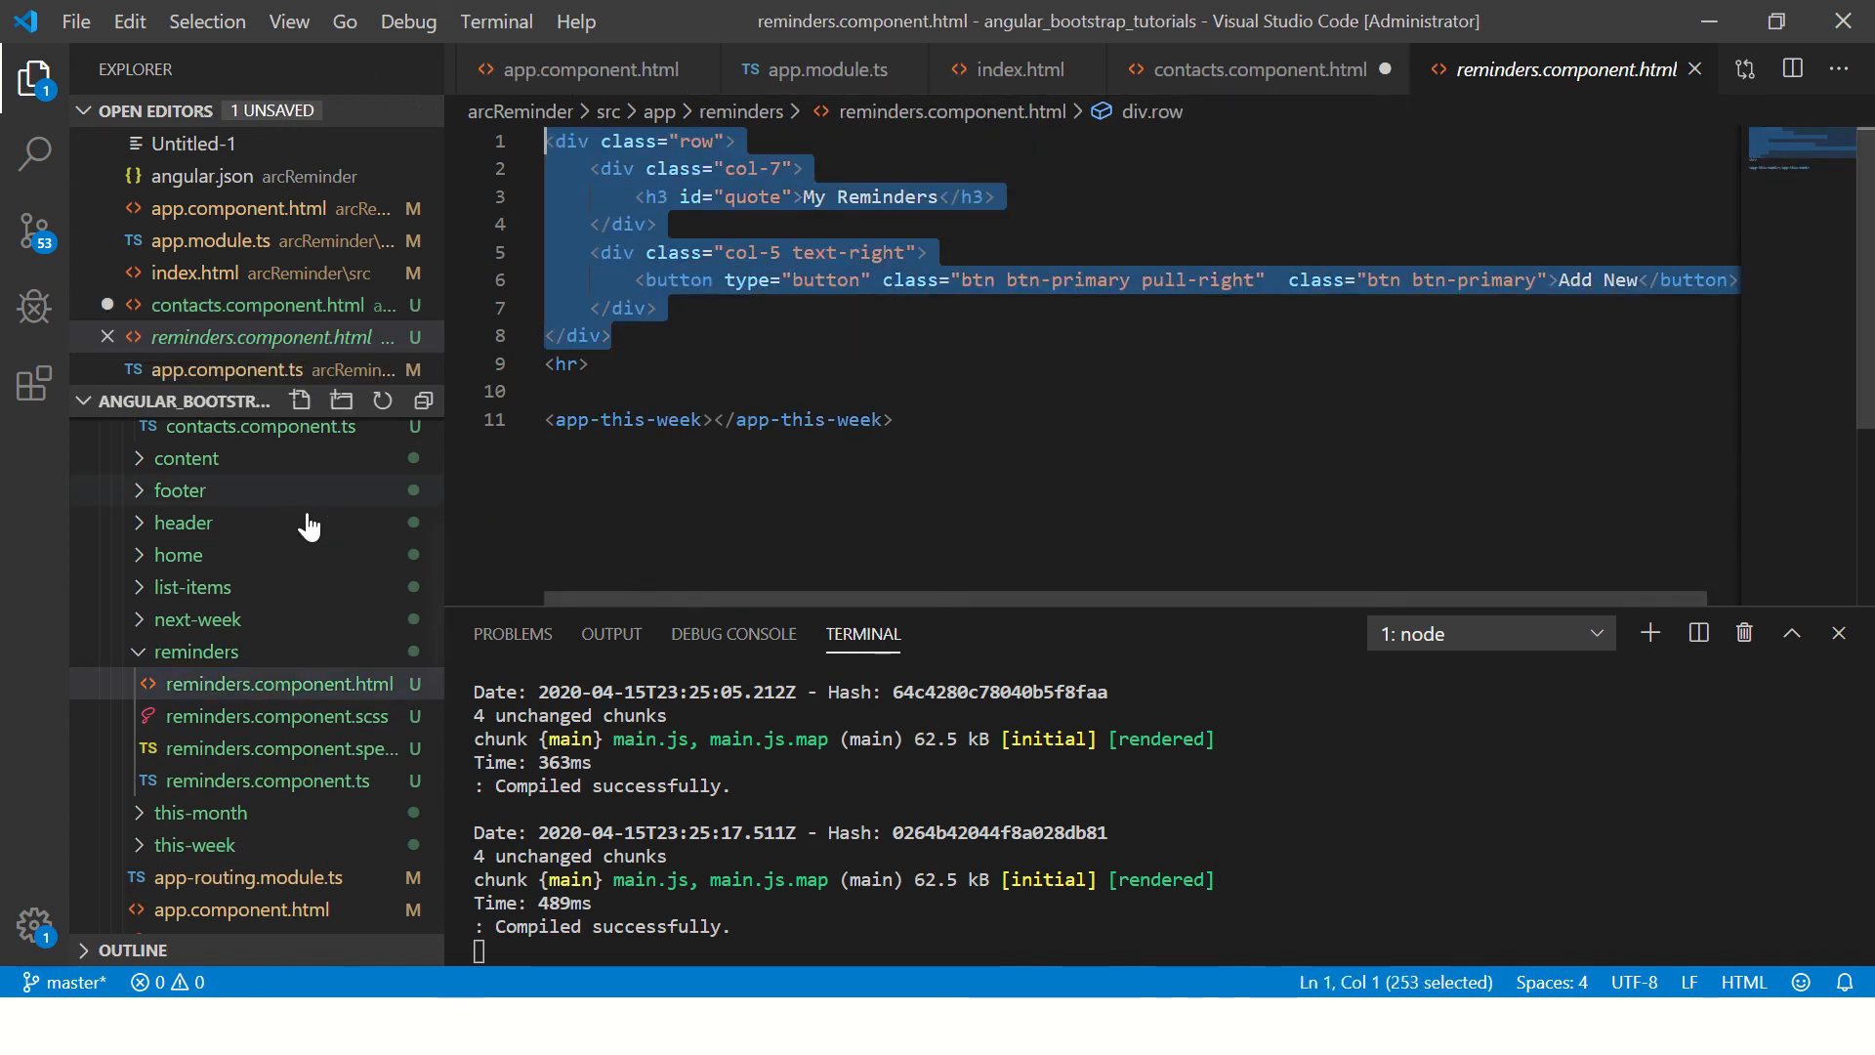
left_click(1258, 68)
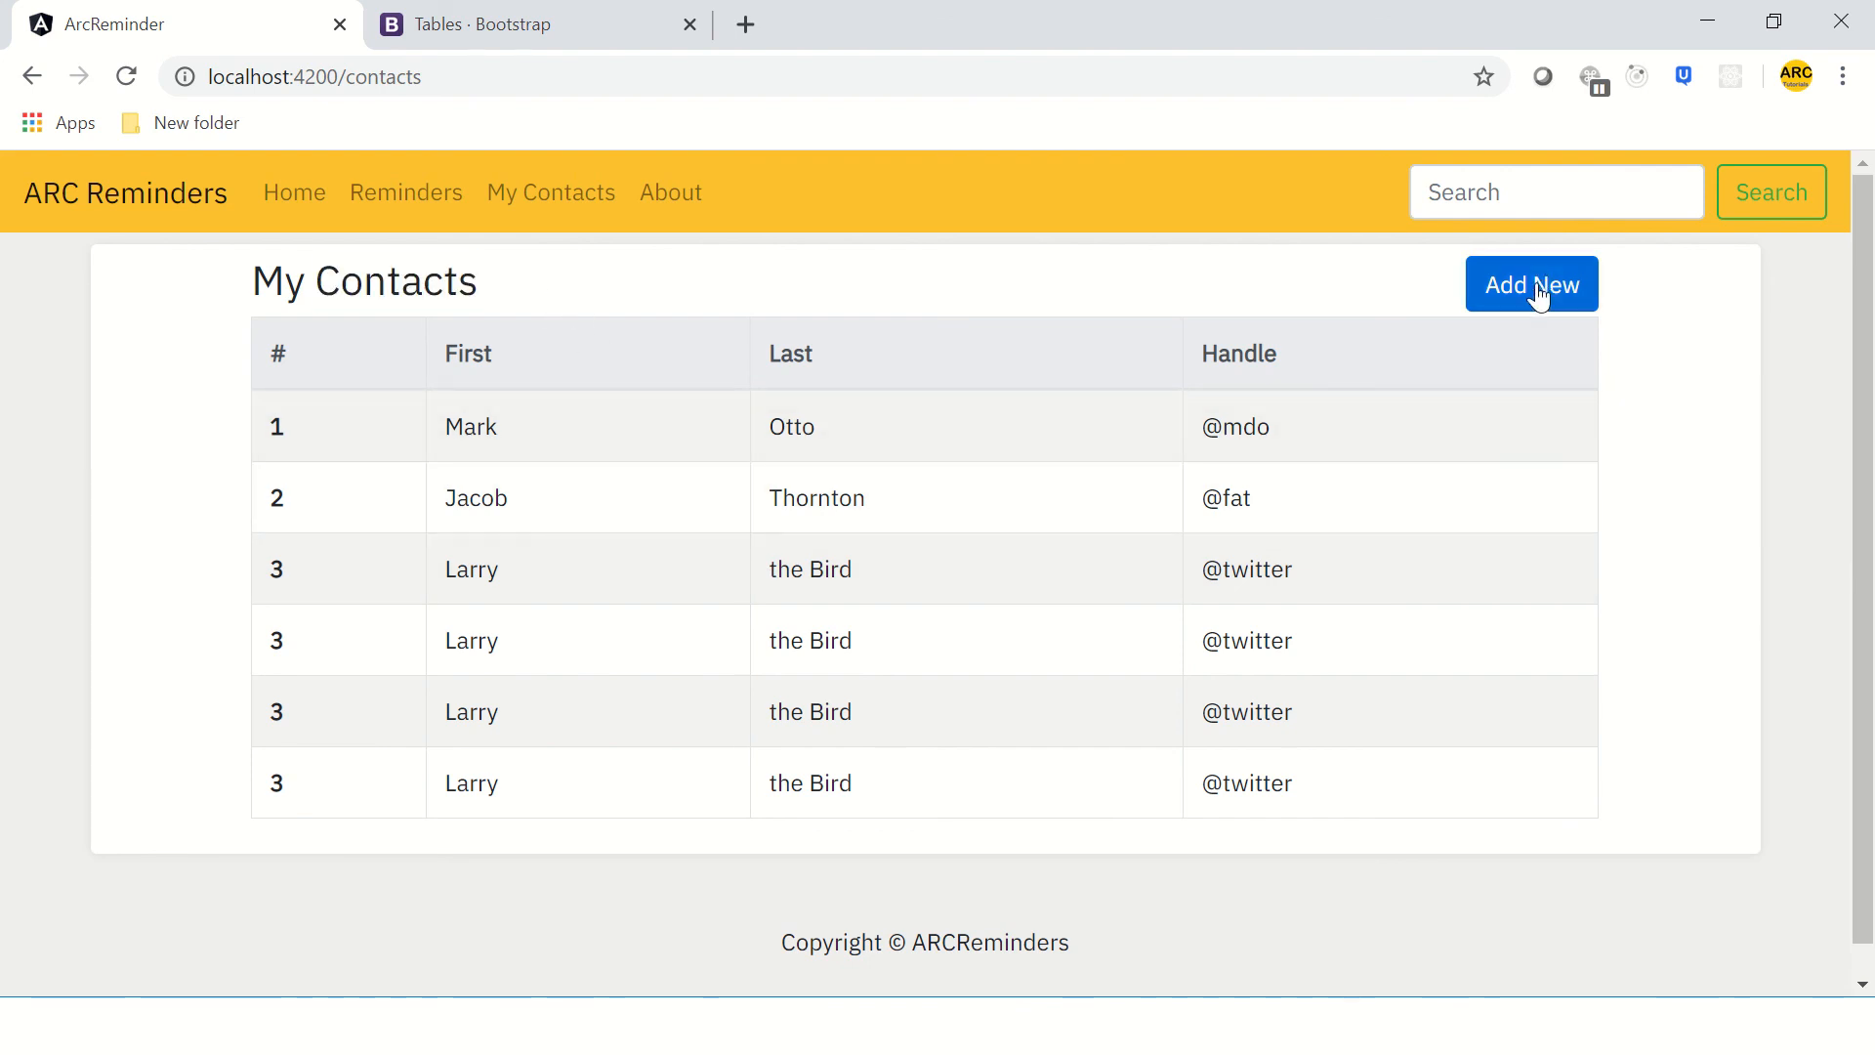
left_click(406, 193)
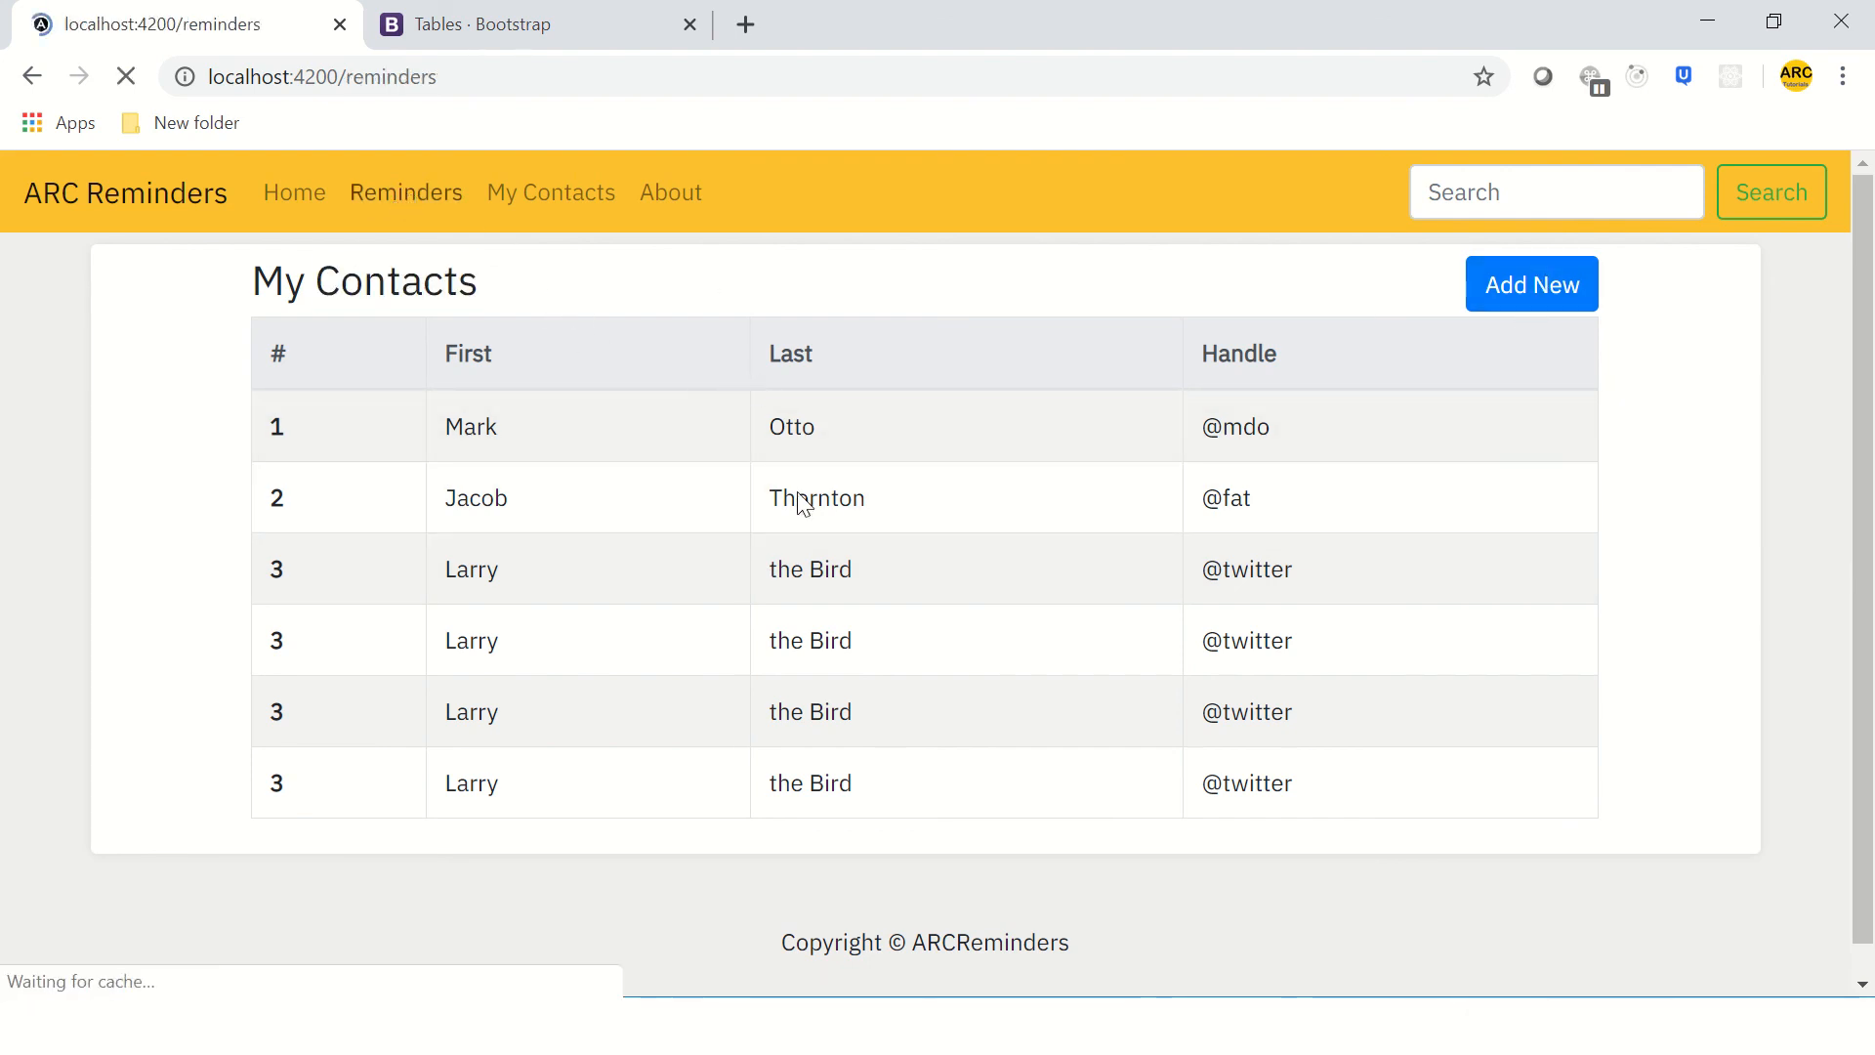
left_click(406, 194)
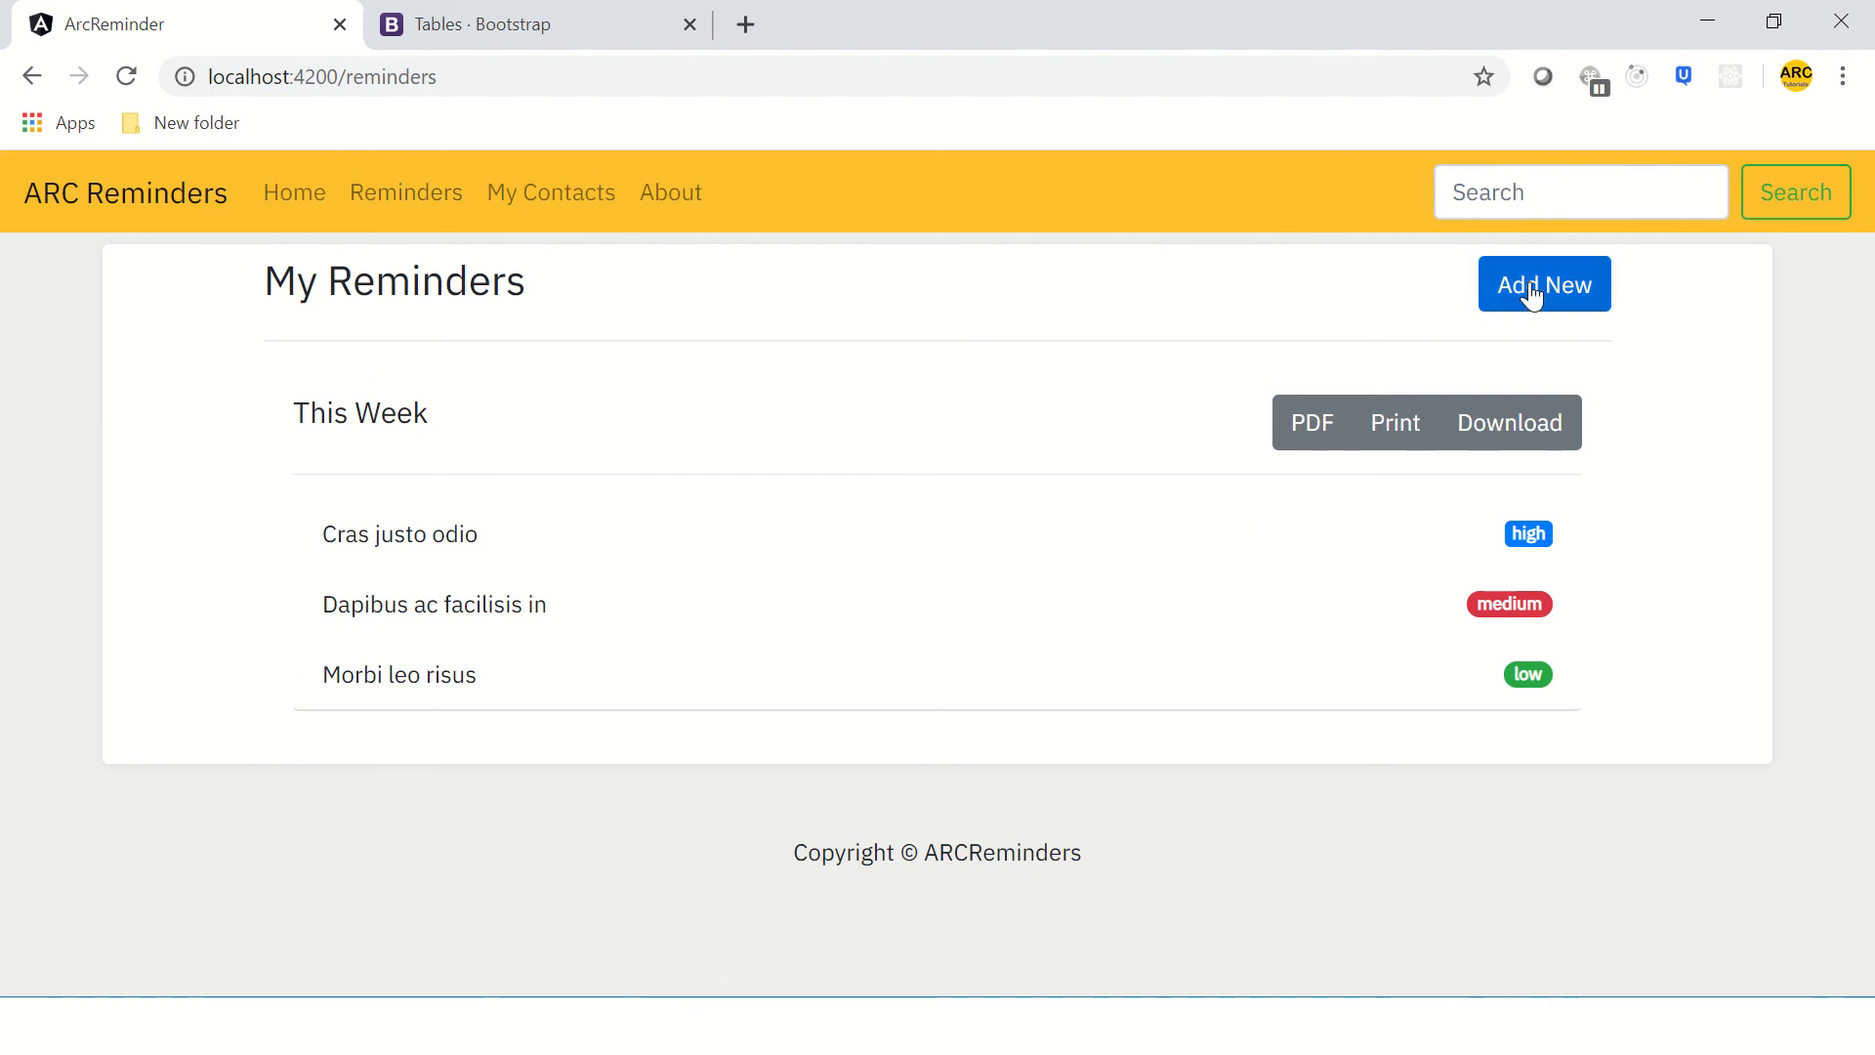
left_click(551, 194)
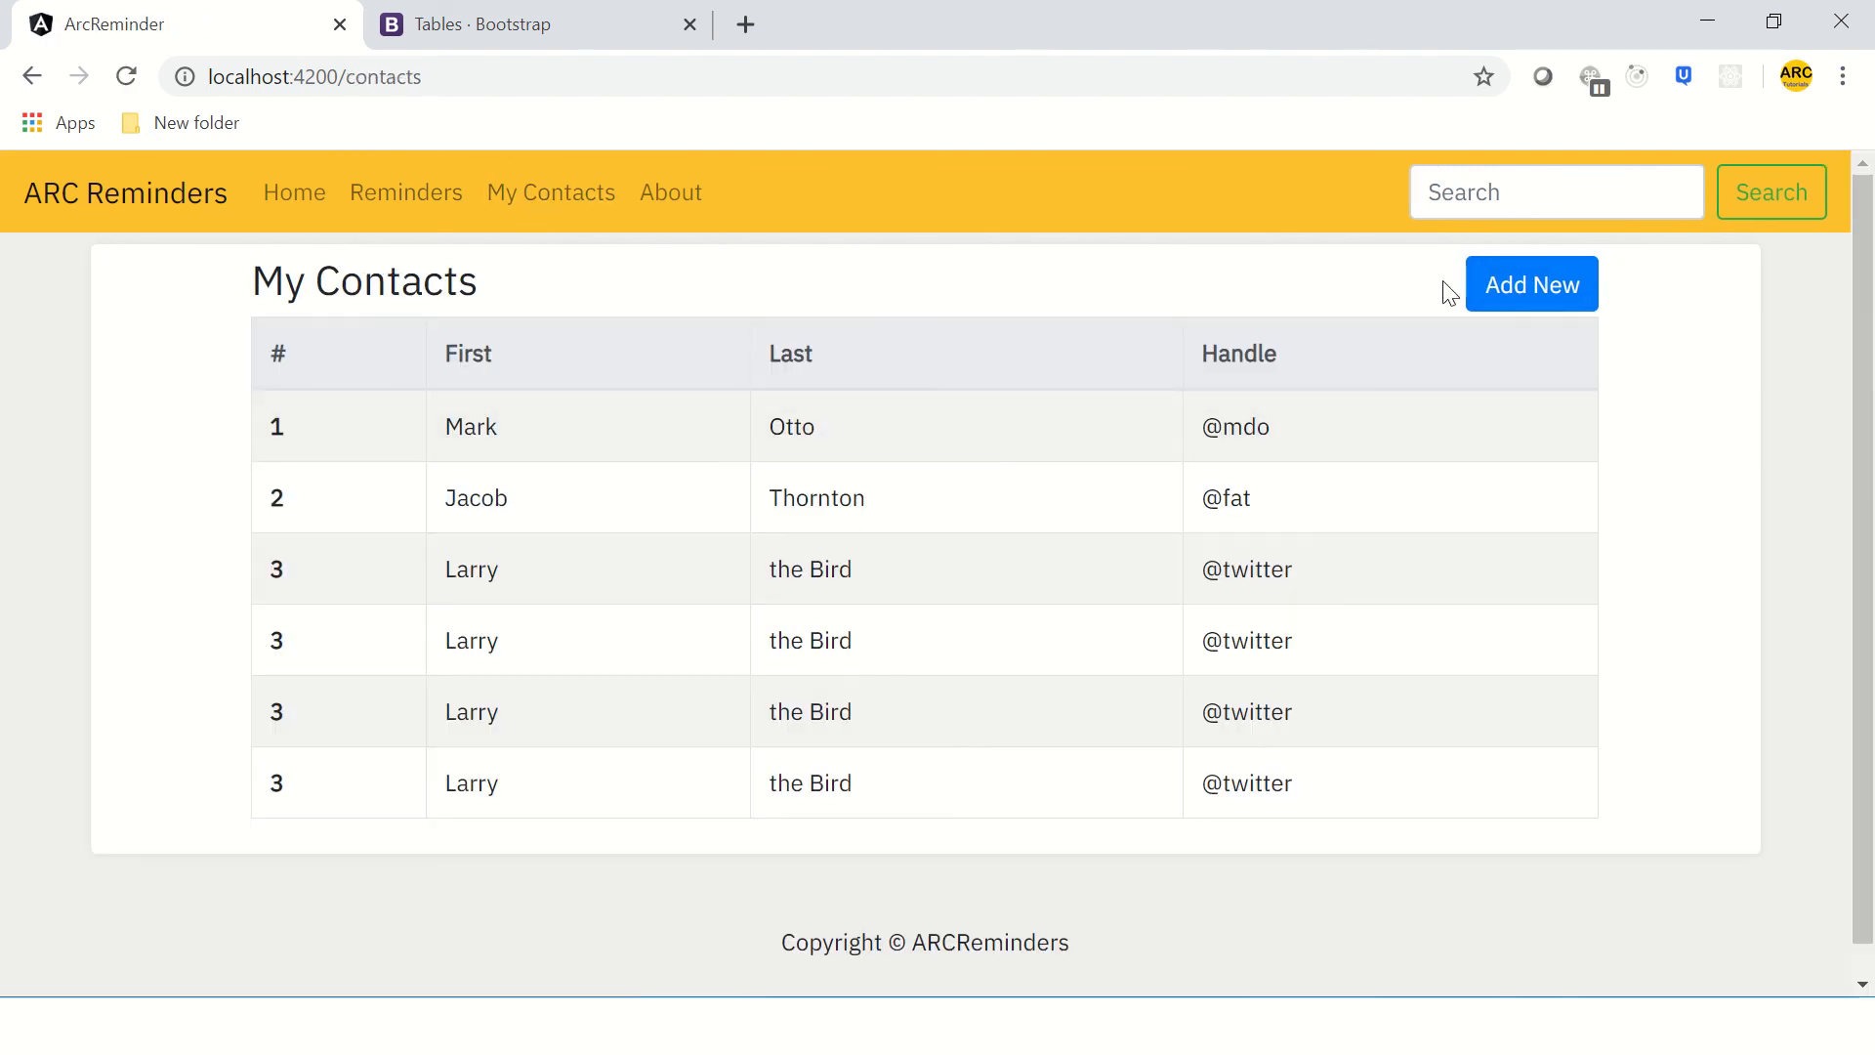
mouse_move(927, 545)
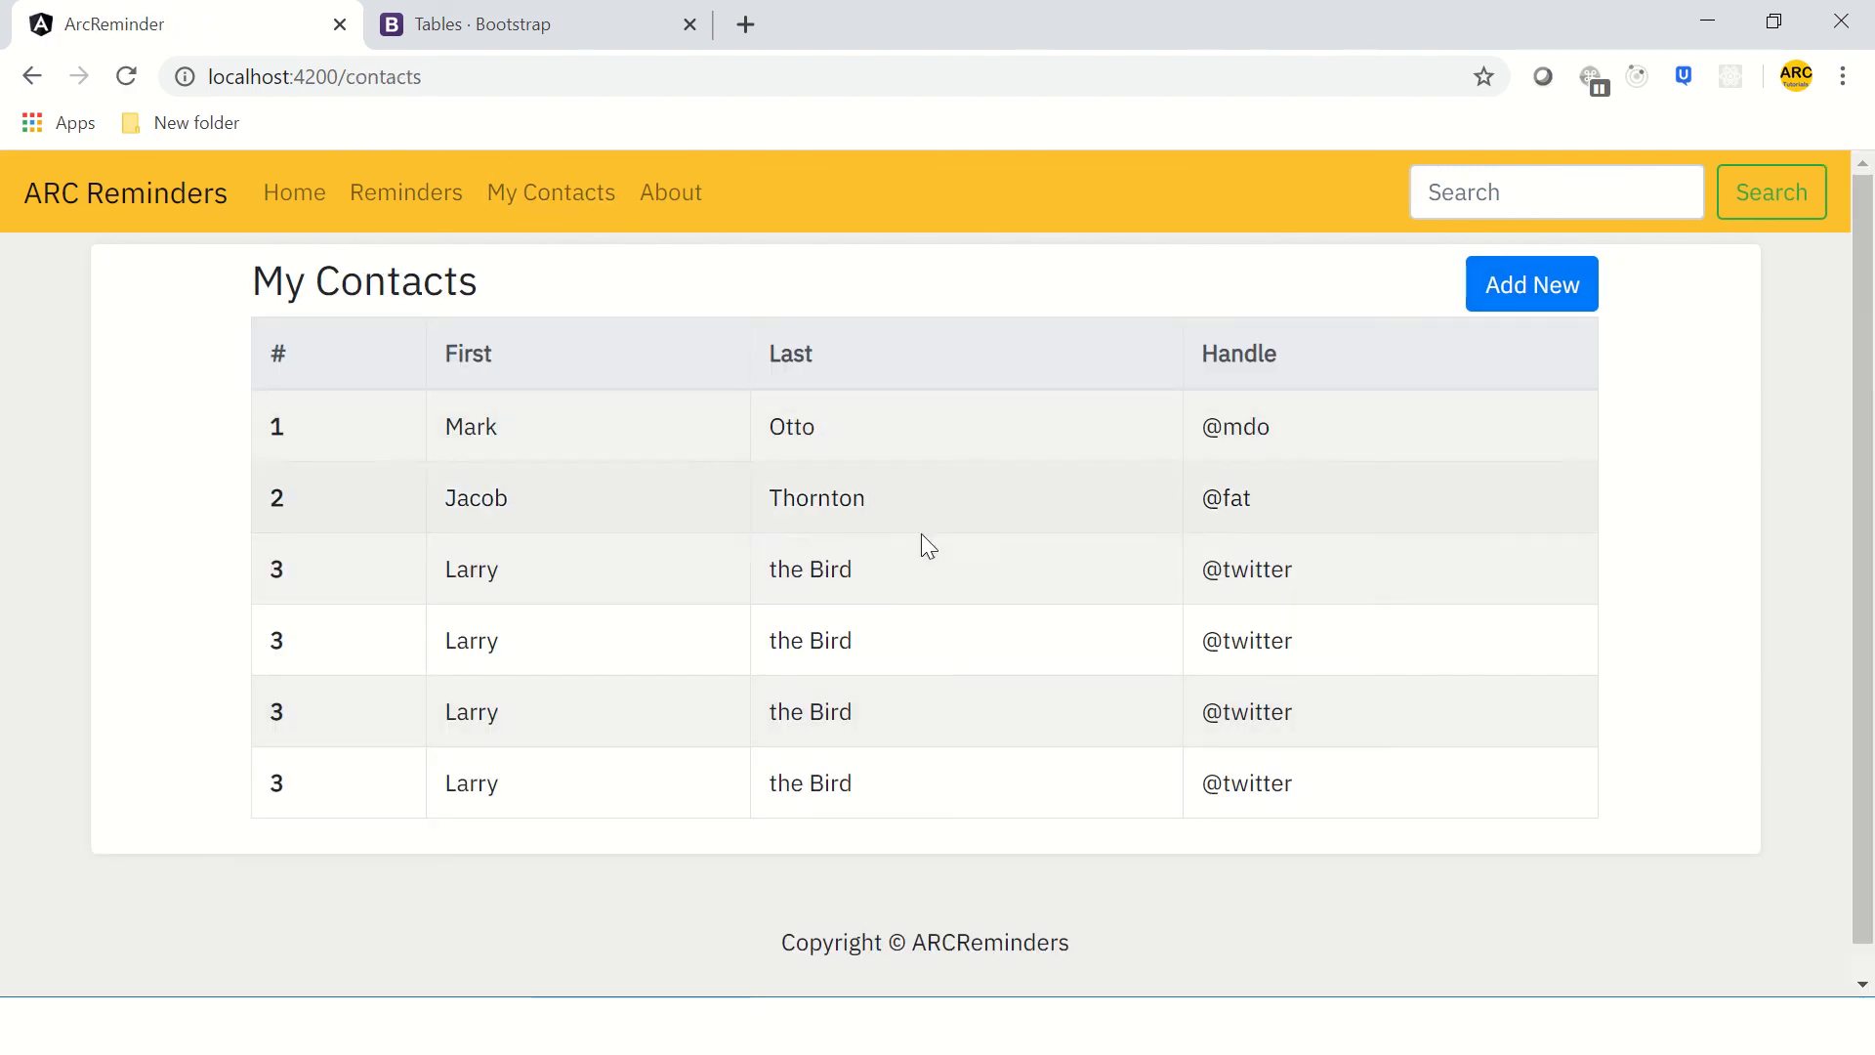
mouse_move(1413, 893)
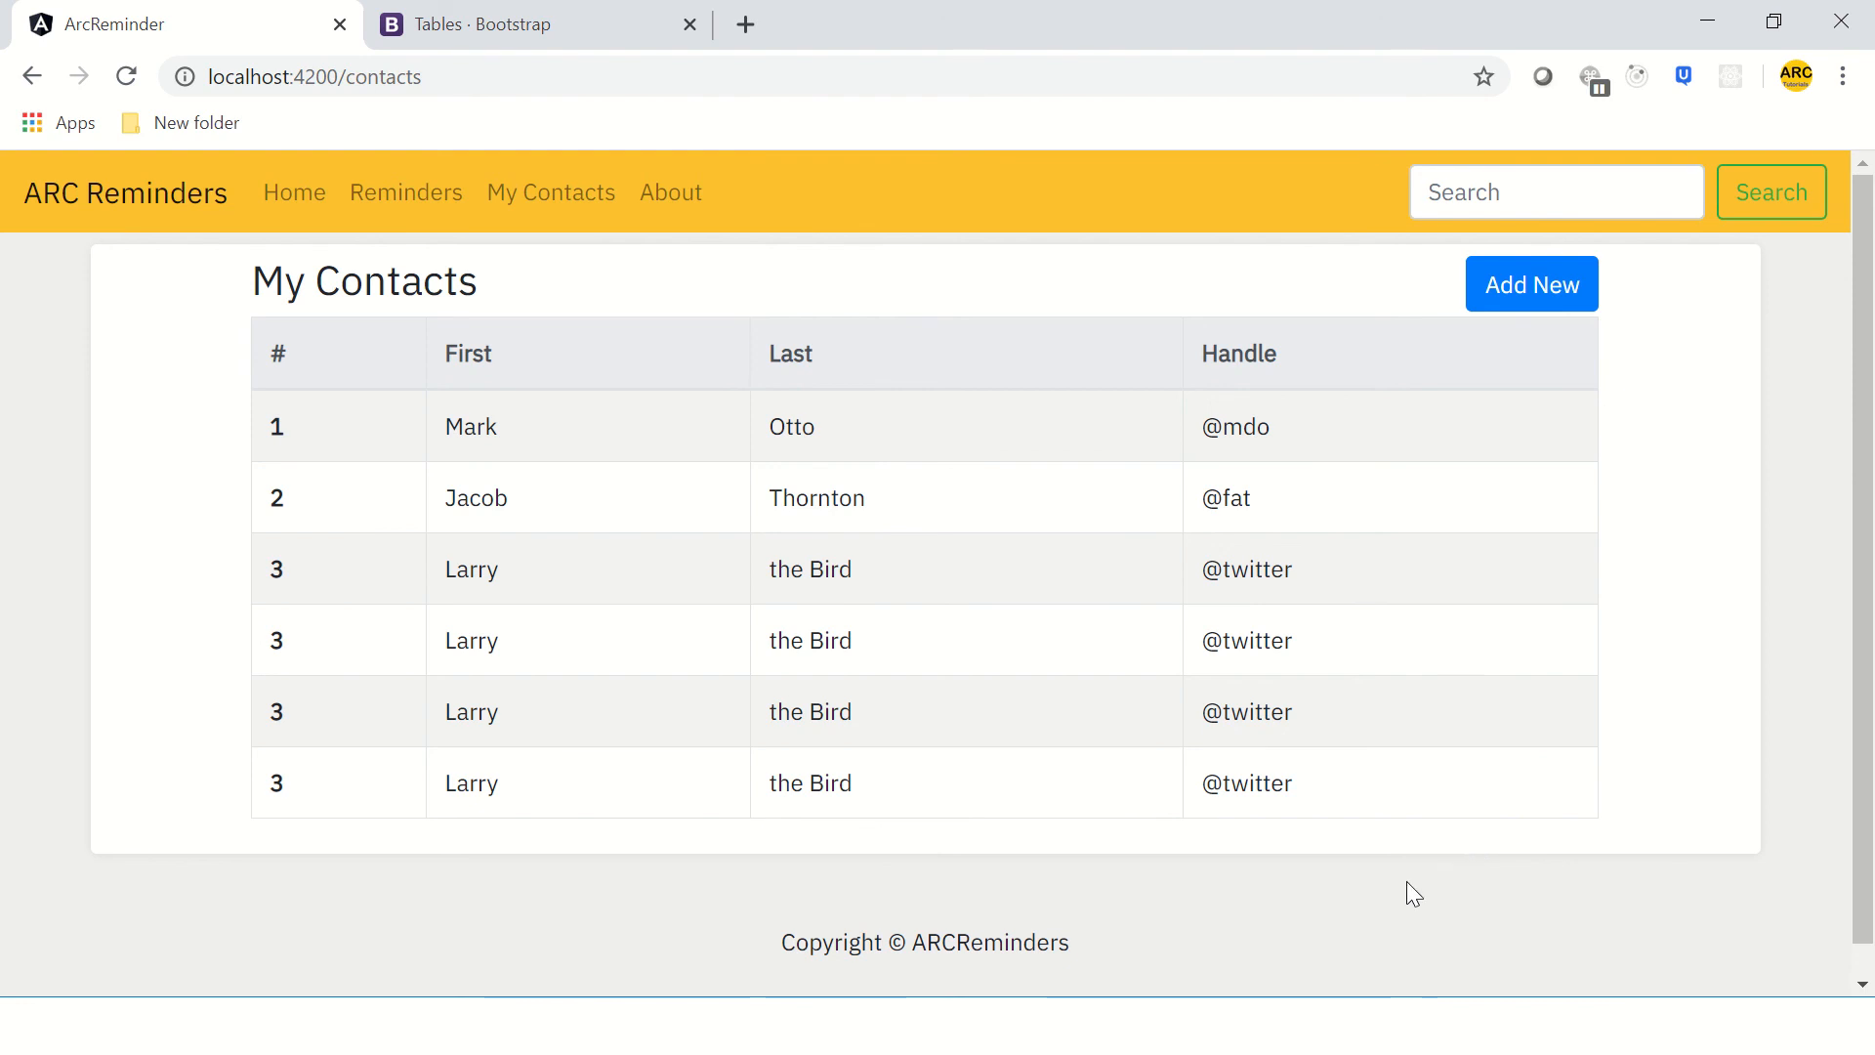
mouse_move(865, 412)
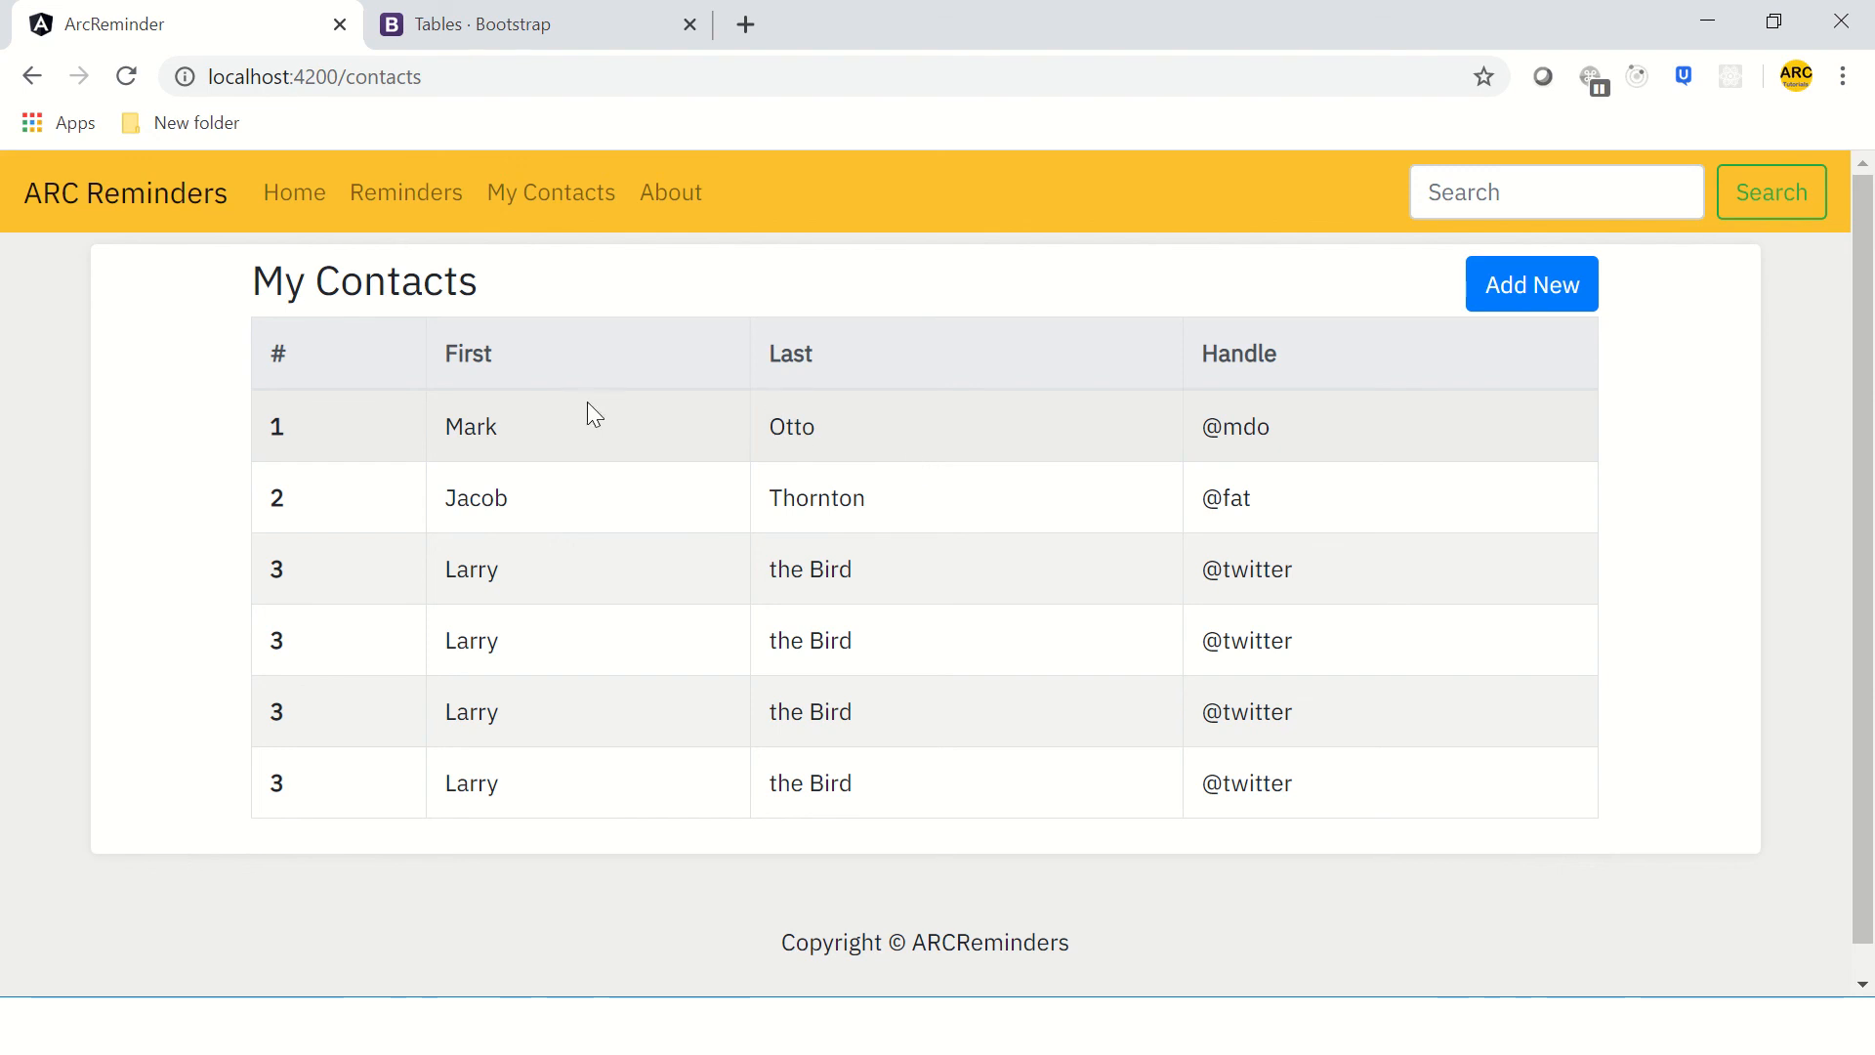
mouse_move(783, 498)
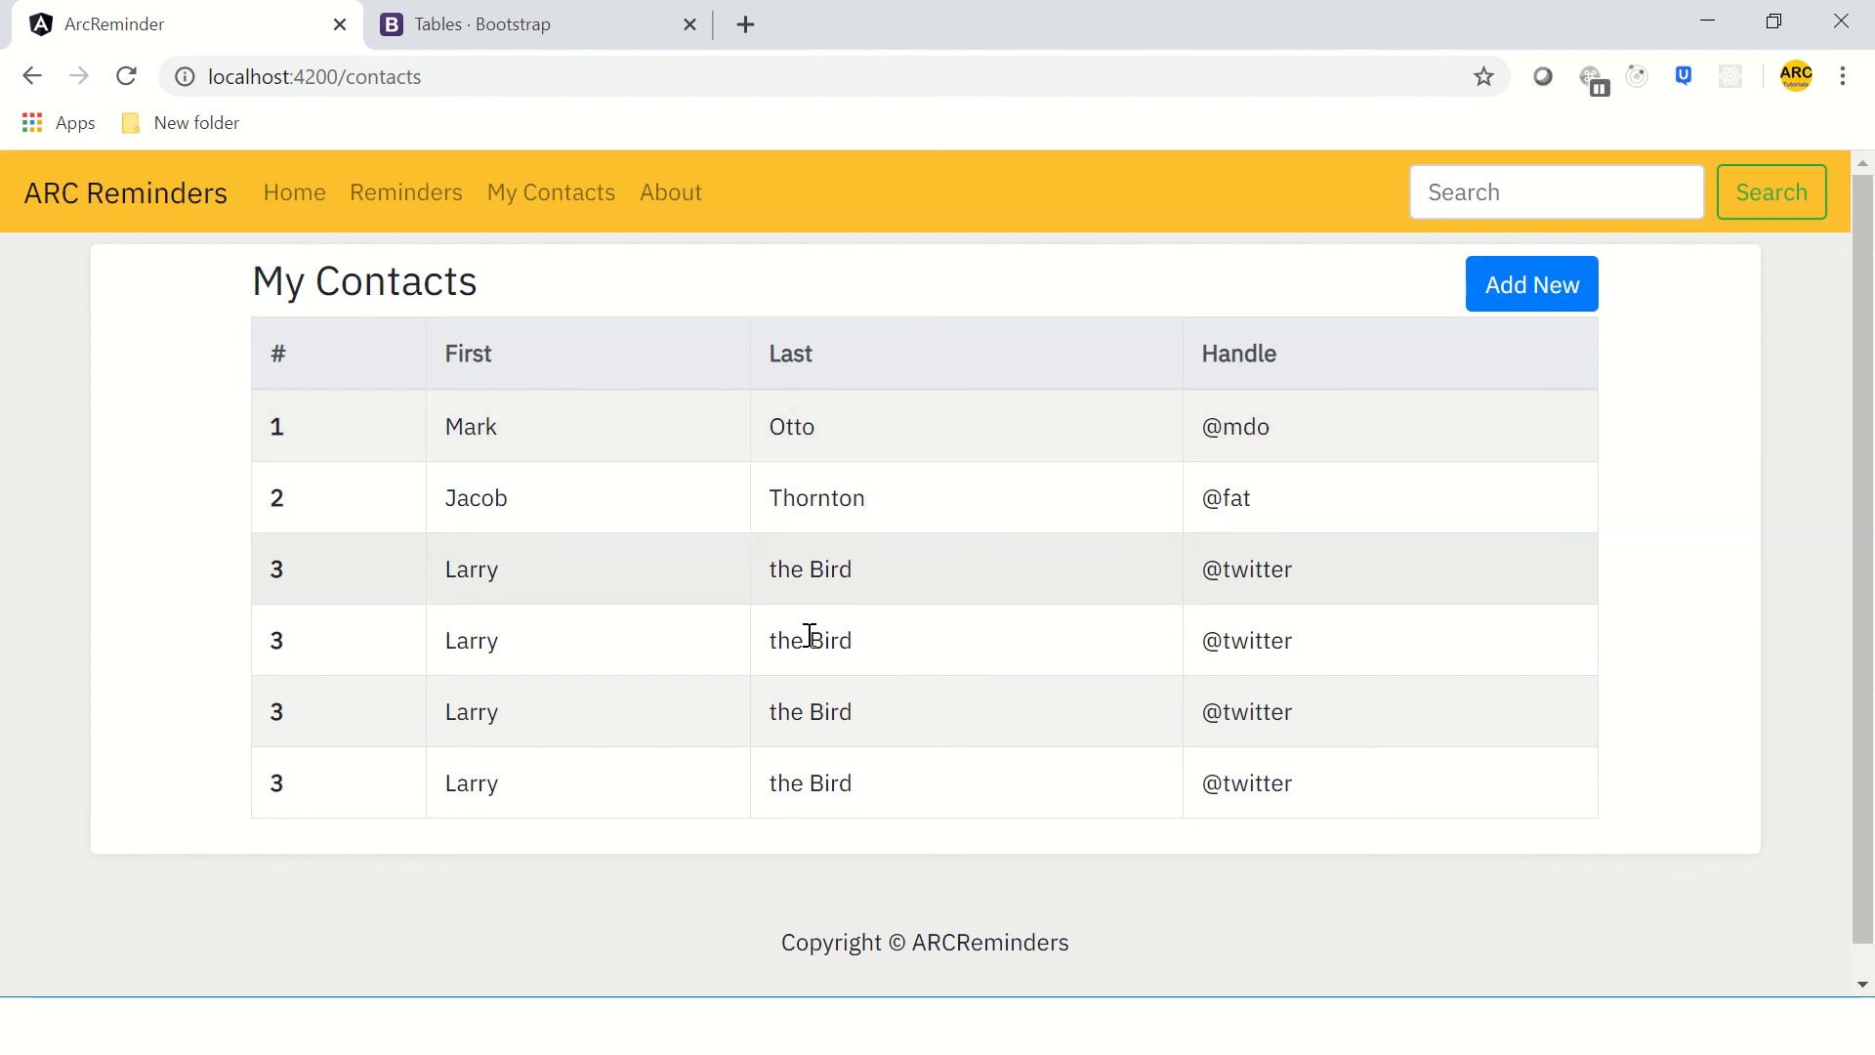
mouse_move(686, 545)
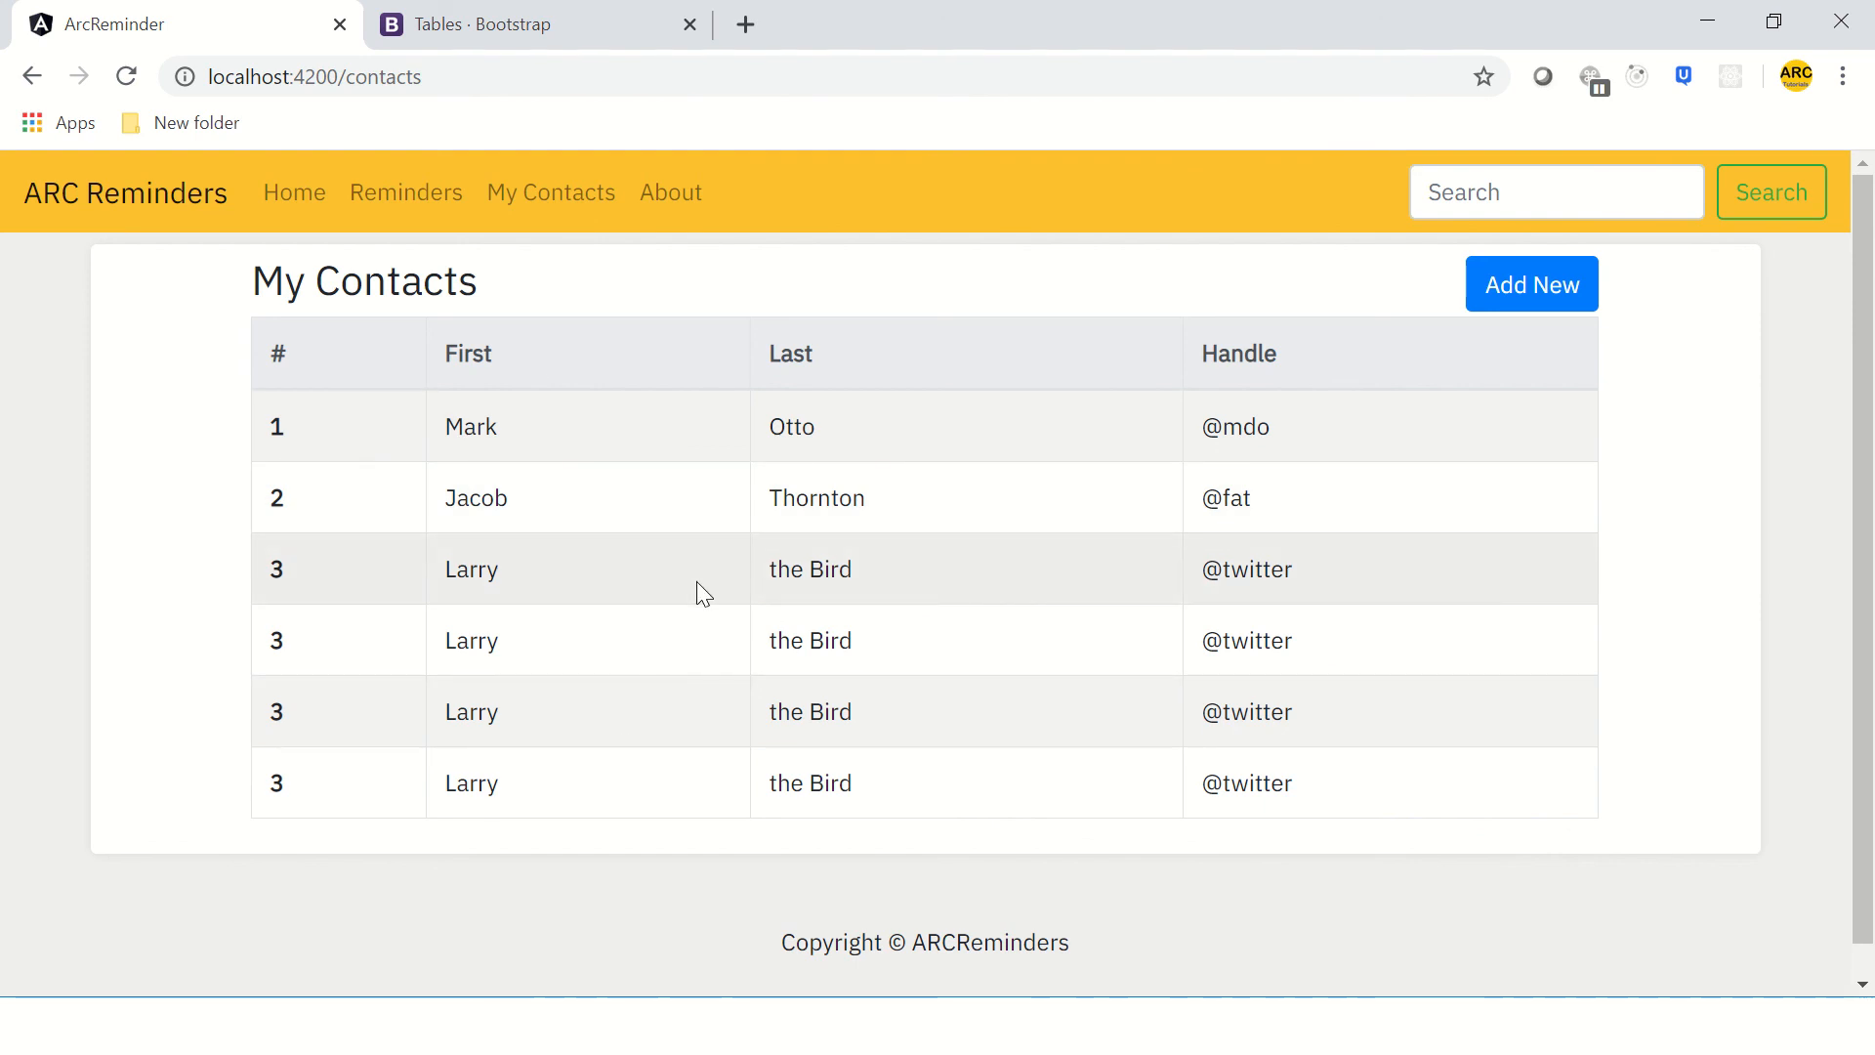
mouse_move(547, 662)
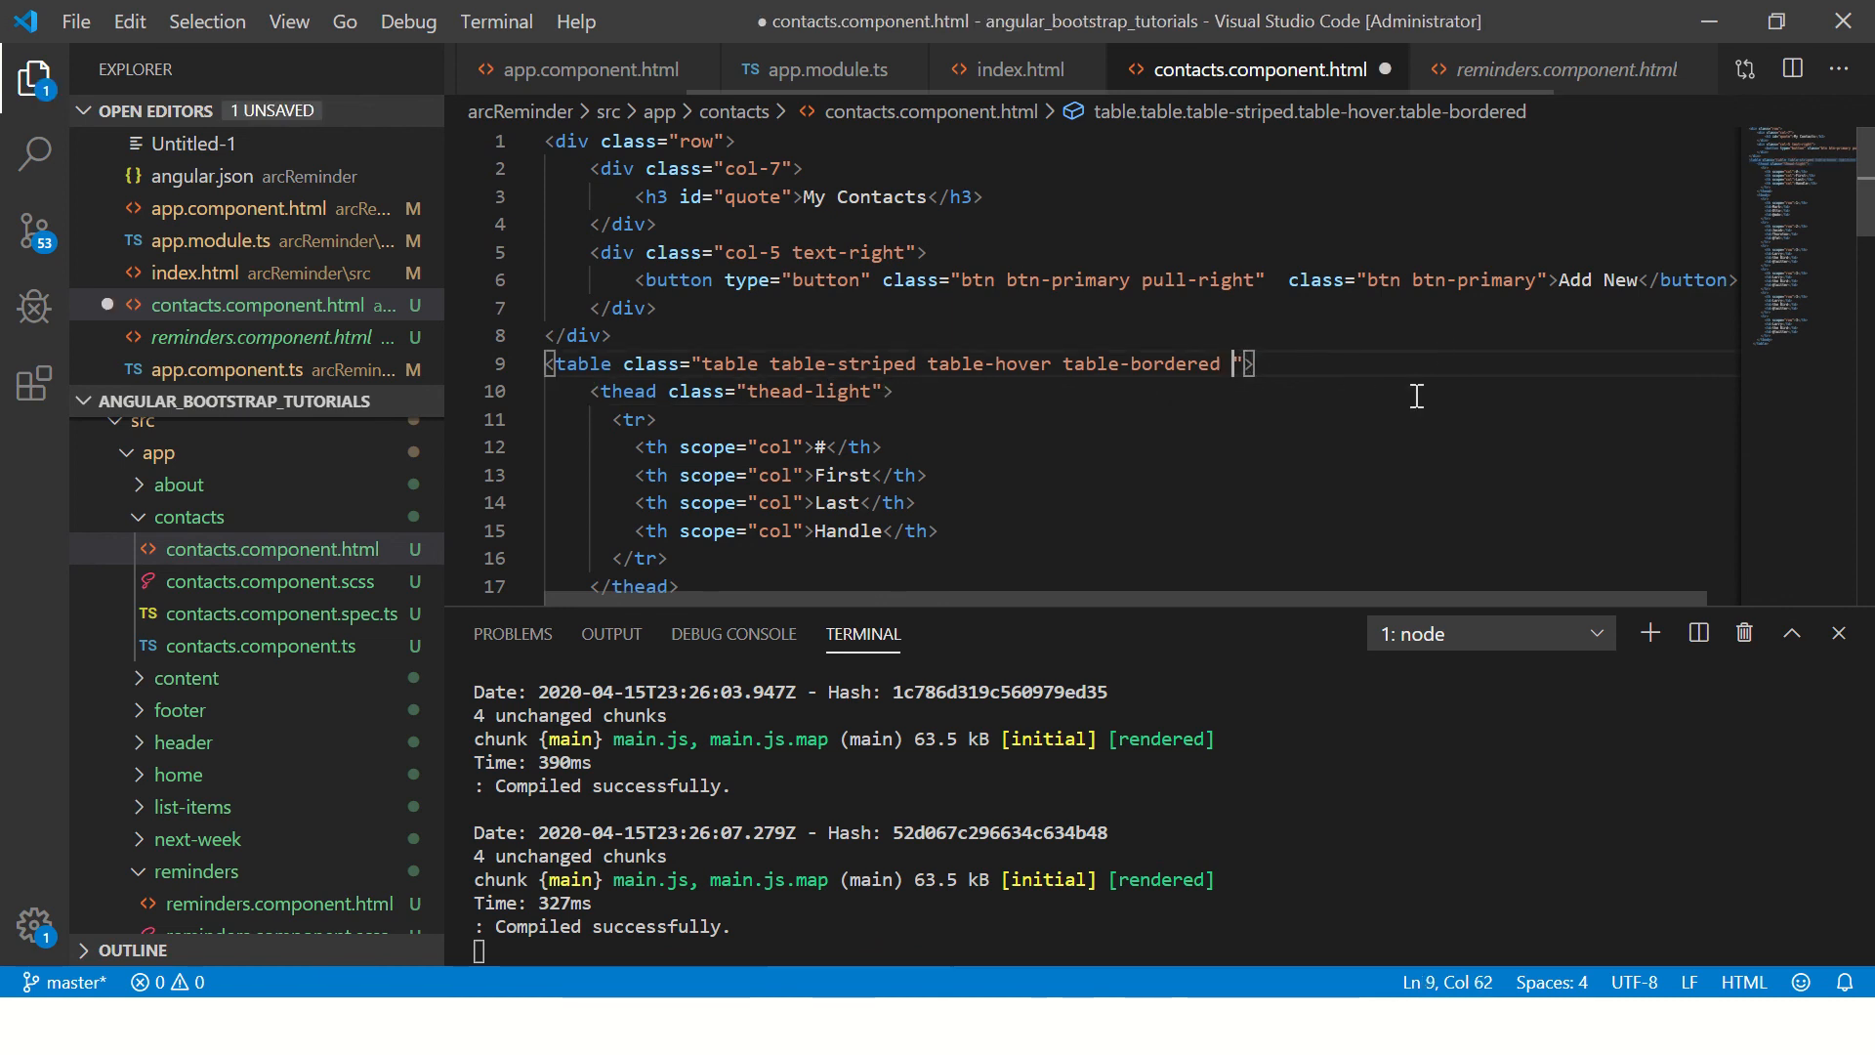
- Append table-responsive to the contacts table's class attribute and save
type("t")
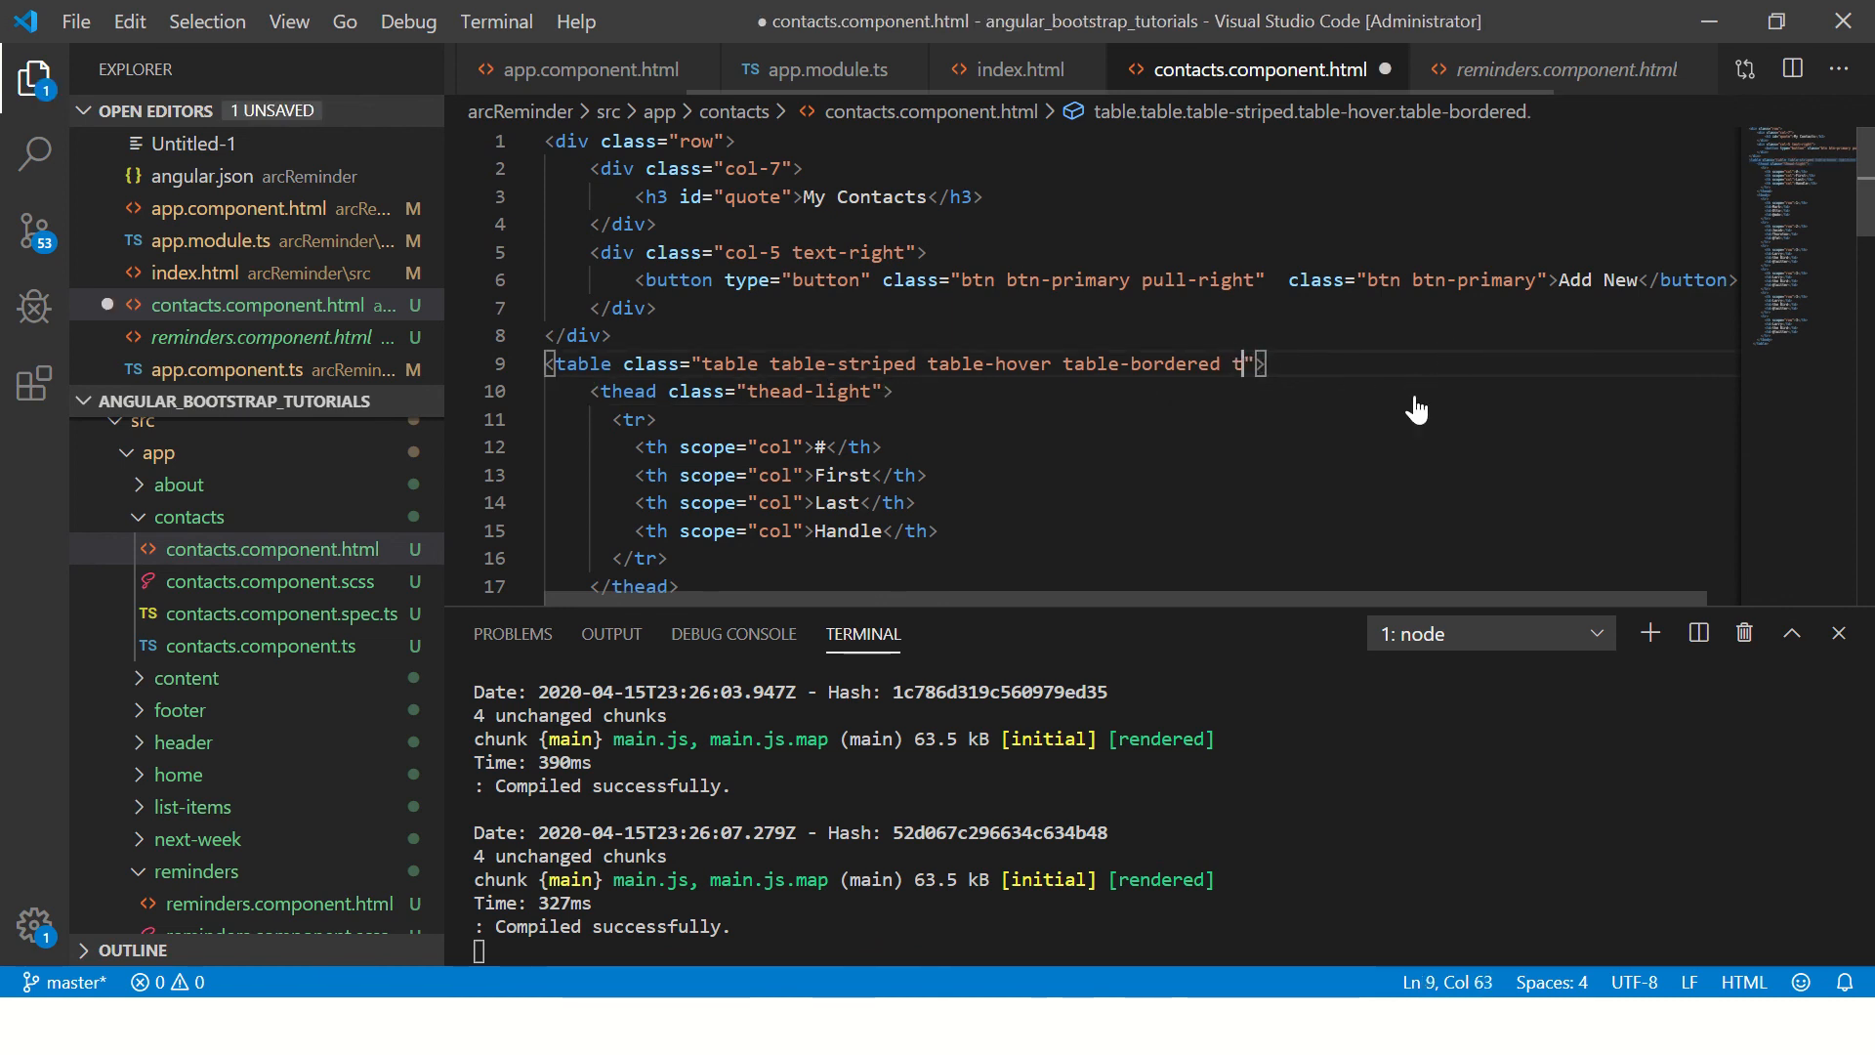
type("able-respons")
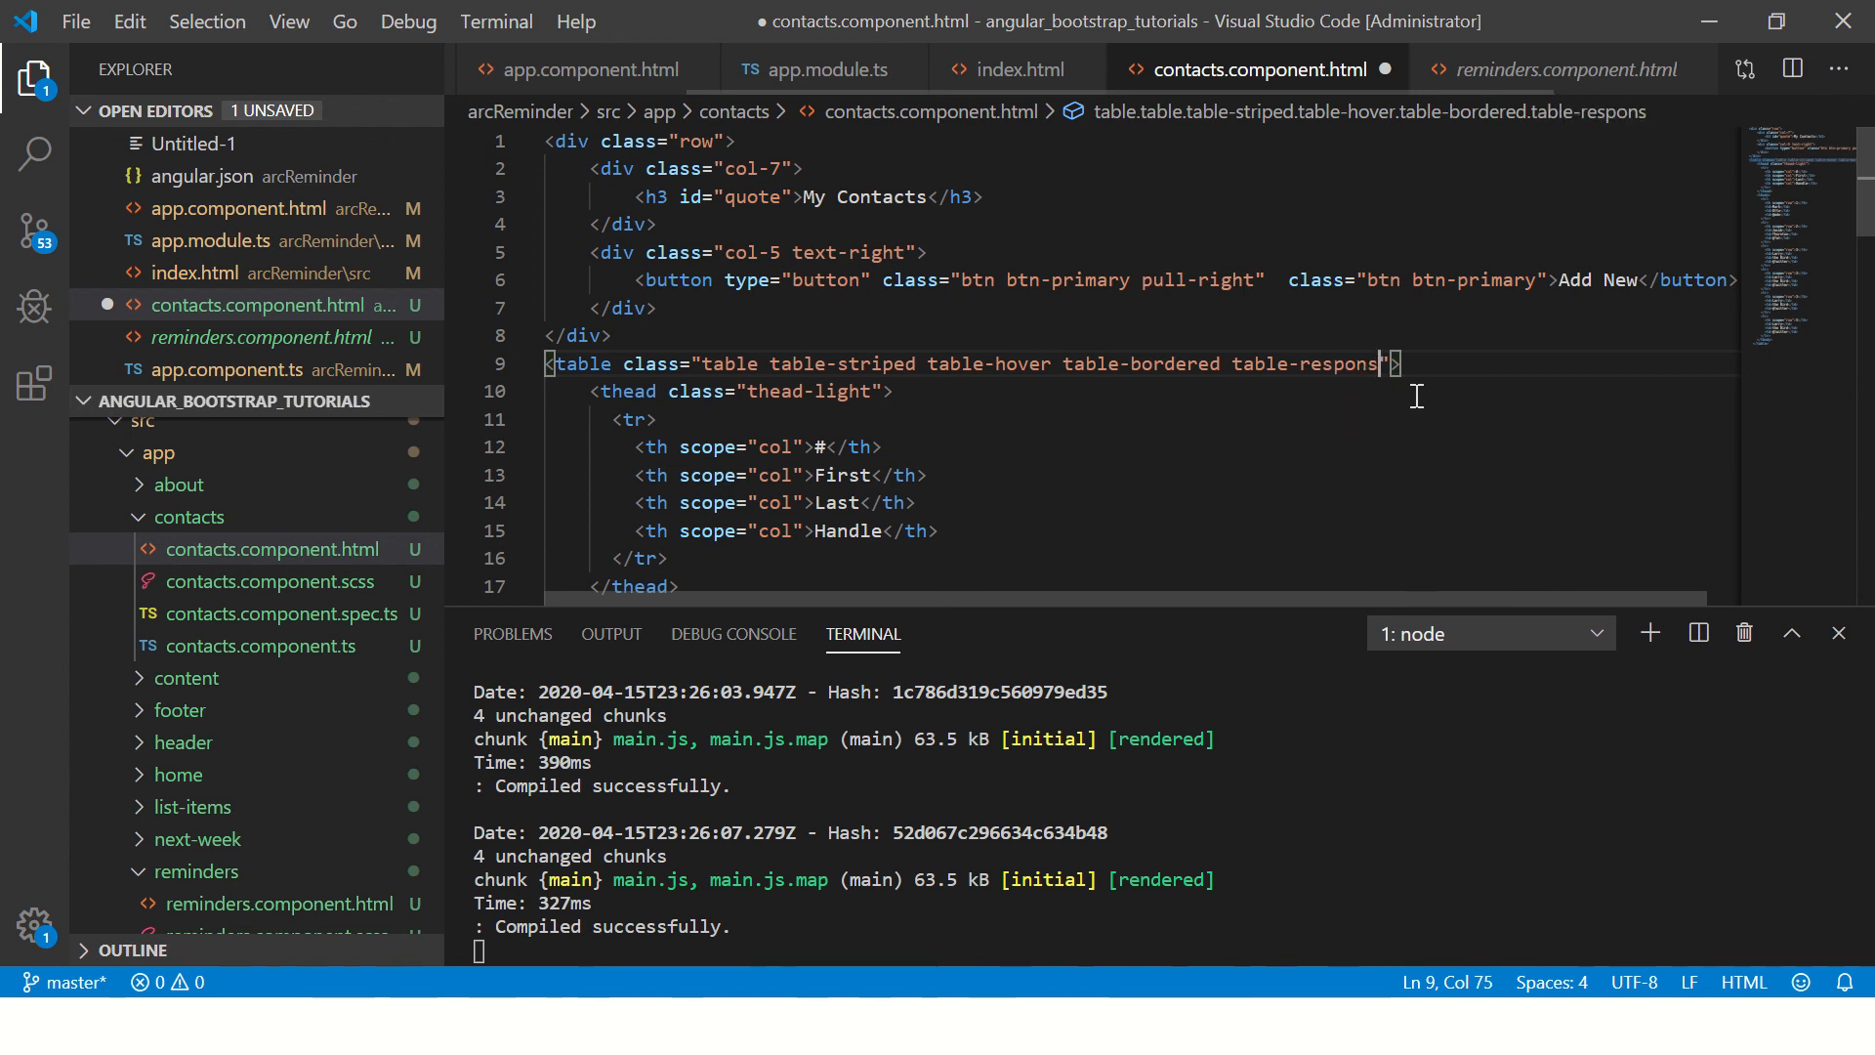
type("nsive")
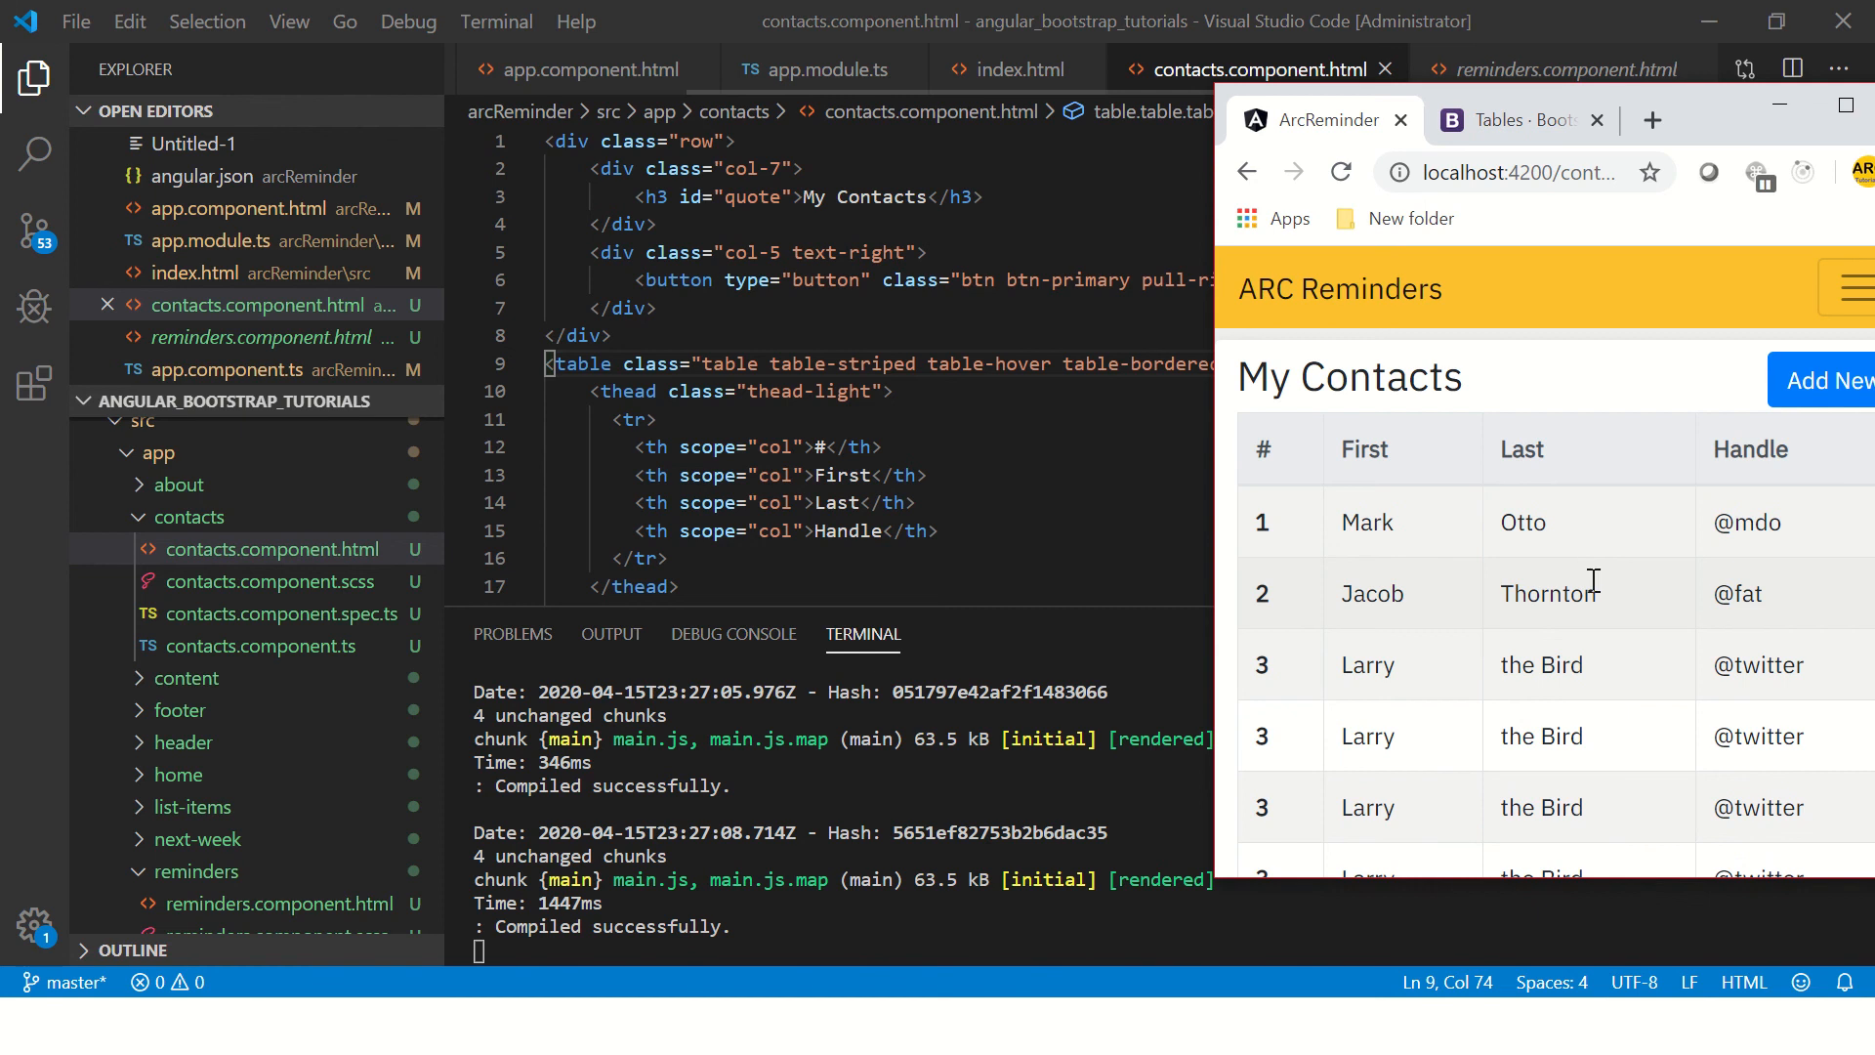
- Maximize the browser after the narrow-window test and Alt+Tab back to the editor
left_click(1849, 289)
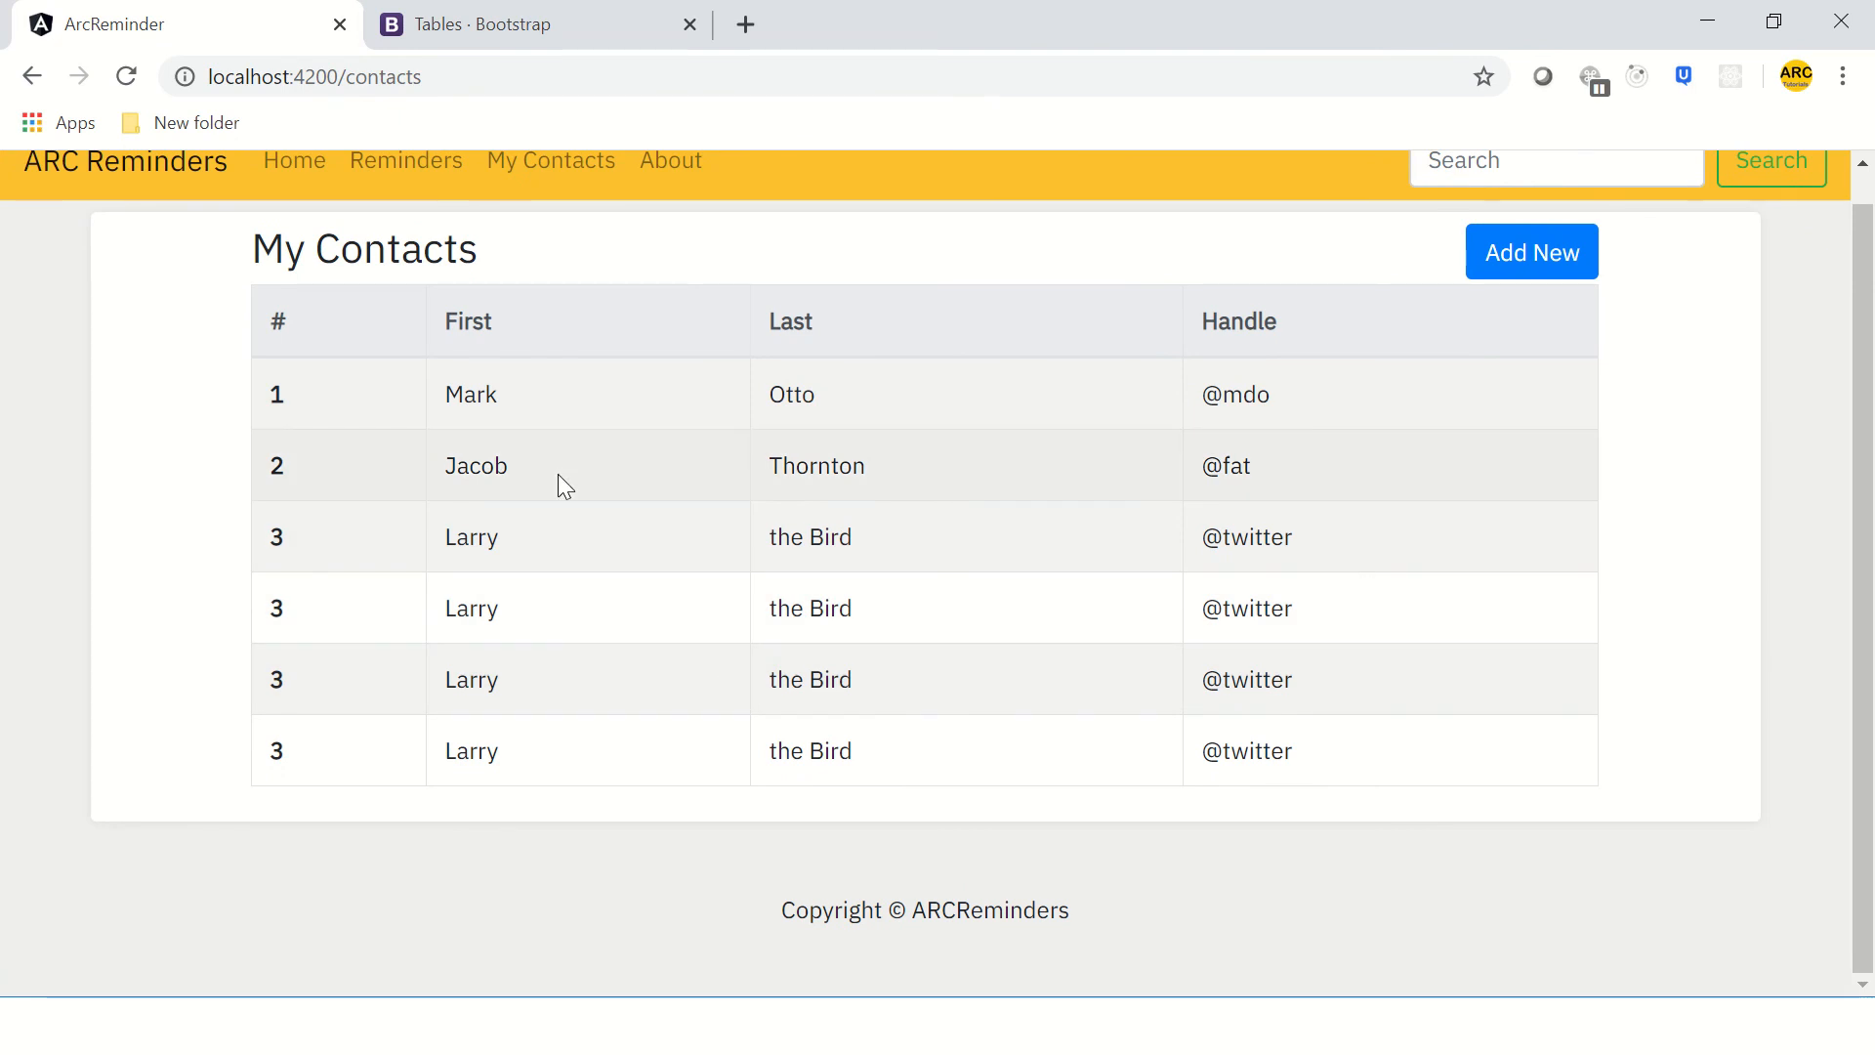
mouse_move(398, 529)
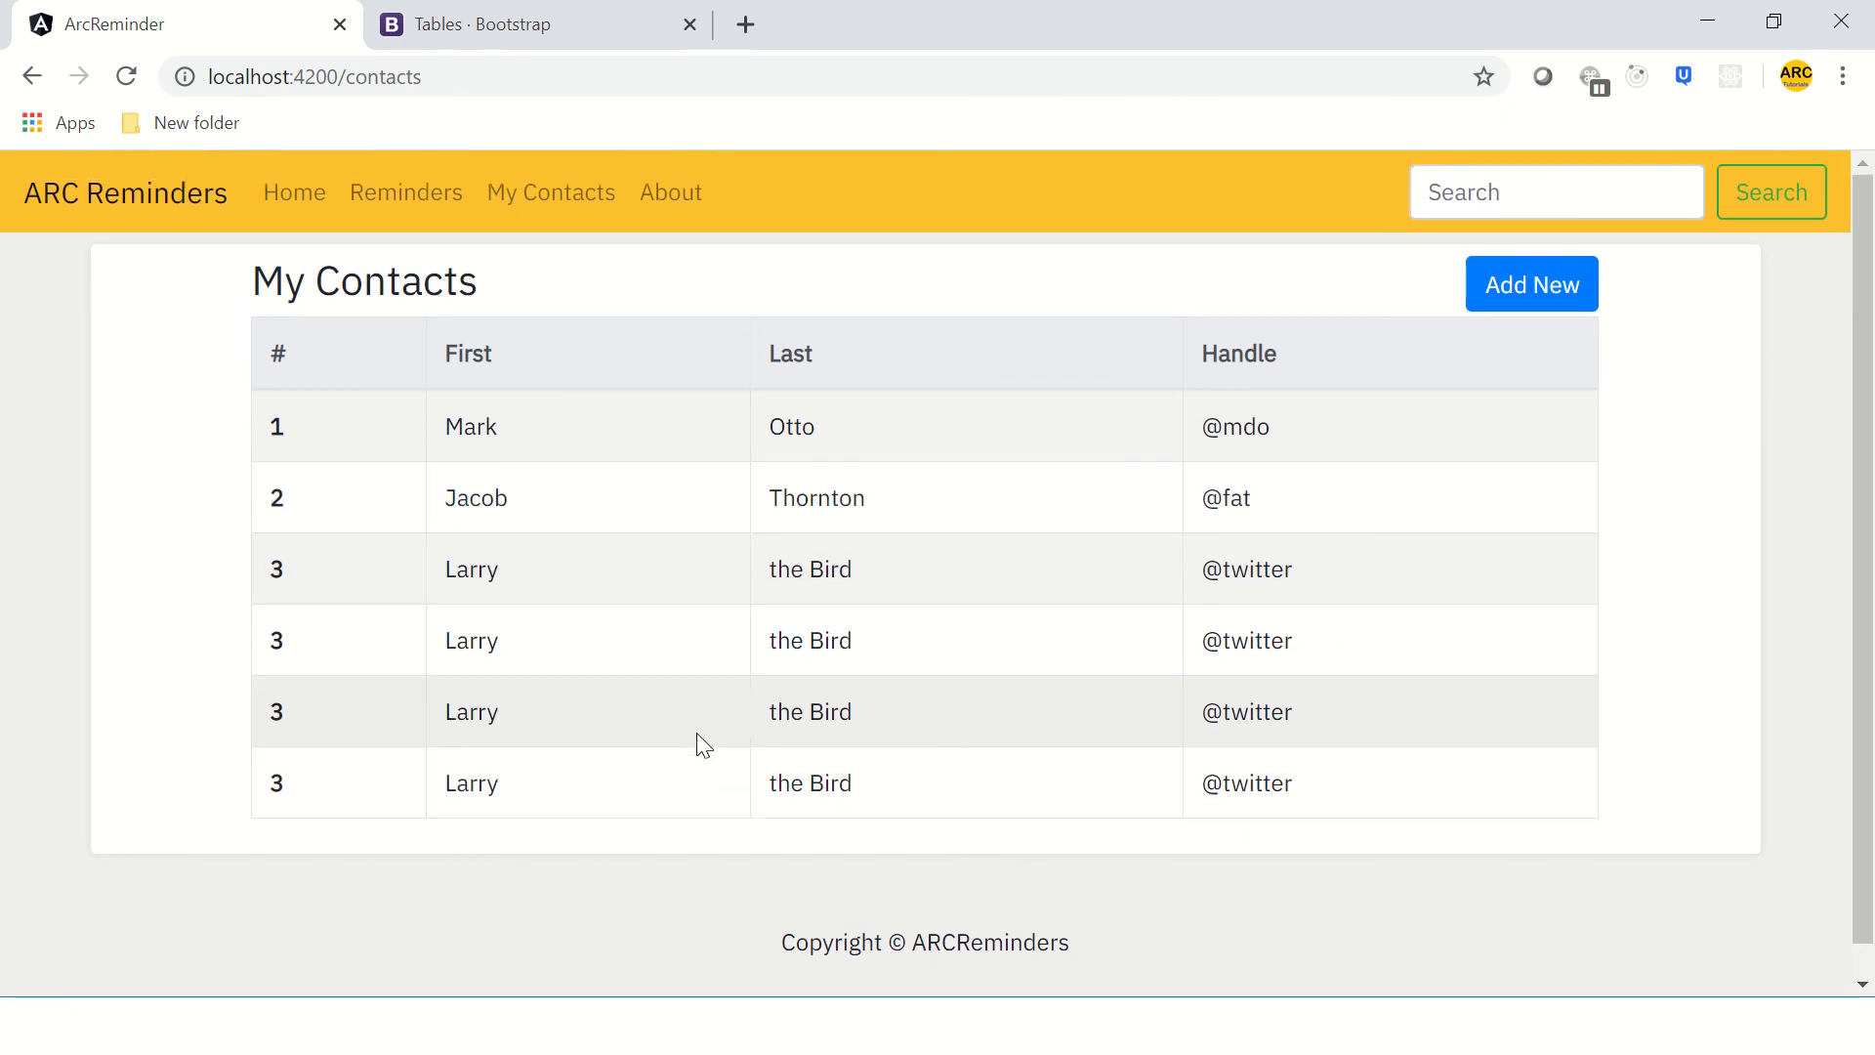
mouse_move(682, 670)
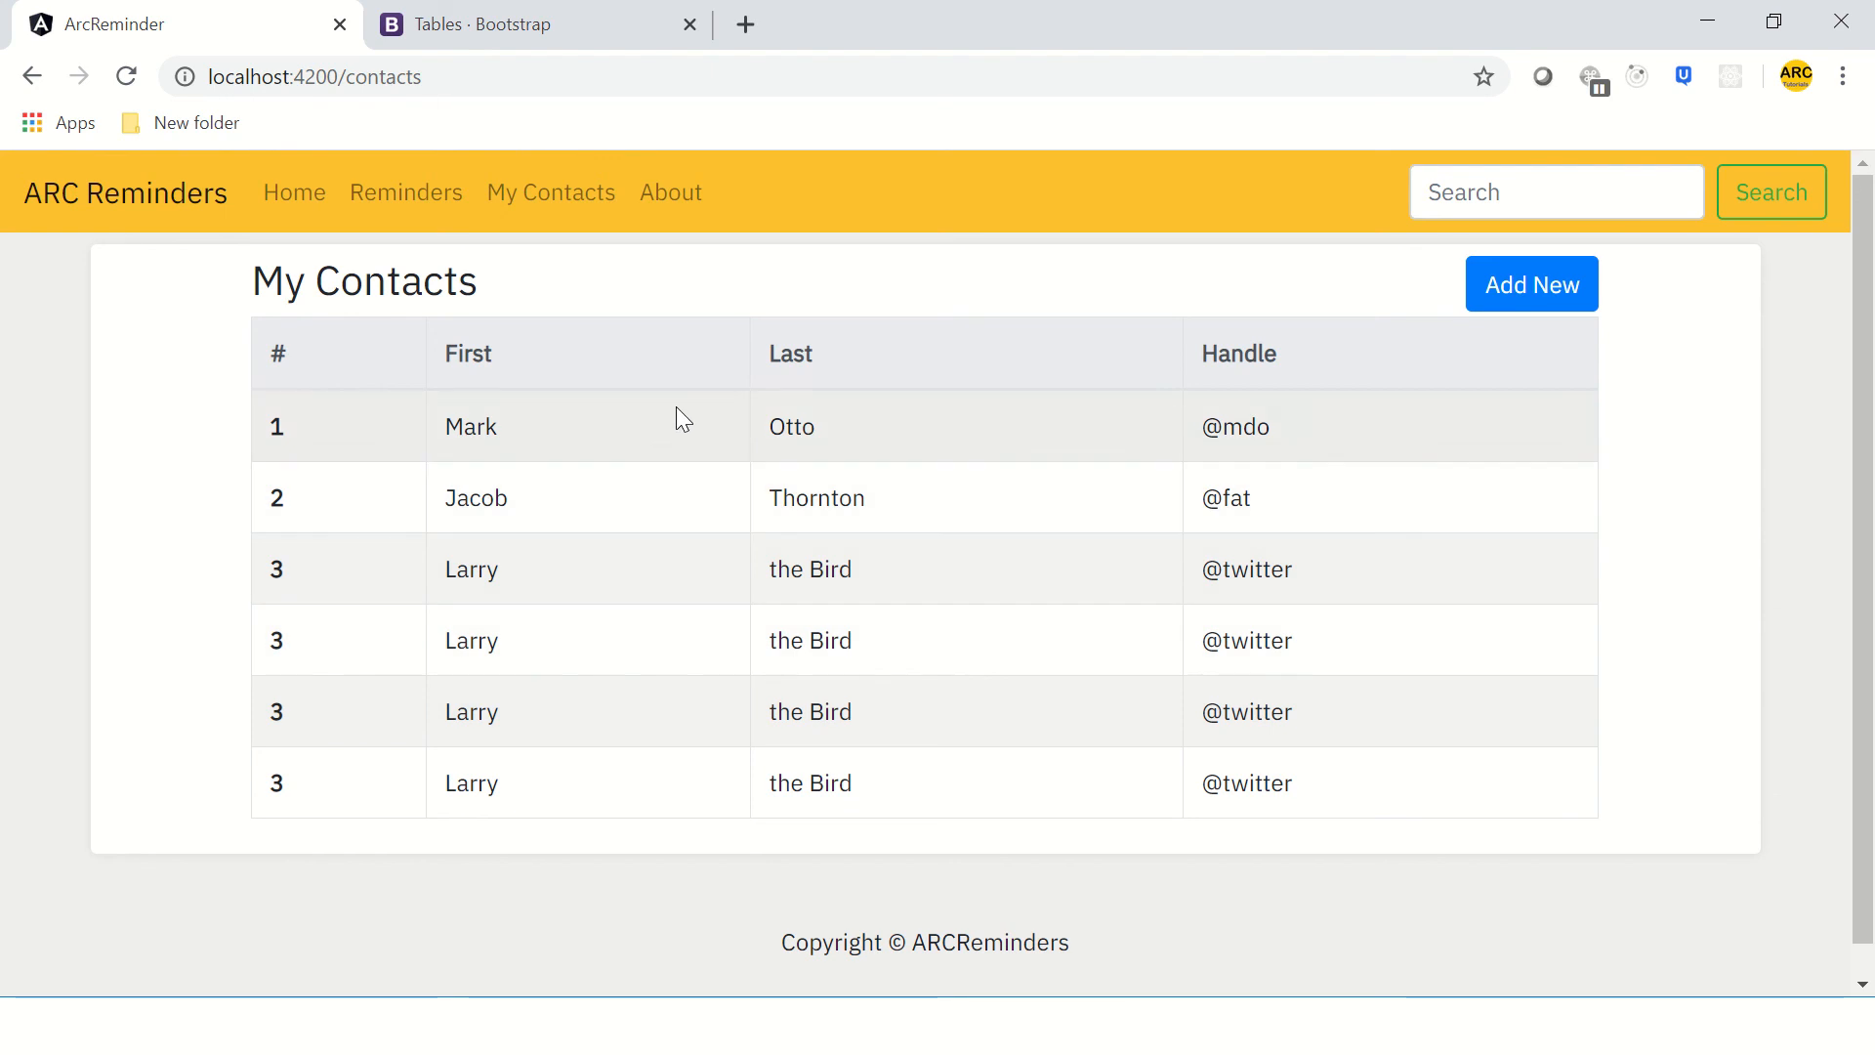
mouse_move(1432, 782)
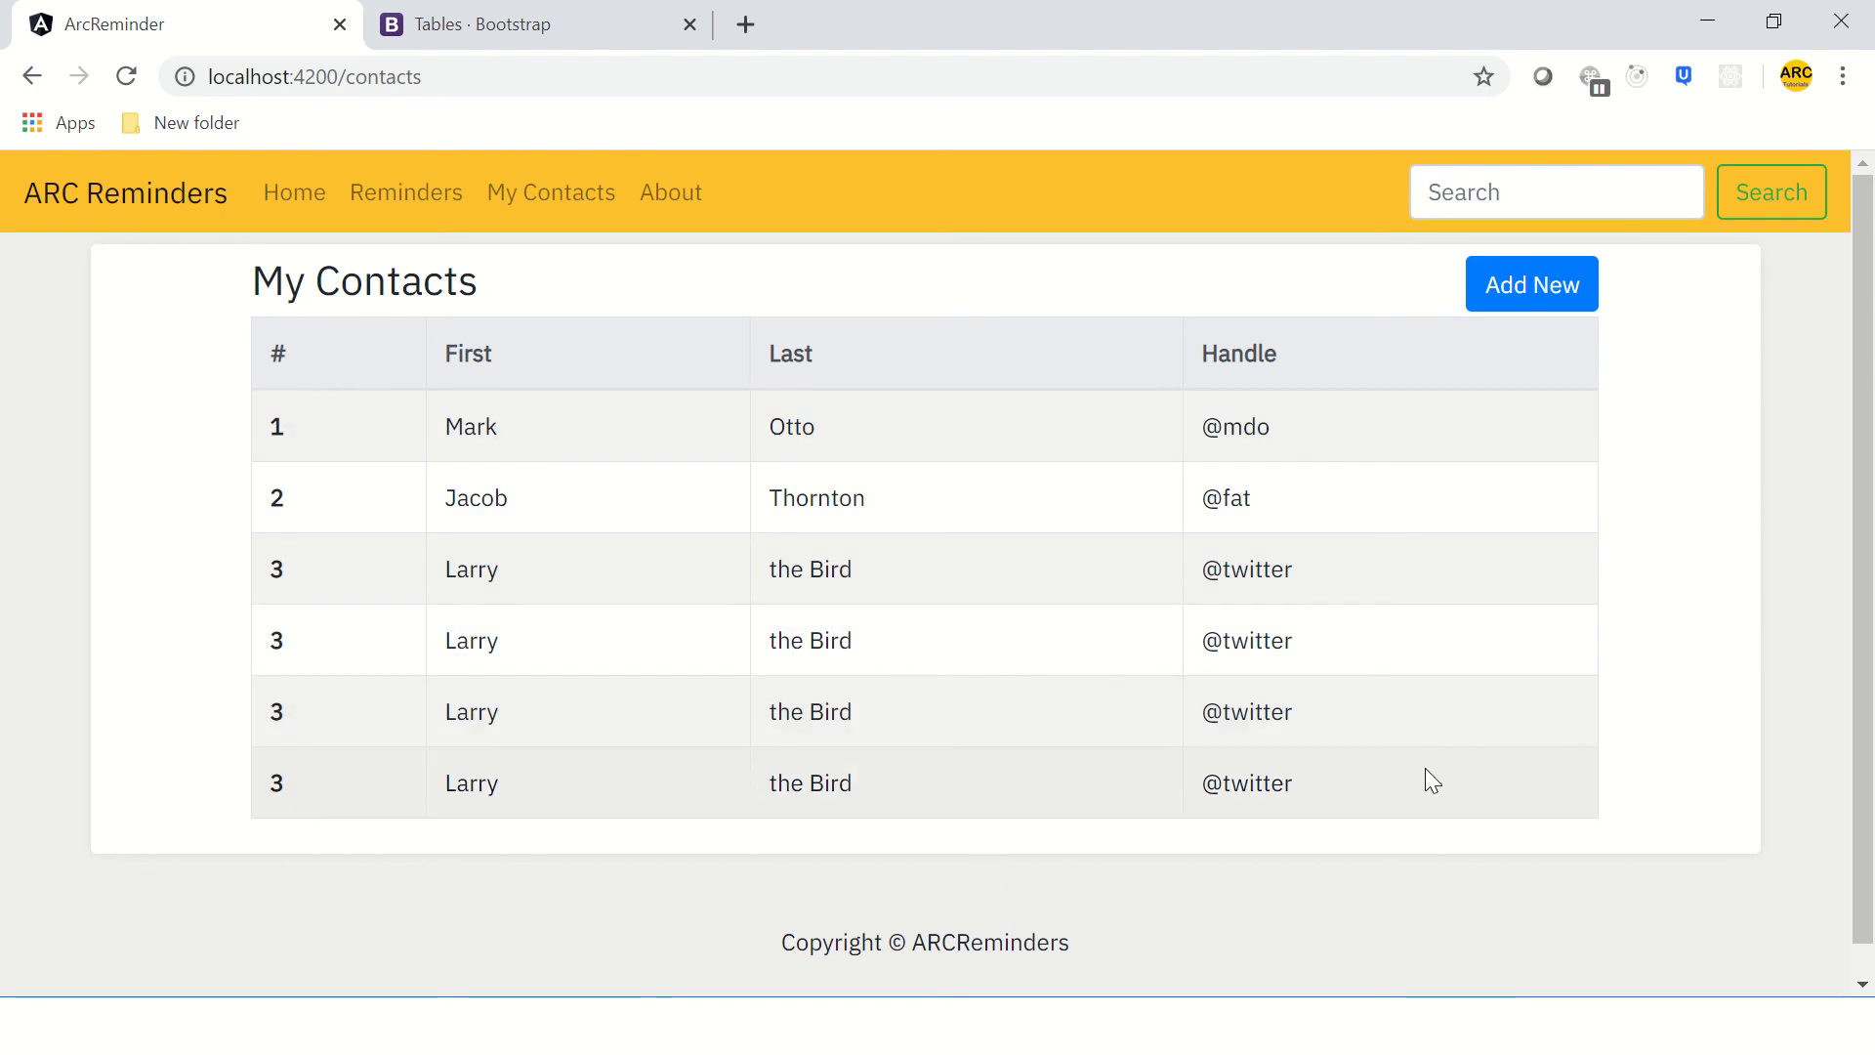
key("alt+tab")
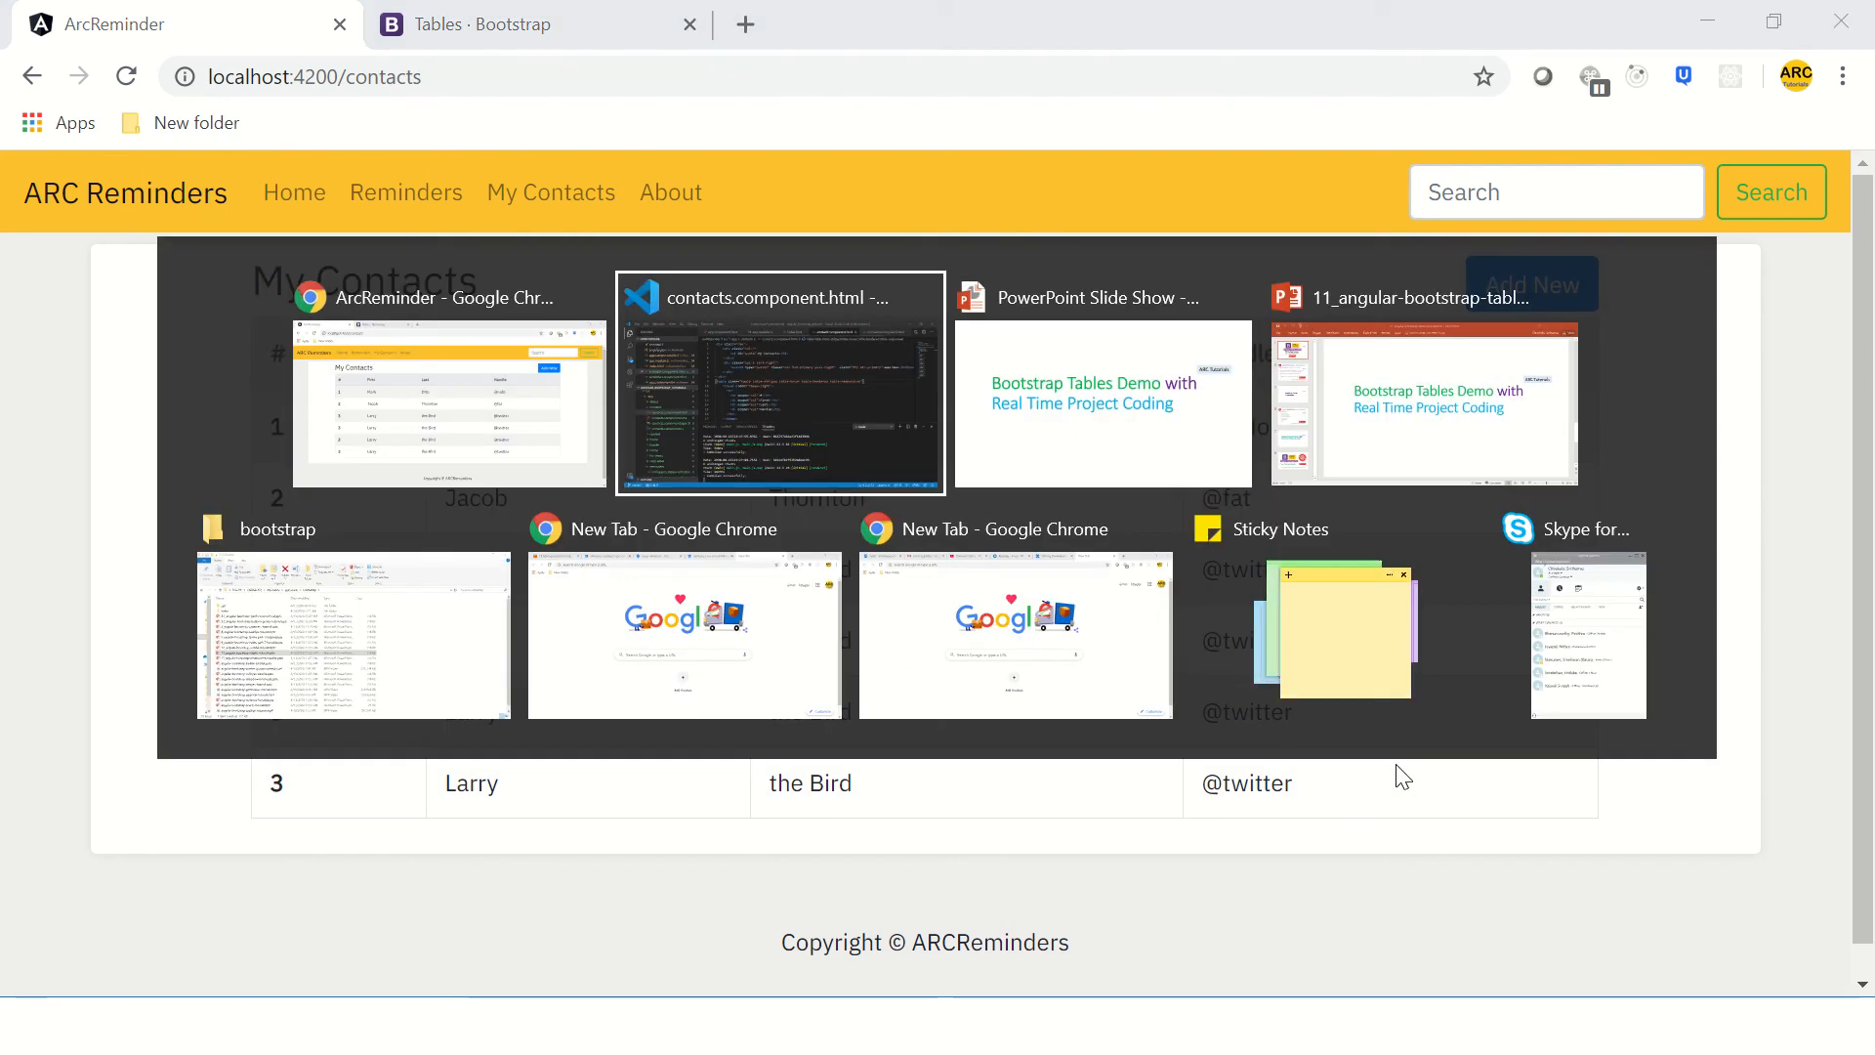